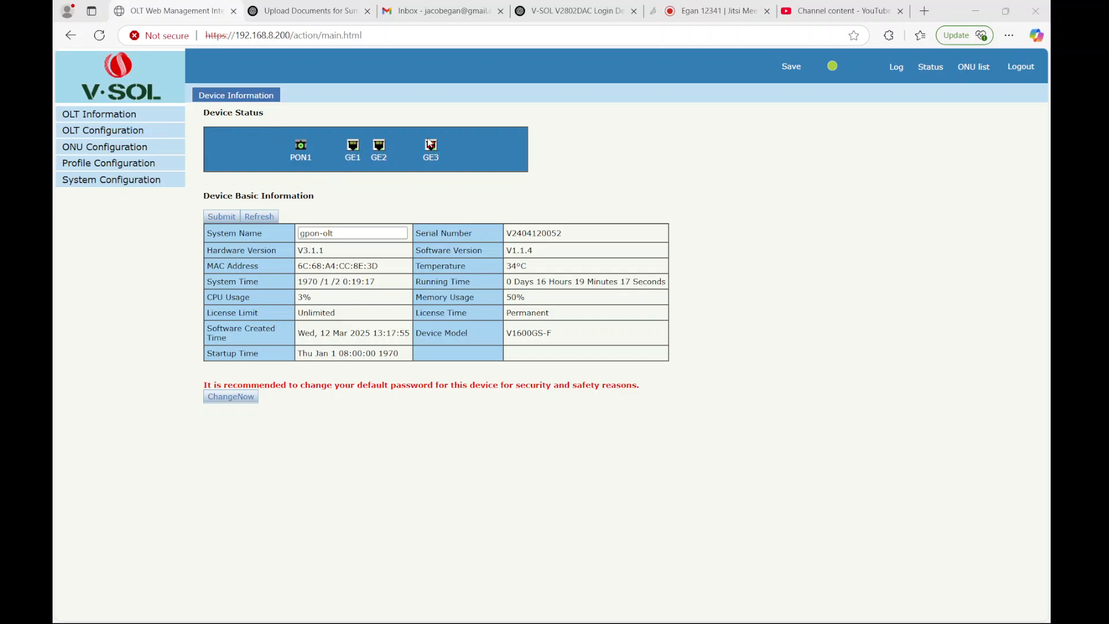
pyautogui.moveTo(424, 159)
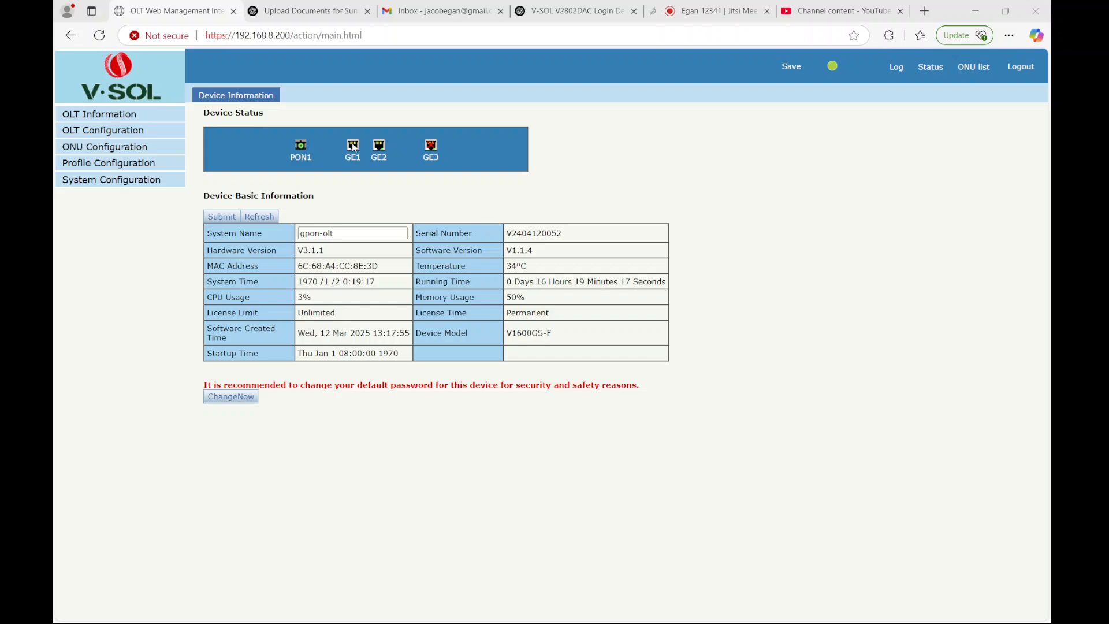
pyautogui.moveTo(353, 147)
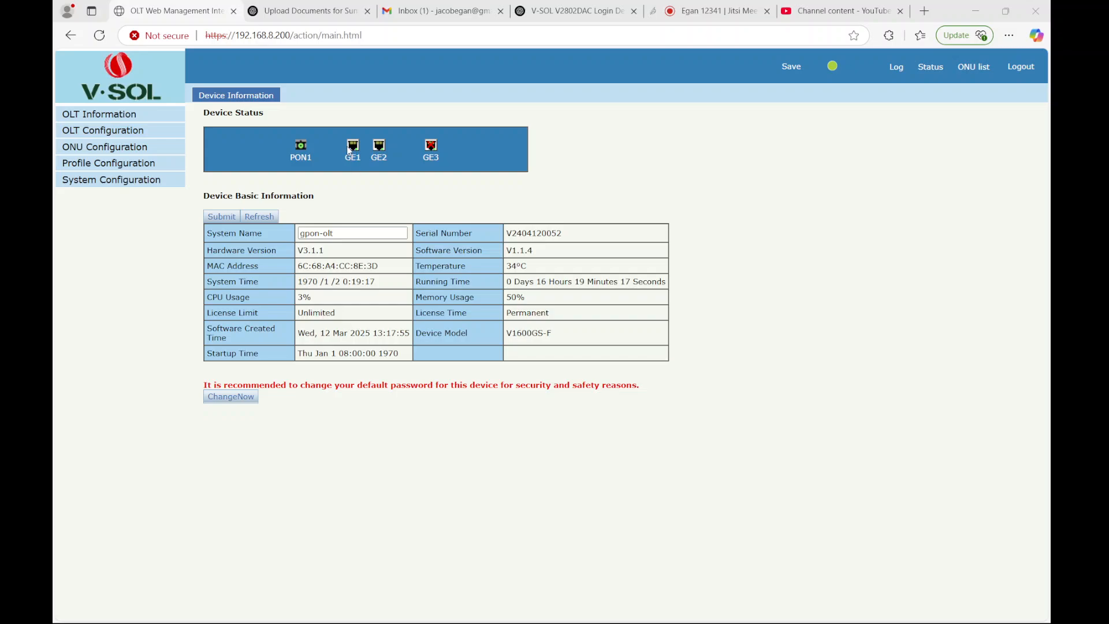
pyautogui.moveTo(348, 149)
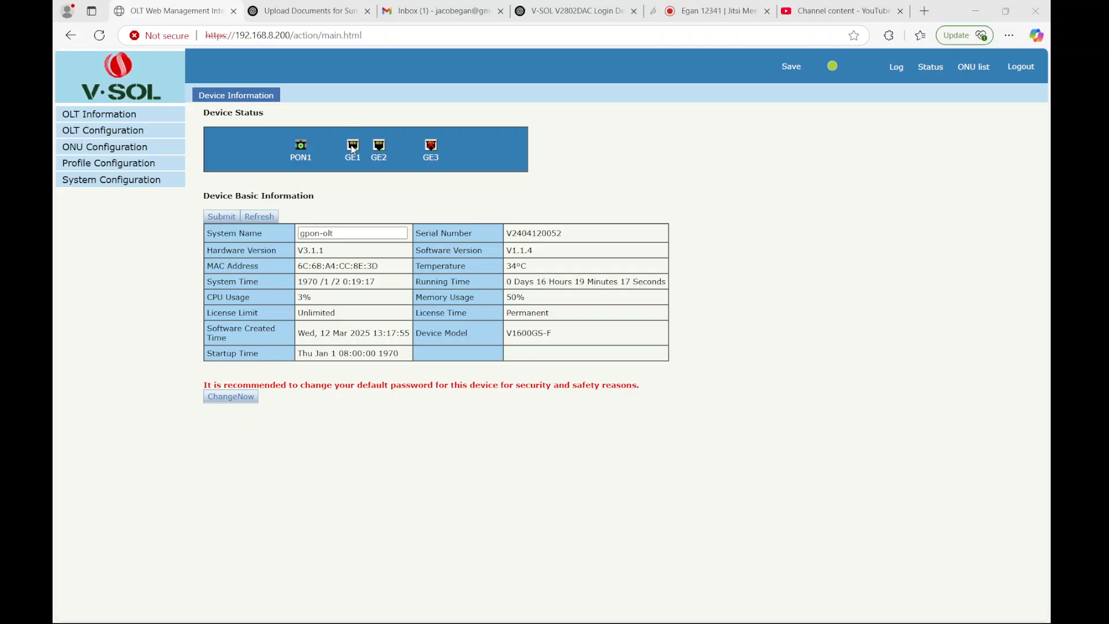
pyautogui.moveTo(301, 150)
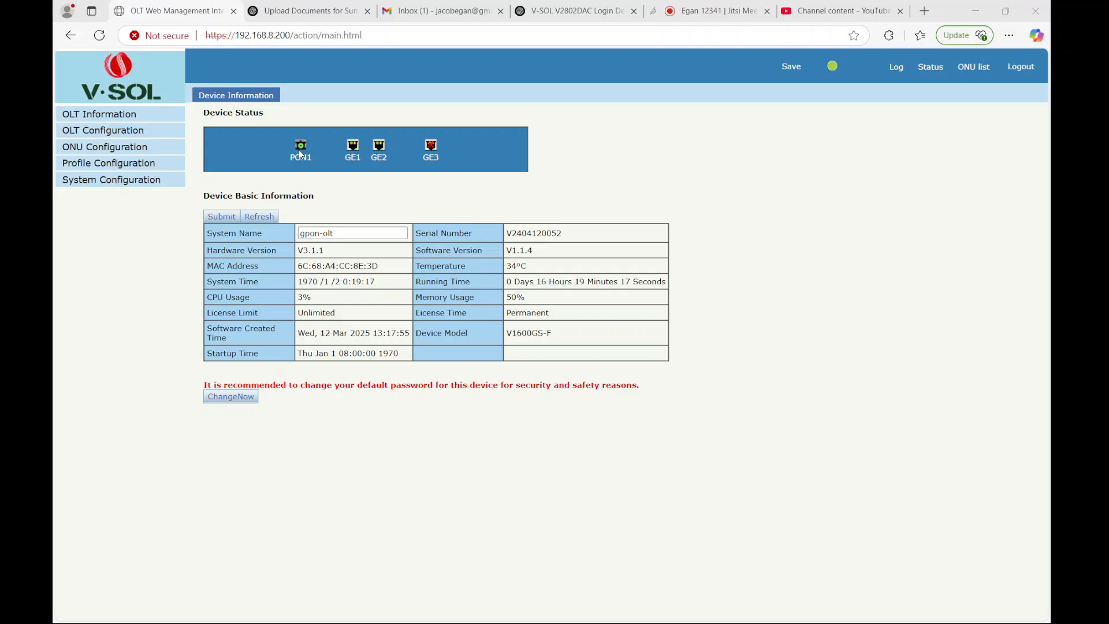
pyautogui.moveTo(102, 130)
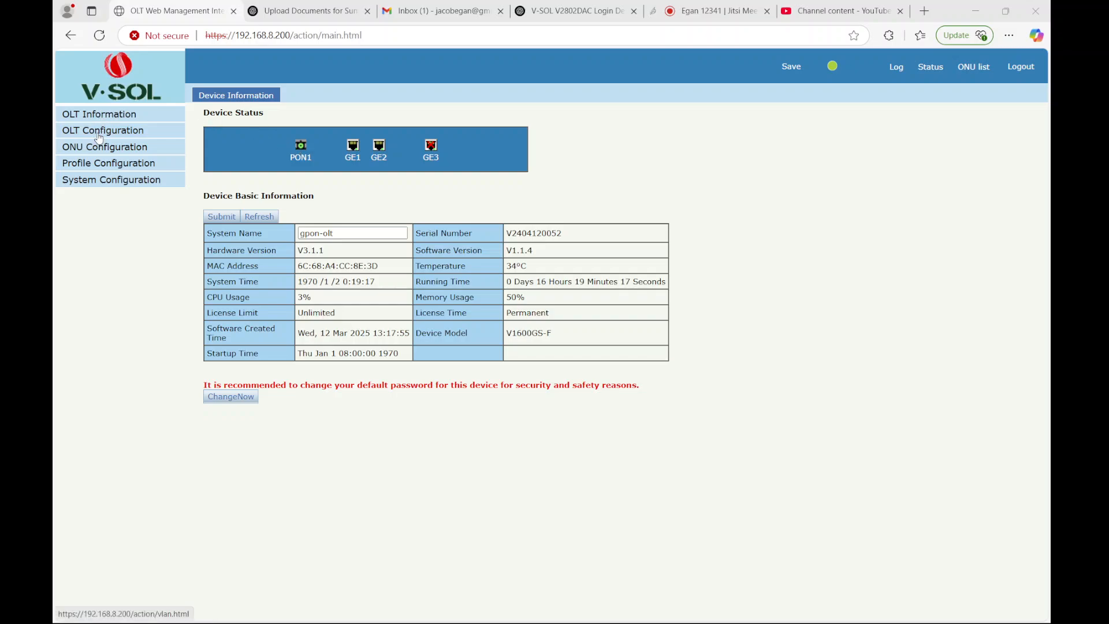
# Step: Add VLAN ID 3 with description vlan_3 to the OLT VLAN table
pyautogui.click(102, 130)
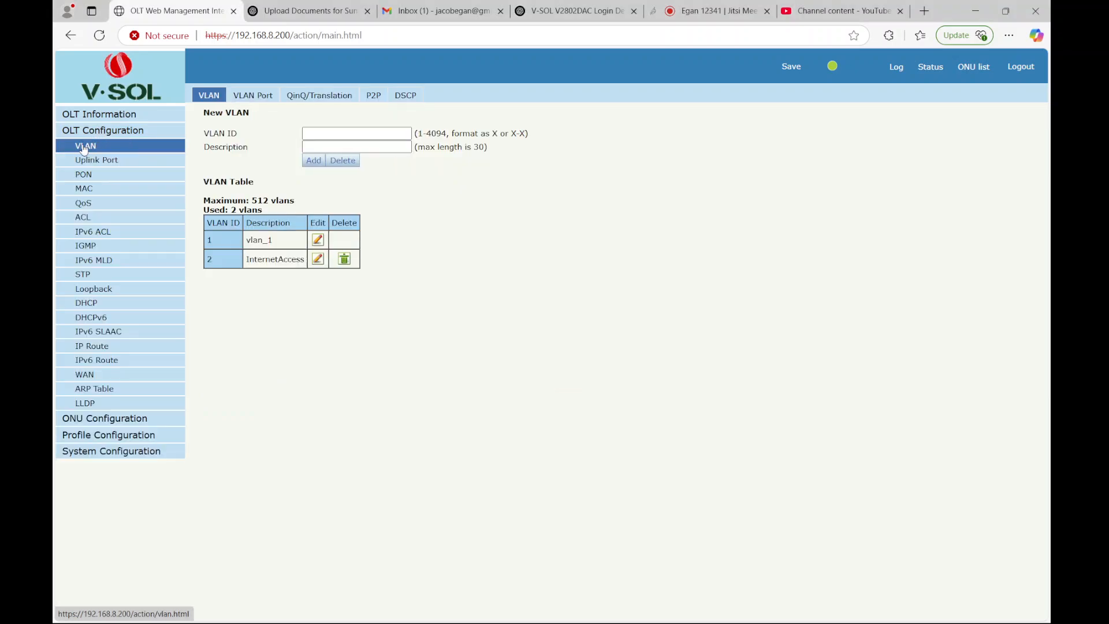
pyautogui.moveTo(283, 244)
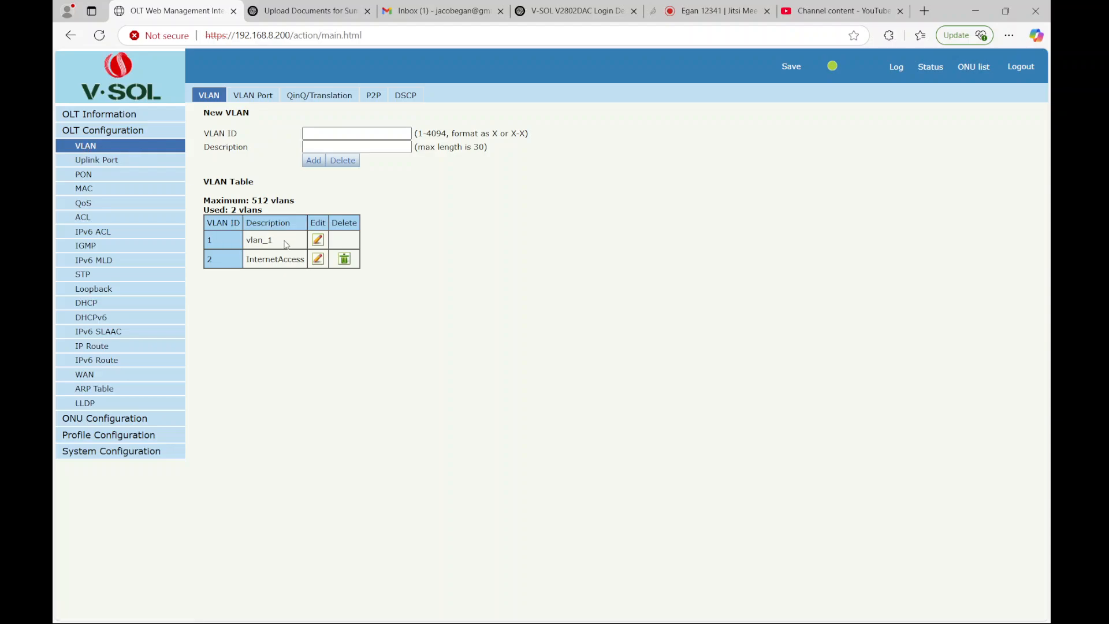
pyautogui.click(356, 133)
pyautogui.write('vlan_3')
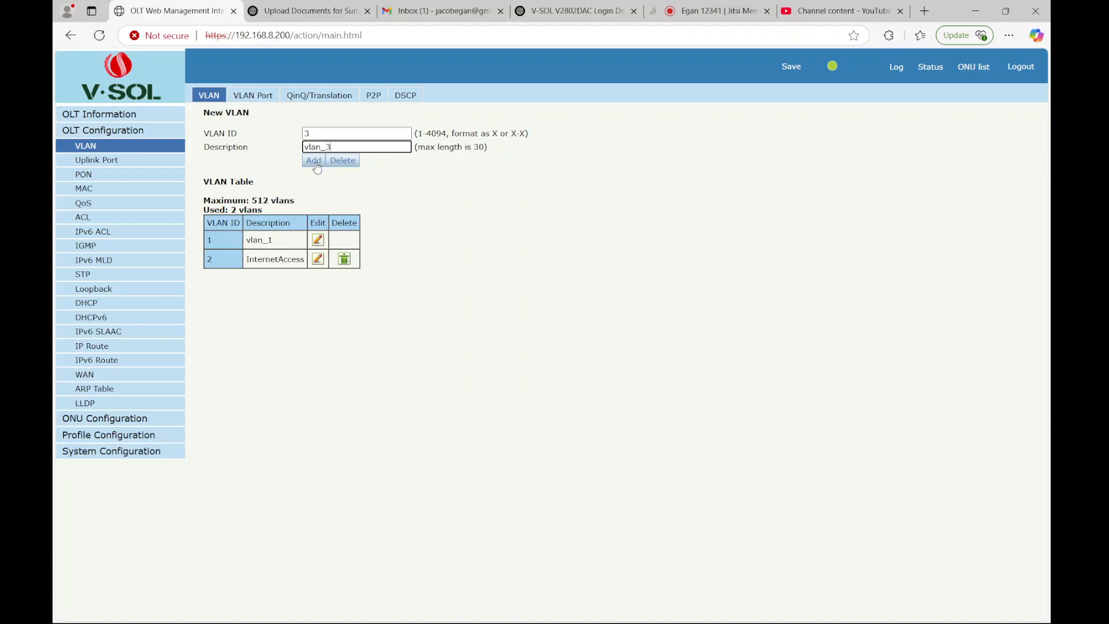
pyautogui.click(313, 159)
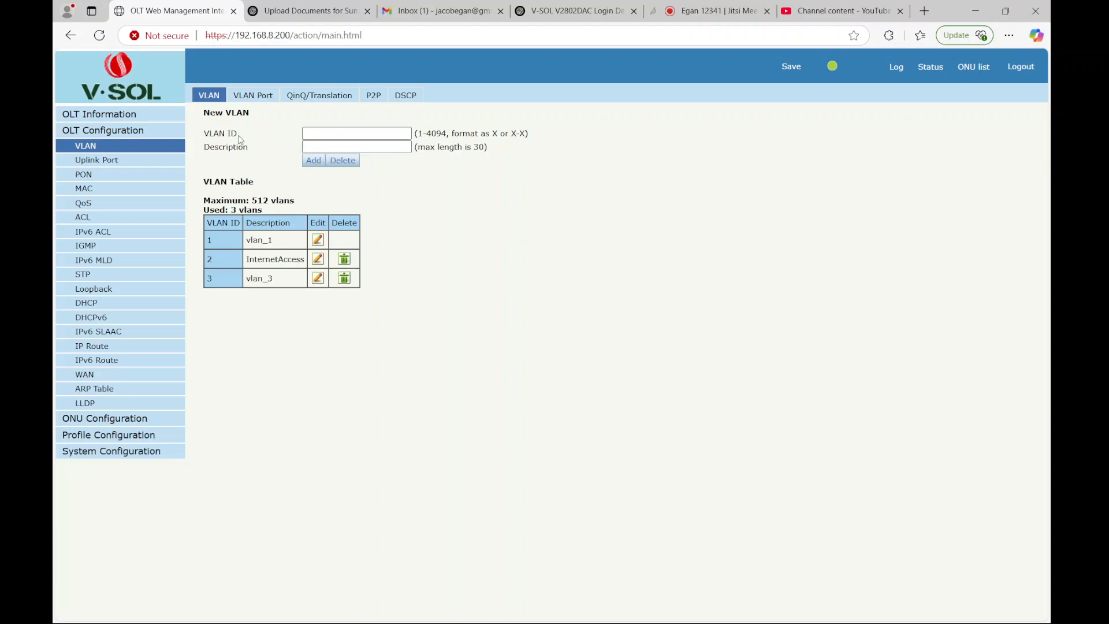
pyautogui.click(253, 95)
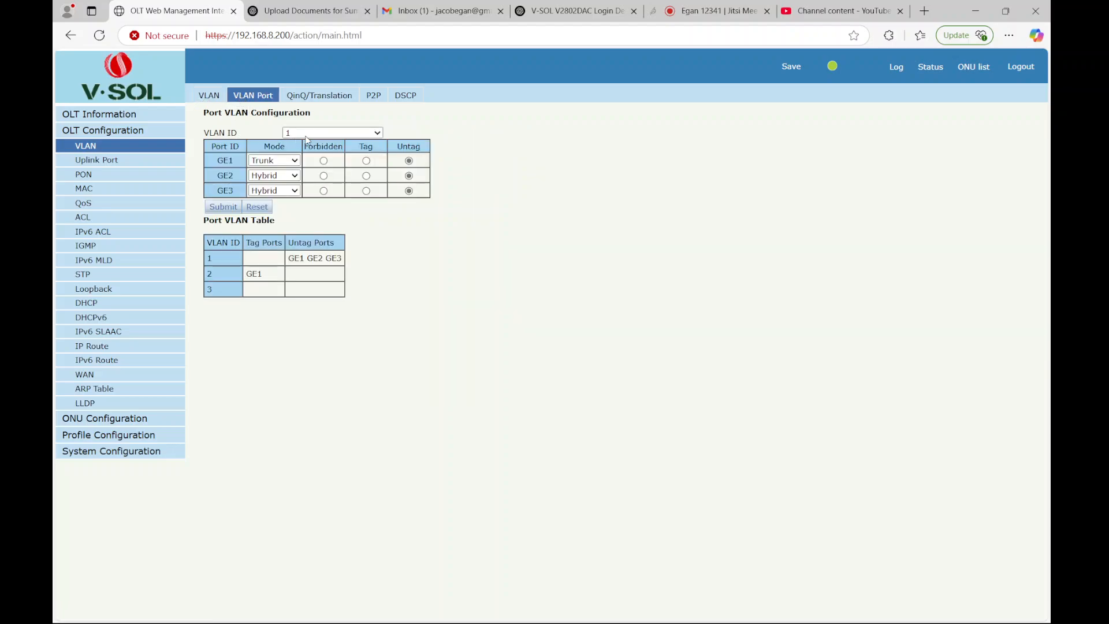
# Step: Inspect VLAN 2's port membership, where GE1 is a tagged member
pyautogui.click(333, 132)
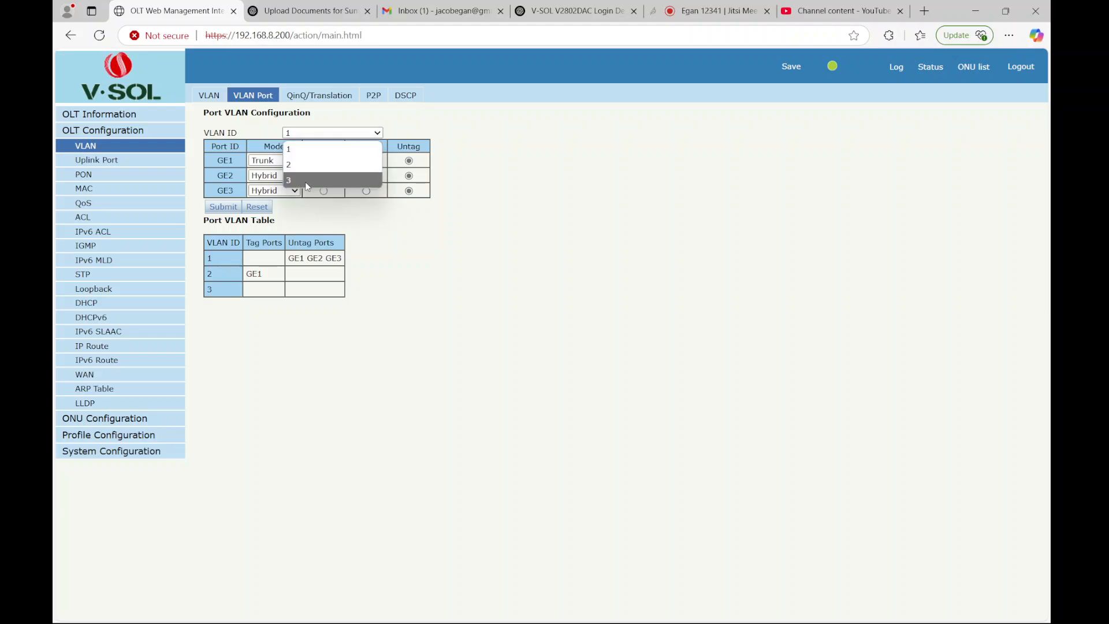
pyautogui.click(287, 164)
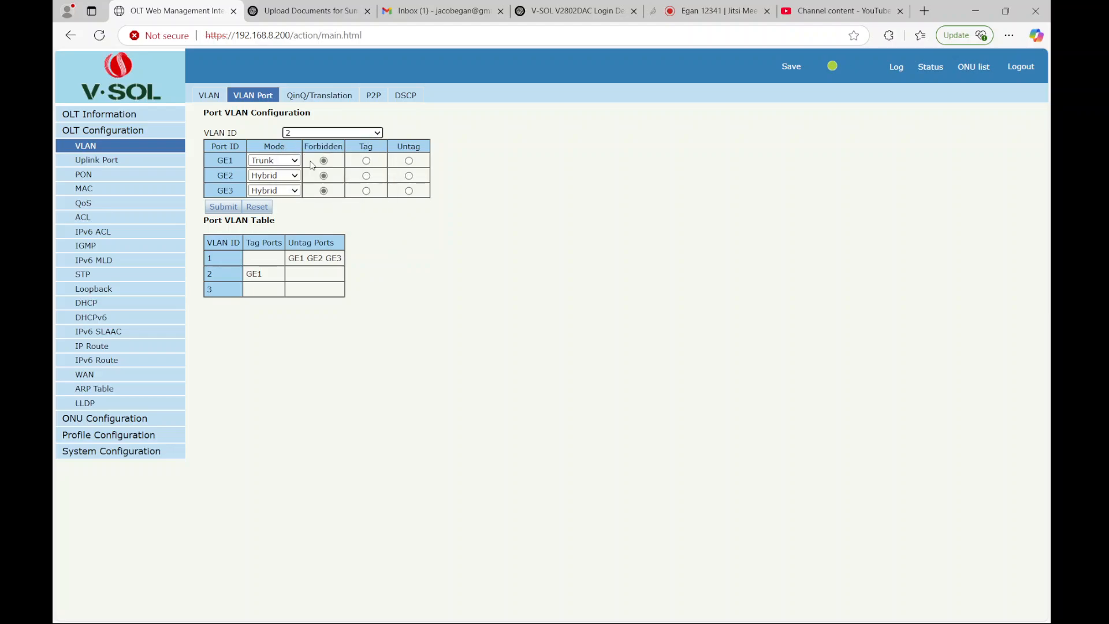
pyautogui.click(366, 159)
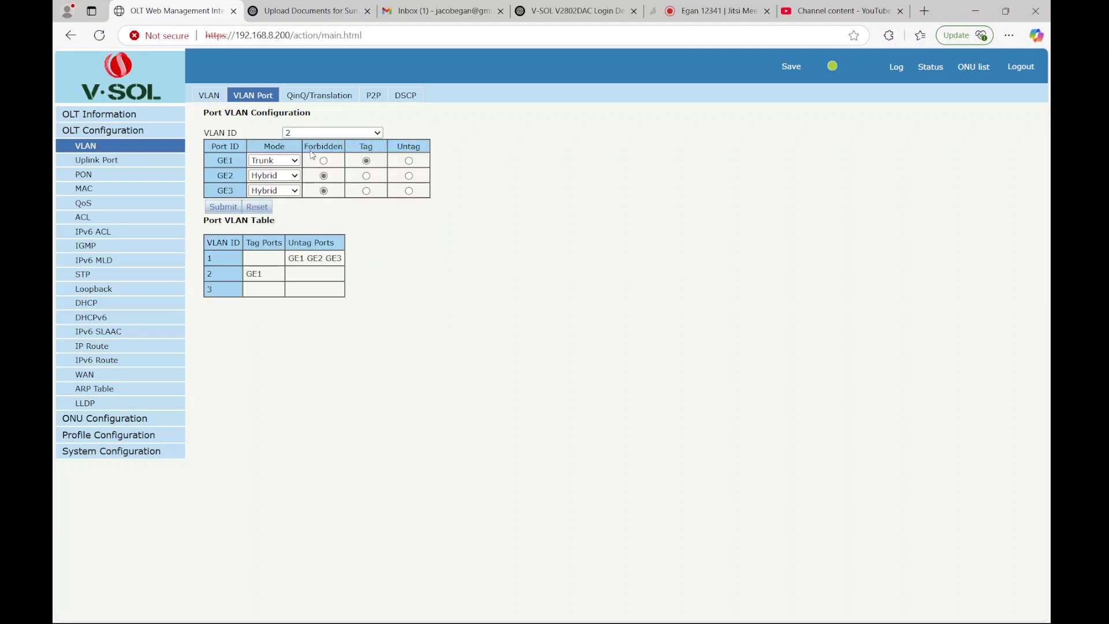
pyautogui.click(333, 131)
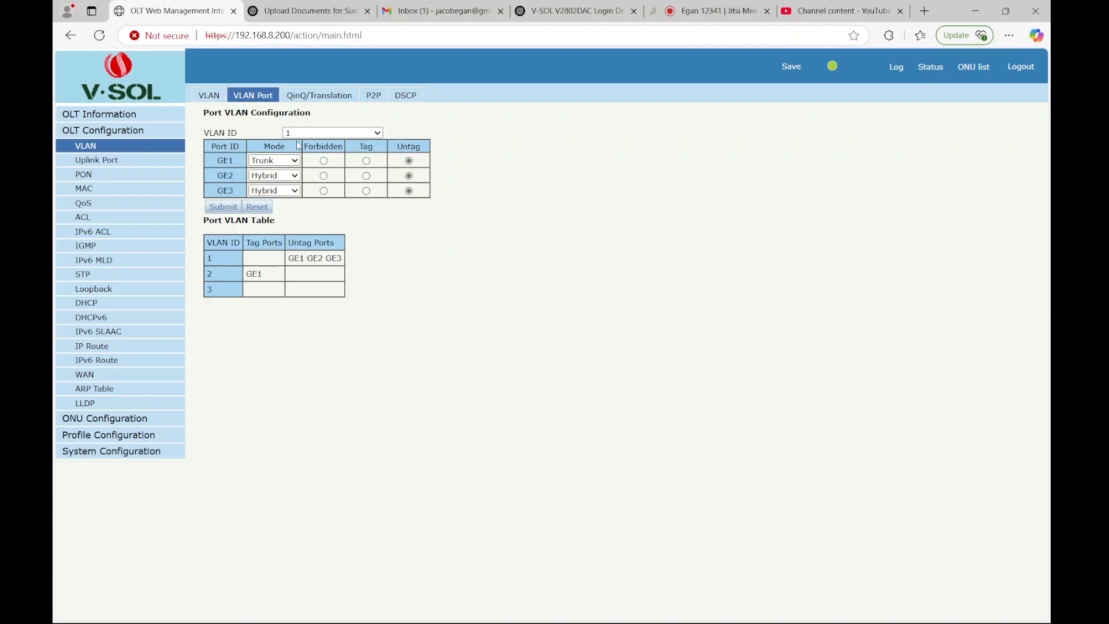
pyautogui.moveTo(317, 136)
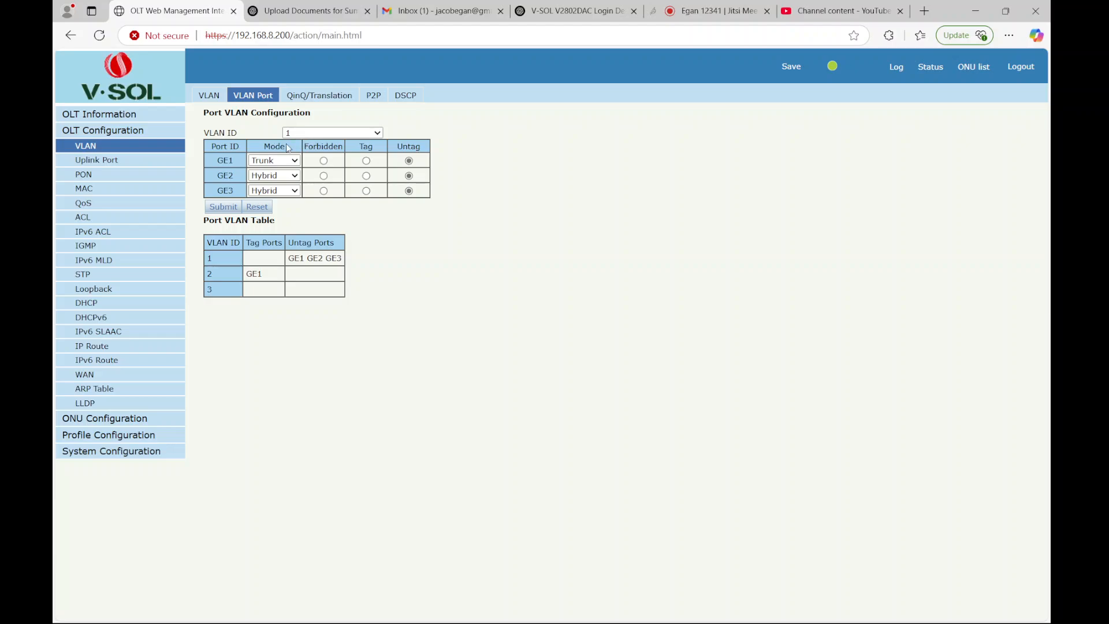
pyautogui.moveTo(216, 186)
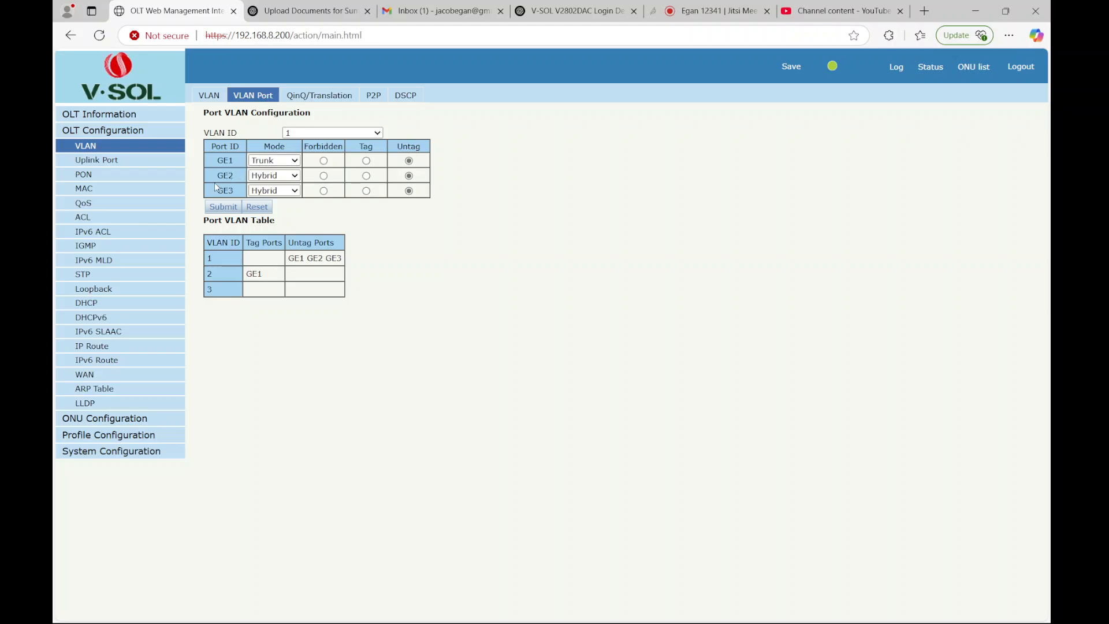
pyautogui.doubleClick(225, 174)
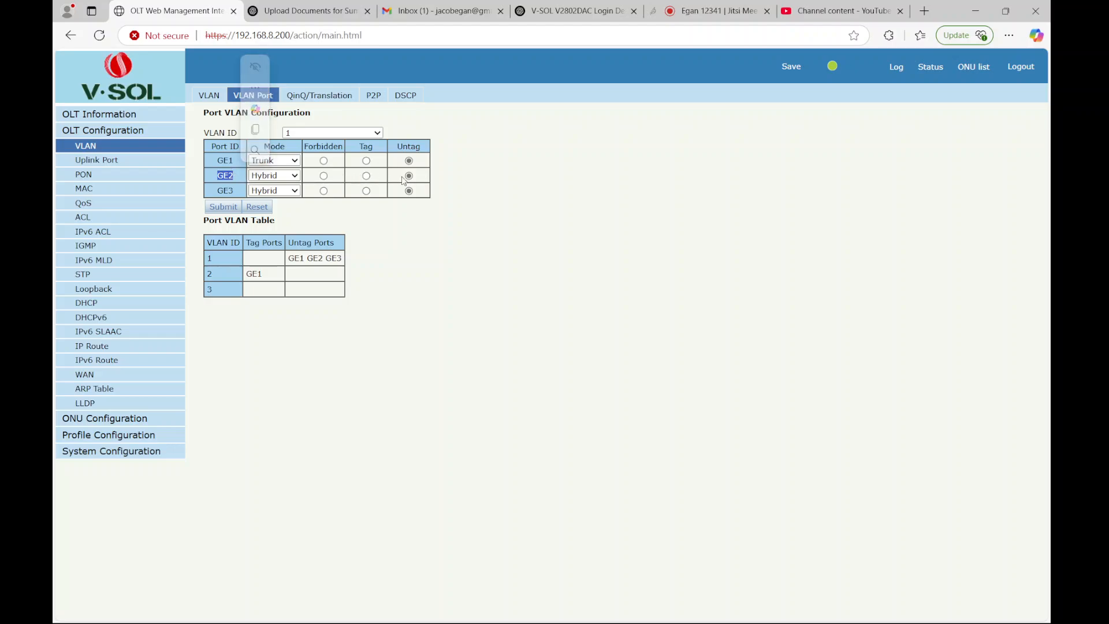
pyautogui.click(332, 132)
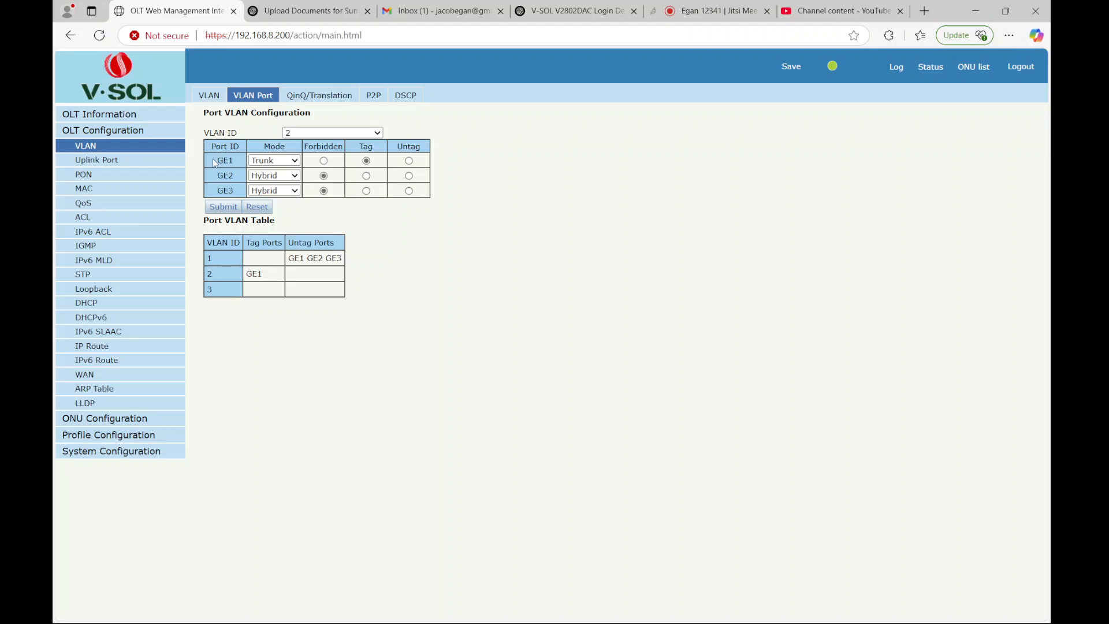
# Step: Set GE1 to Tag for VLAN ID 3 and submit the membership
pyautogui.click(331, 131)
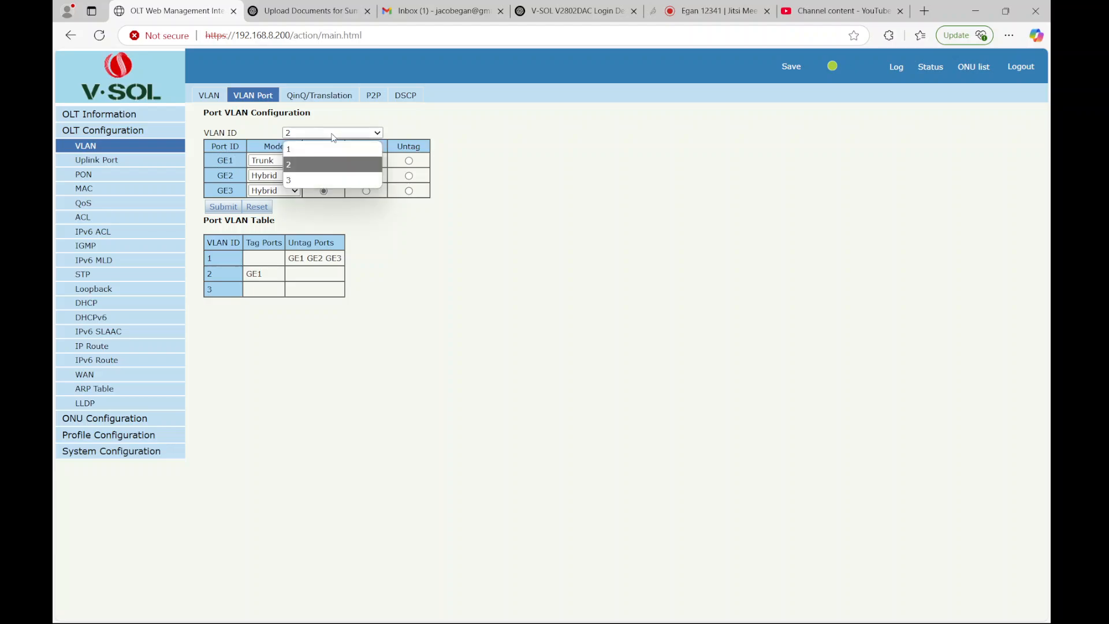
pyautogui.click(287, 180)
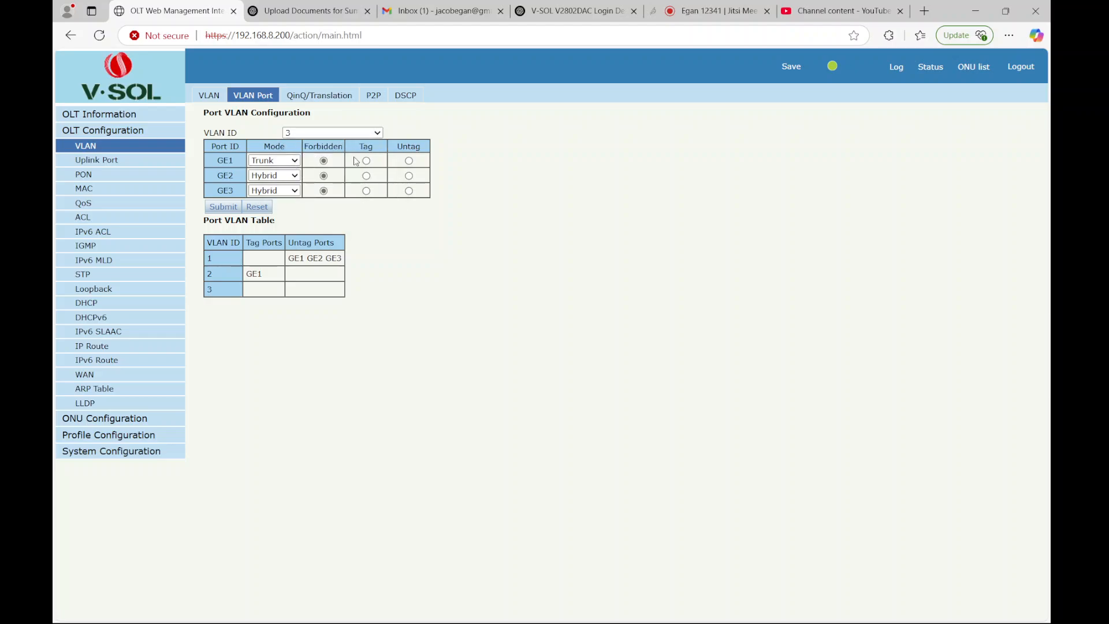
pyautogui.click(366, 160)
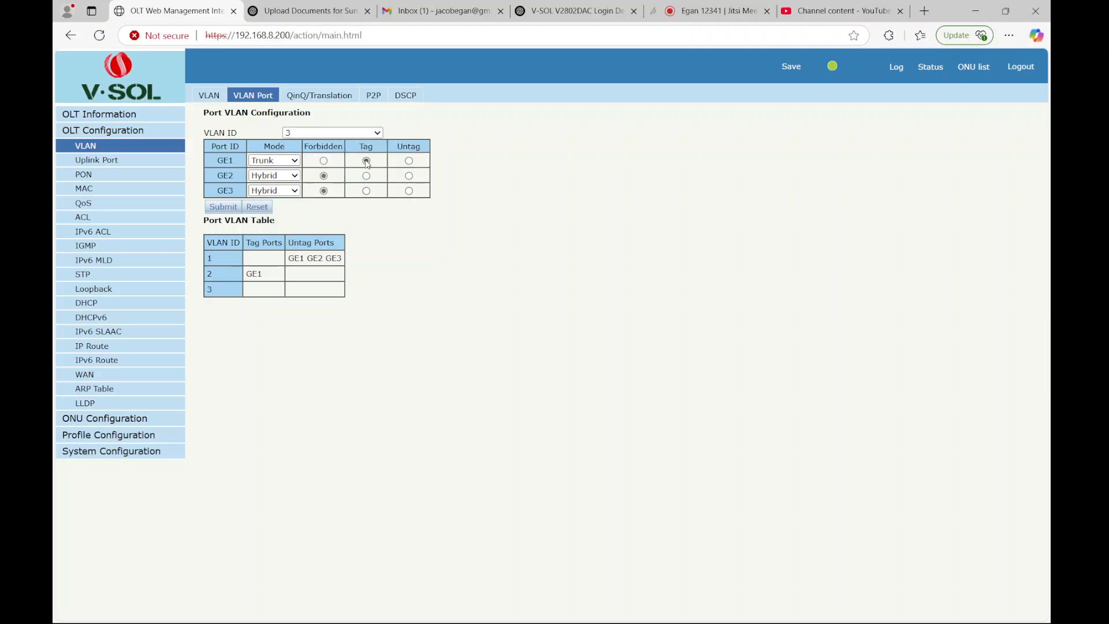
pyautogui.click(223, 205)
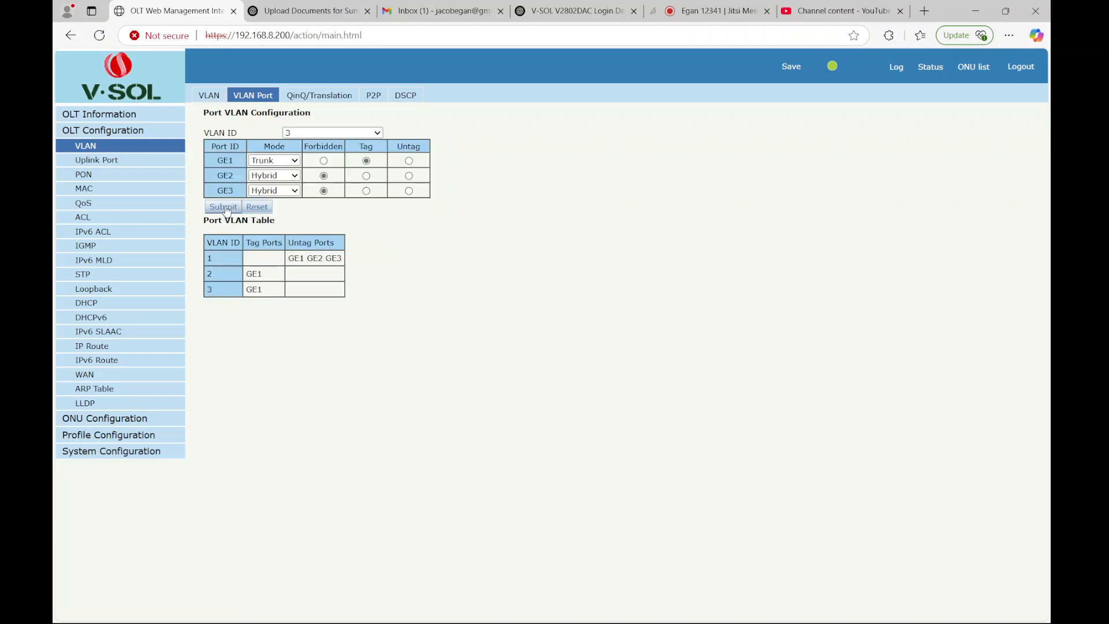
pyautogui.moveTo(166, 256)
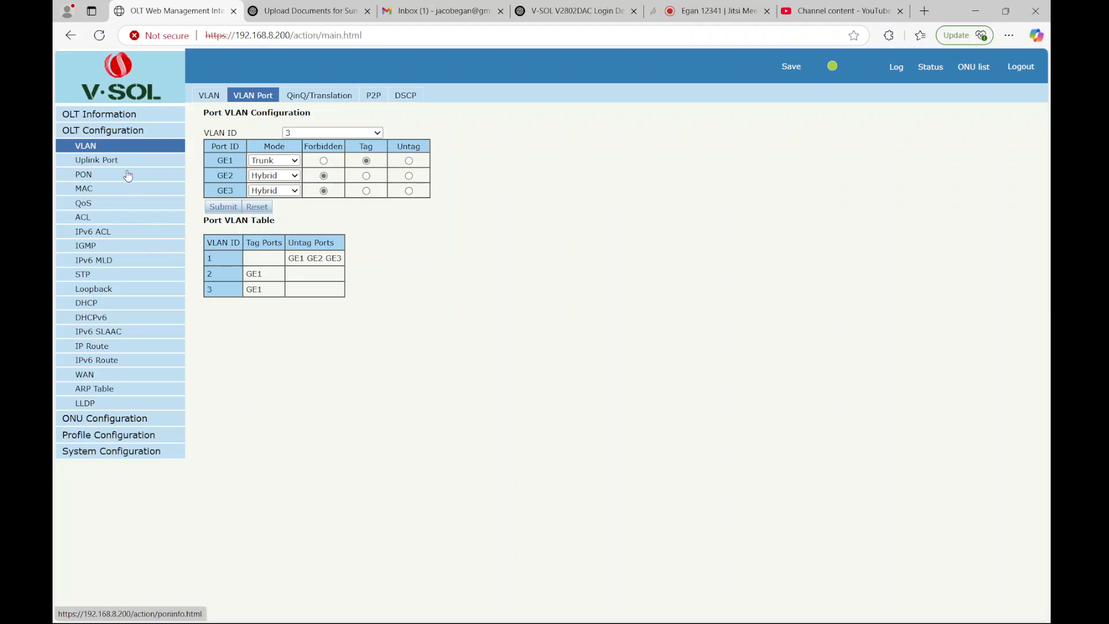
# Step: View PON port info, then the device information highlighting model V1600GS-F
pyautogui.click(83, 174)
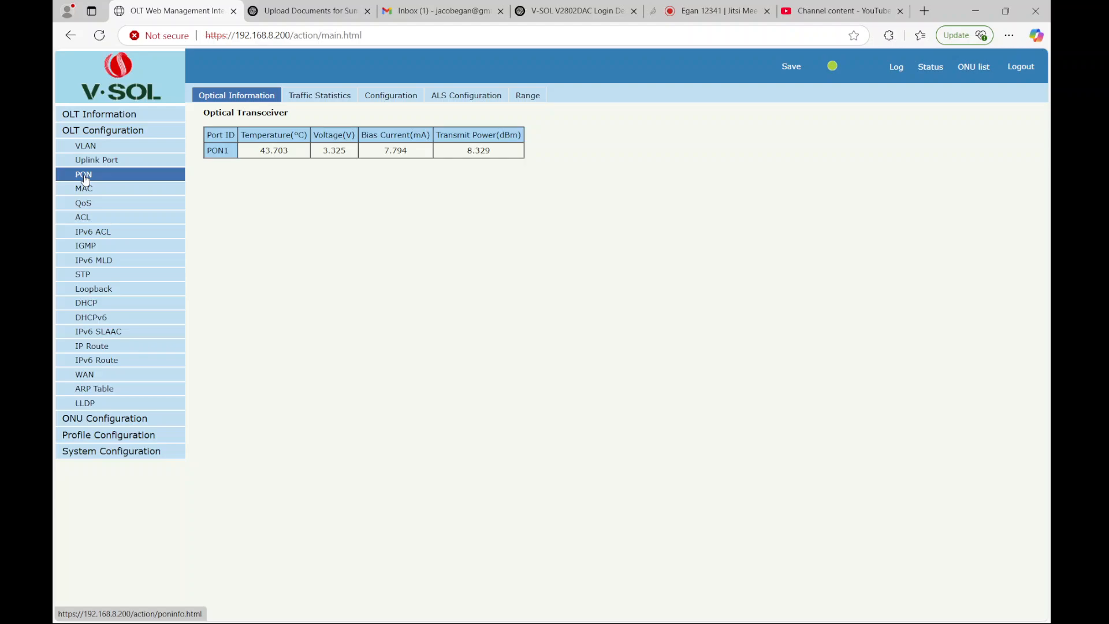
pyautogui.moveTo(127, 189)
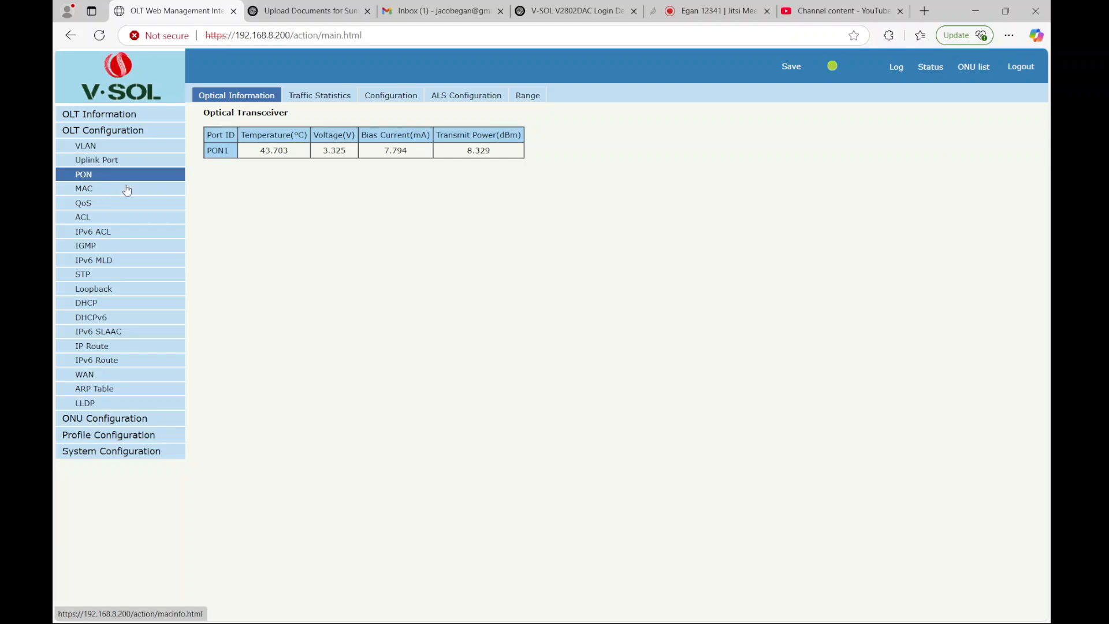
pyautogui.moveTo(267, 176)
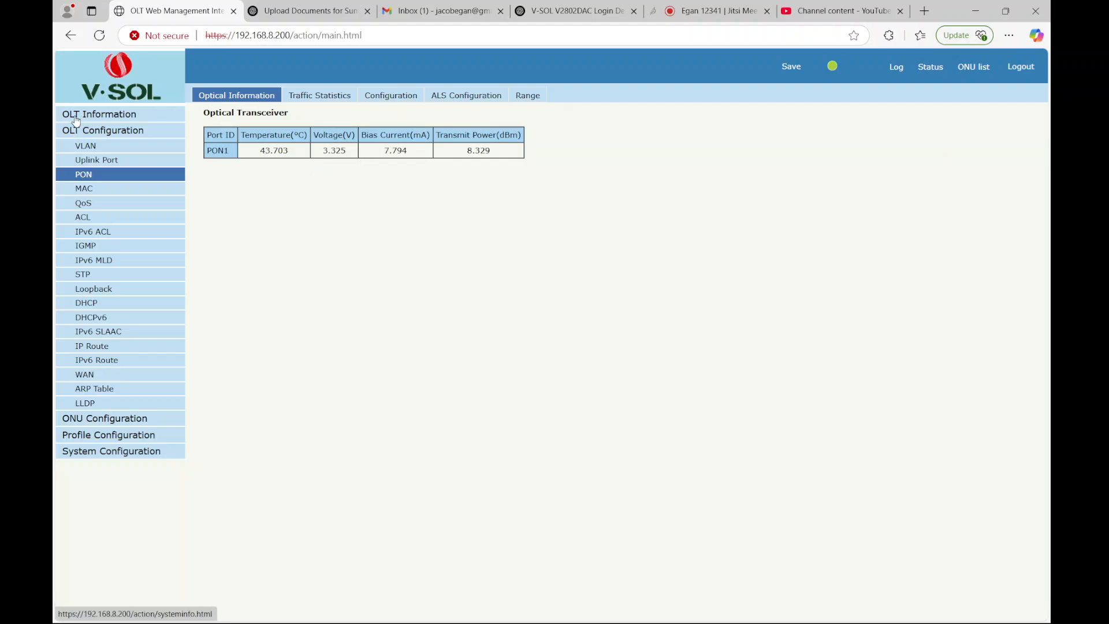
pyautogui.click(100, 115)
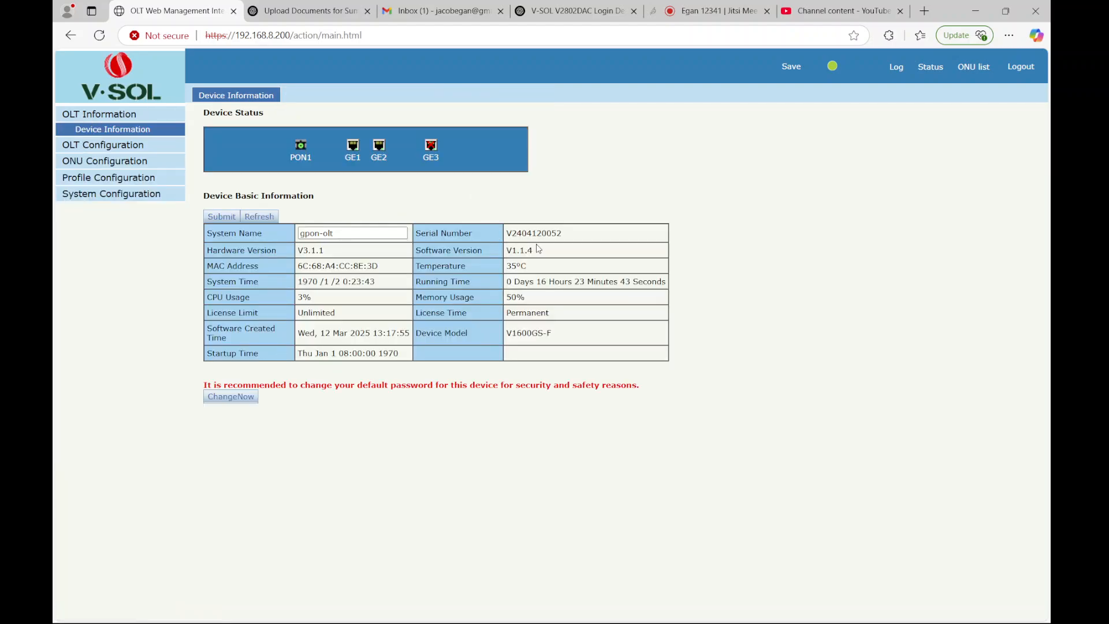
pyautogui.moveTo(417, 250); pyautogui.dragTo(534, 250)
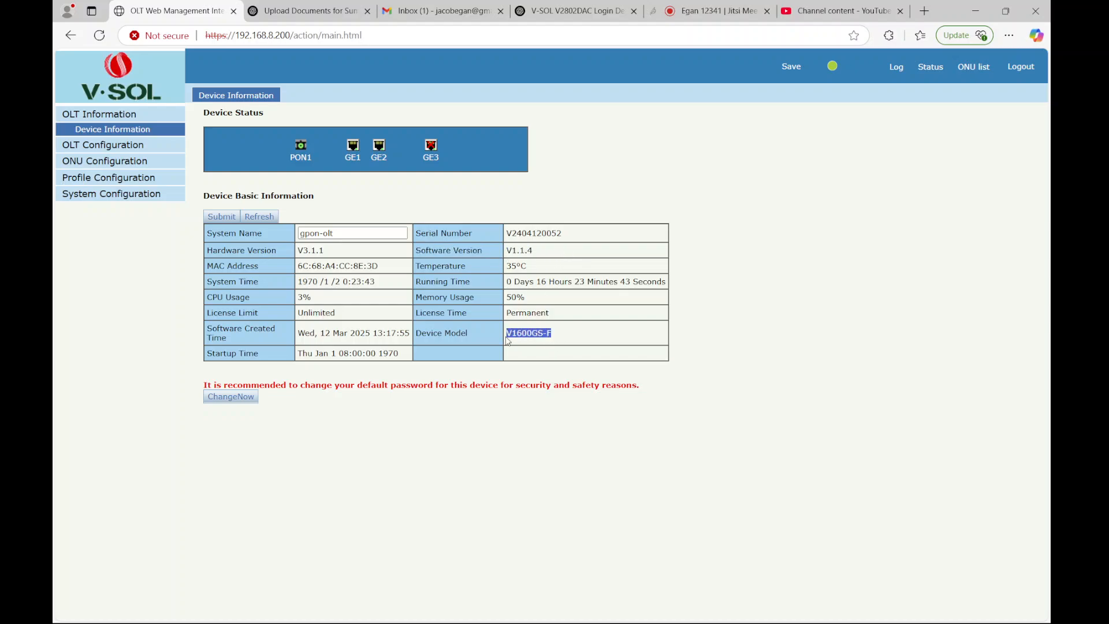
pyautogui.moveTo(484, 327)
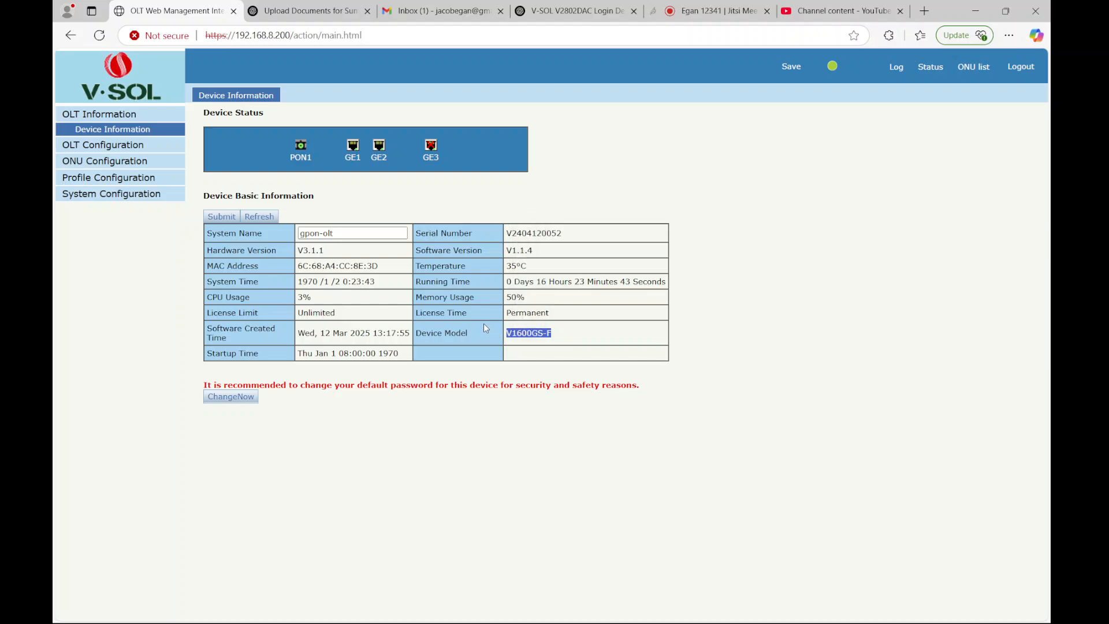
pyautogui.moveTo(105, 169)
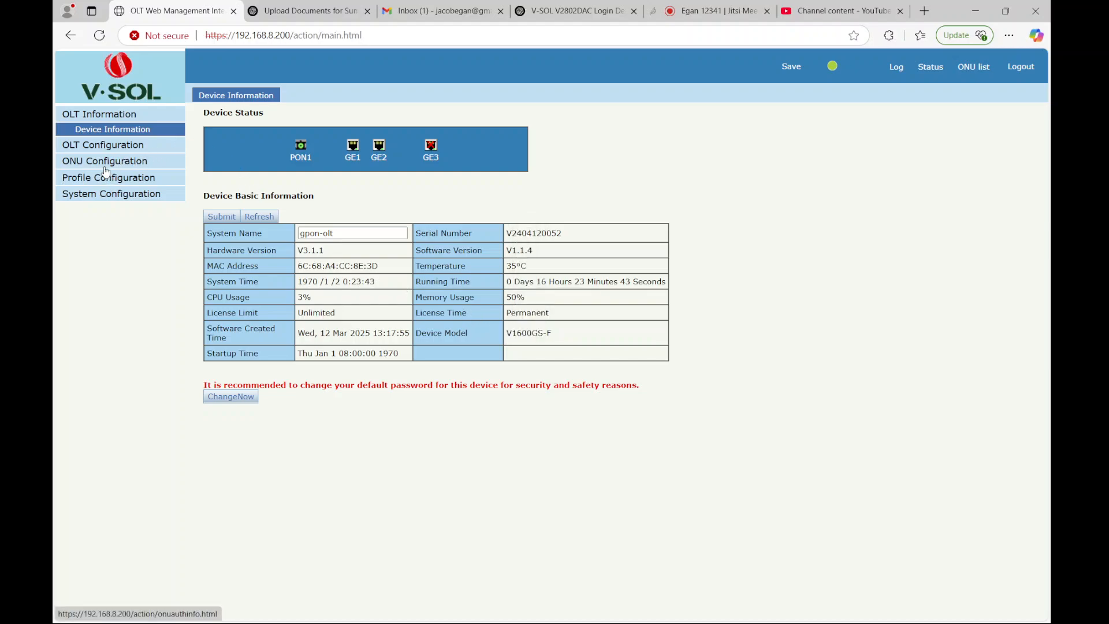
# Step: Browse the Bind, IGMP, Pri, Alarm, Service, Line, DBA and ONU profile pages, ending on the default ONU profile
pyautogui.click(106, 147)
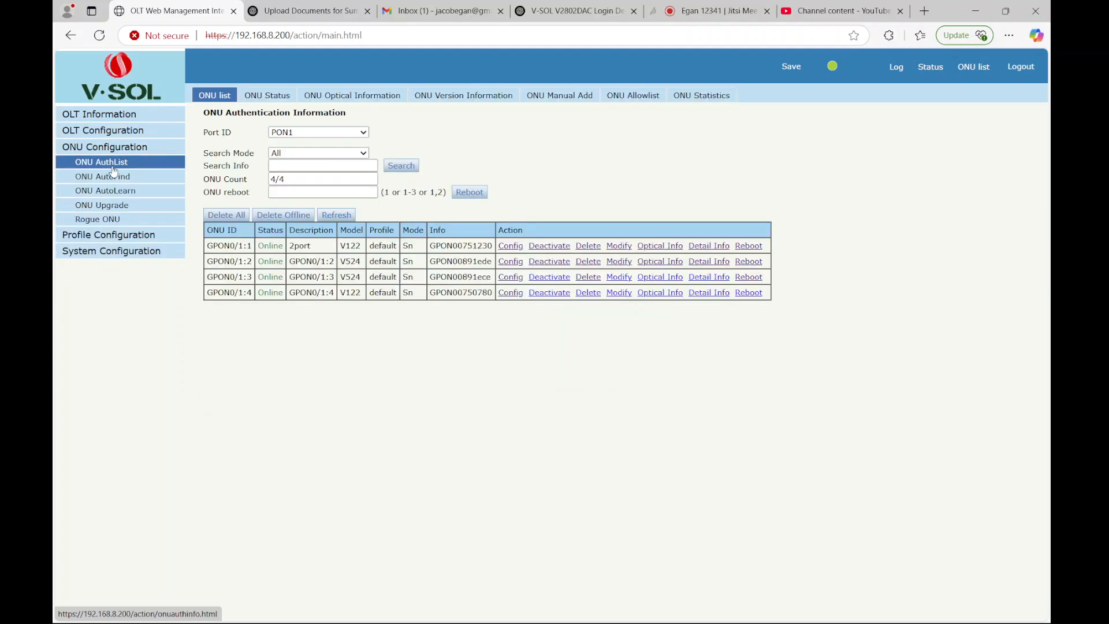
pyautogui.moveTo(86, 163)
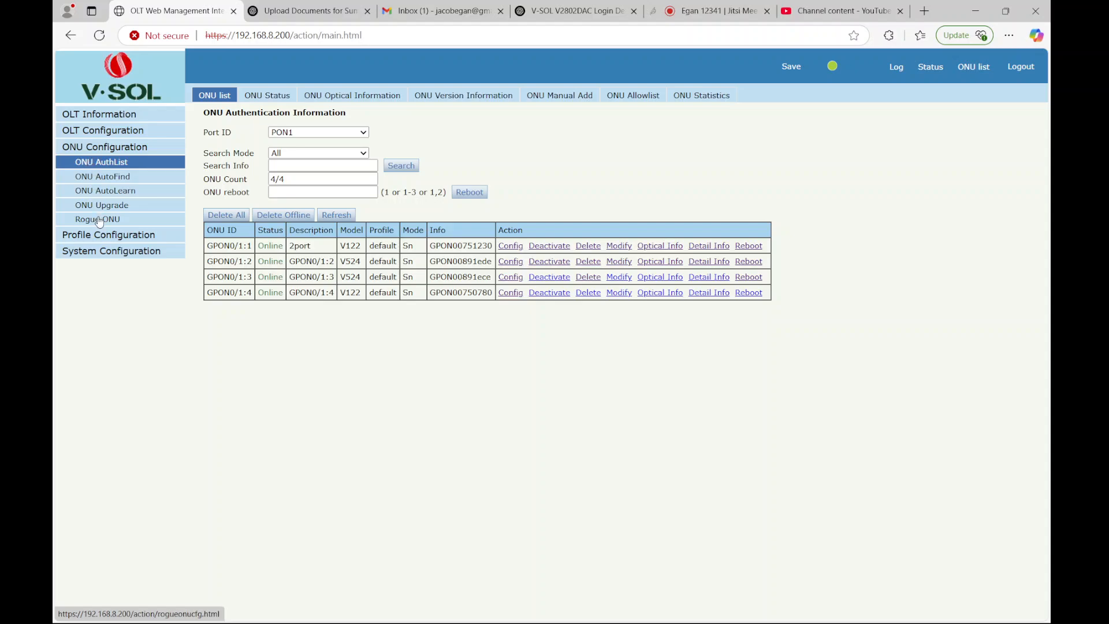
pyautogui.click(109, 163)
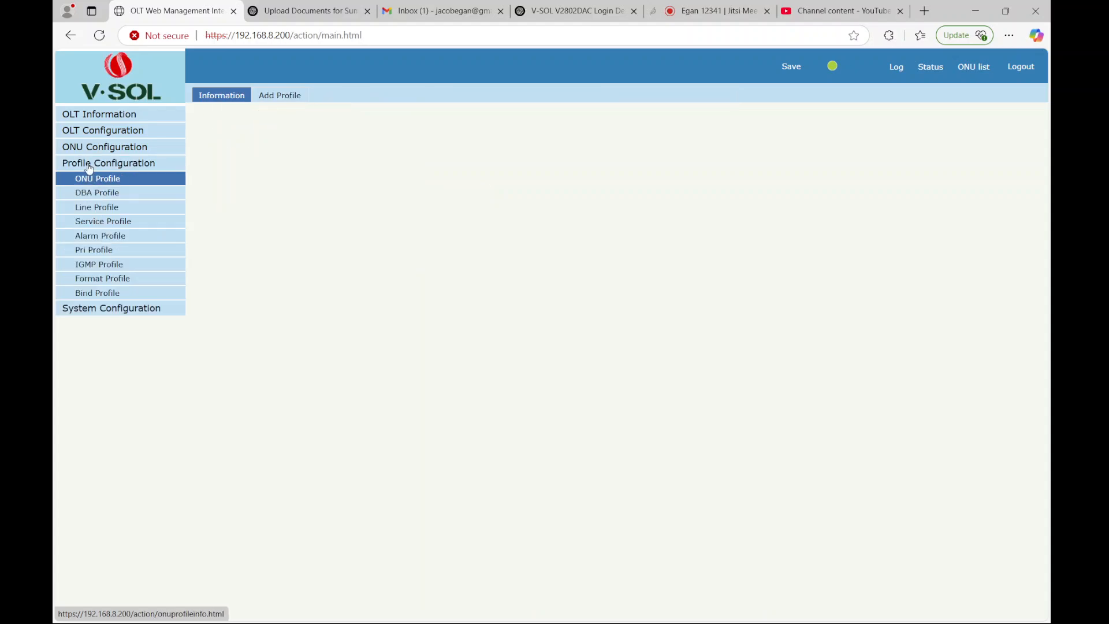
pyautogui.click(97, 178)
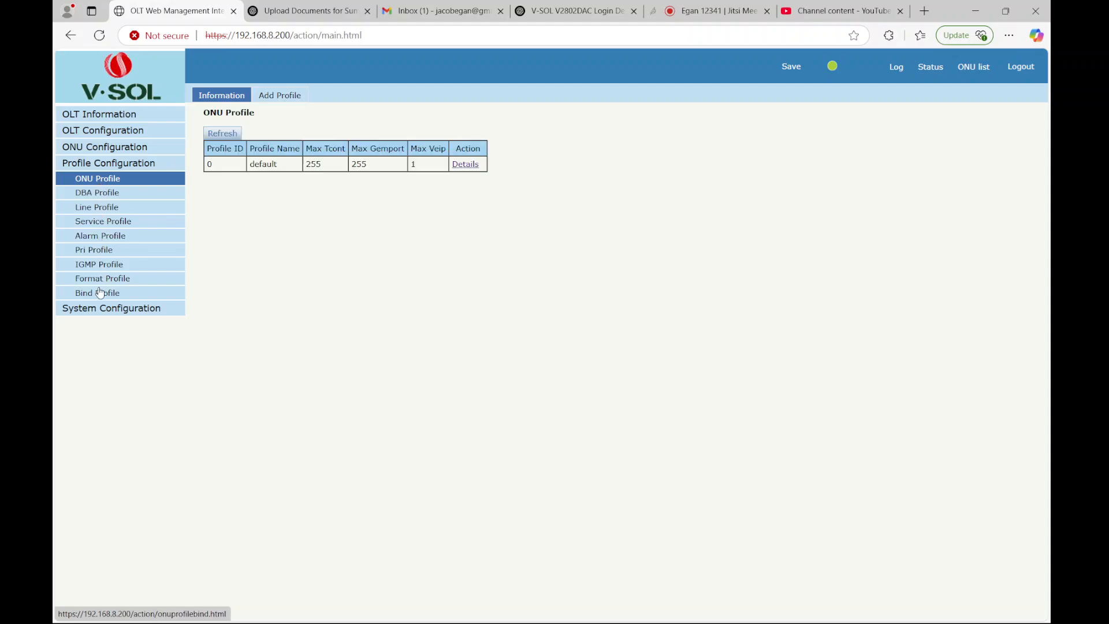
pyautogui.click(97, 292)
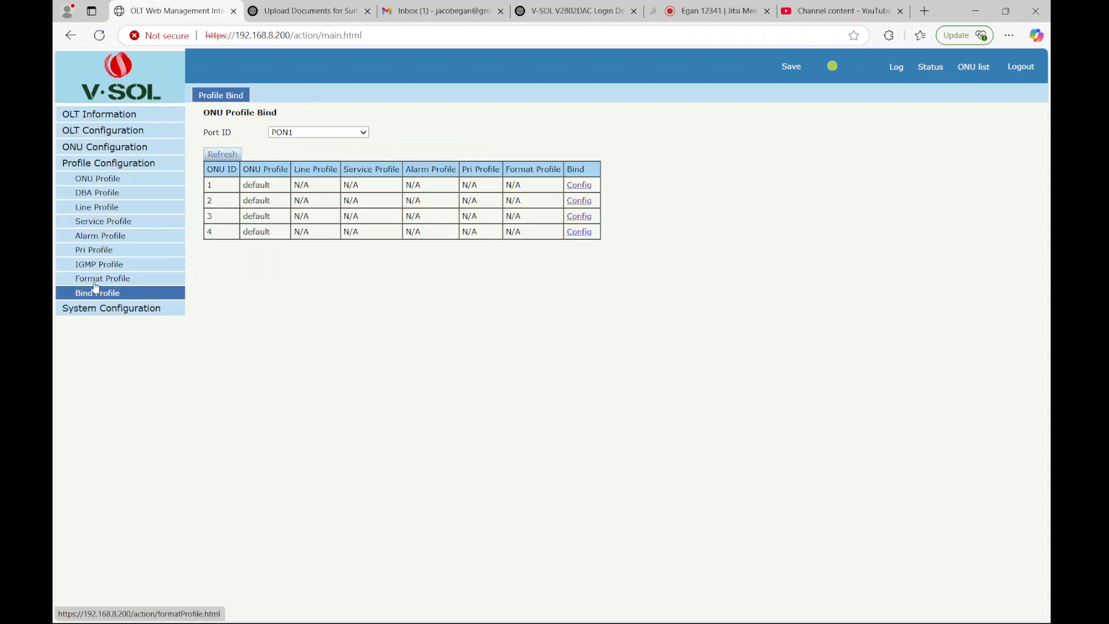
pyautogui.click(100, 263)
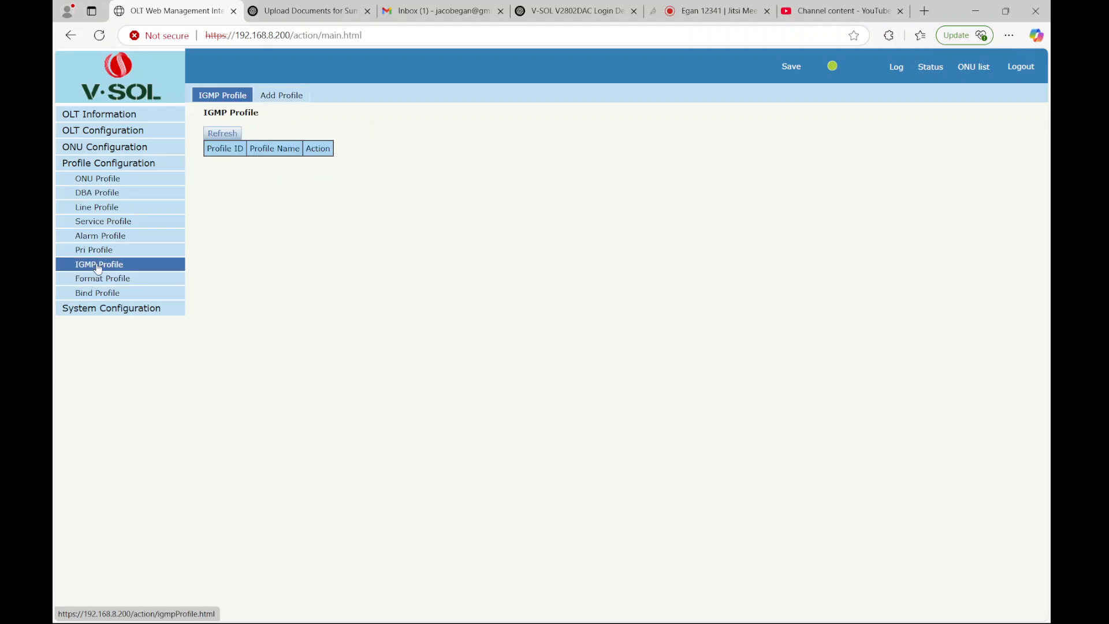
pyautogui.click(93, 249)
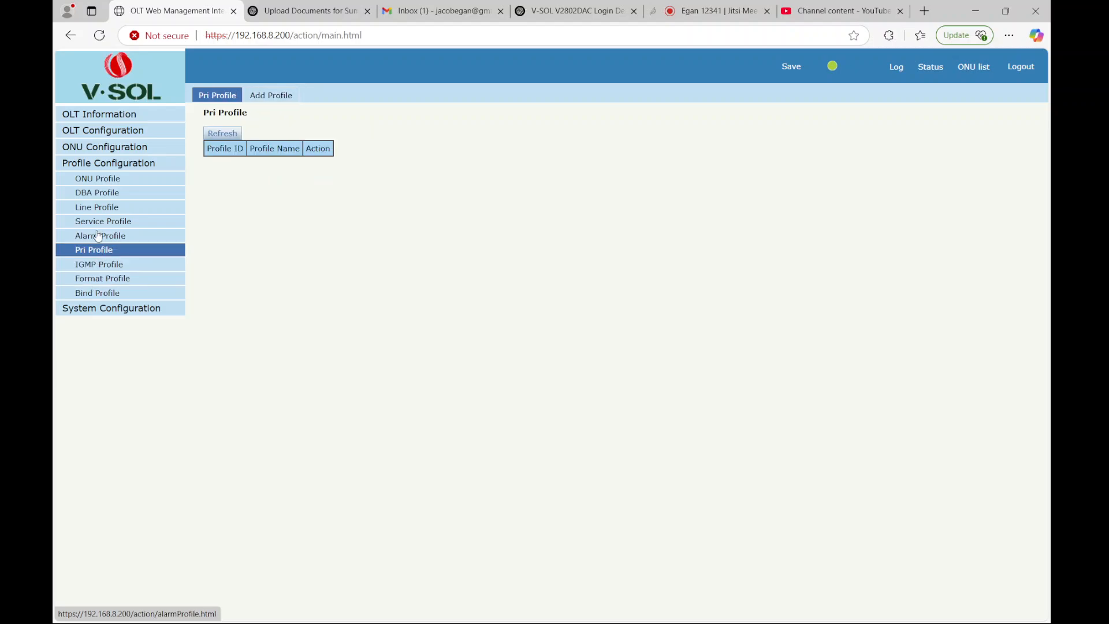
pyautogui.click(103, 220)
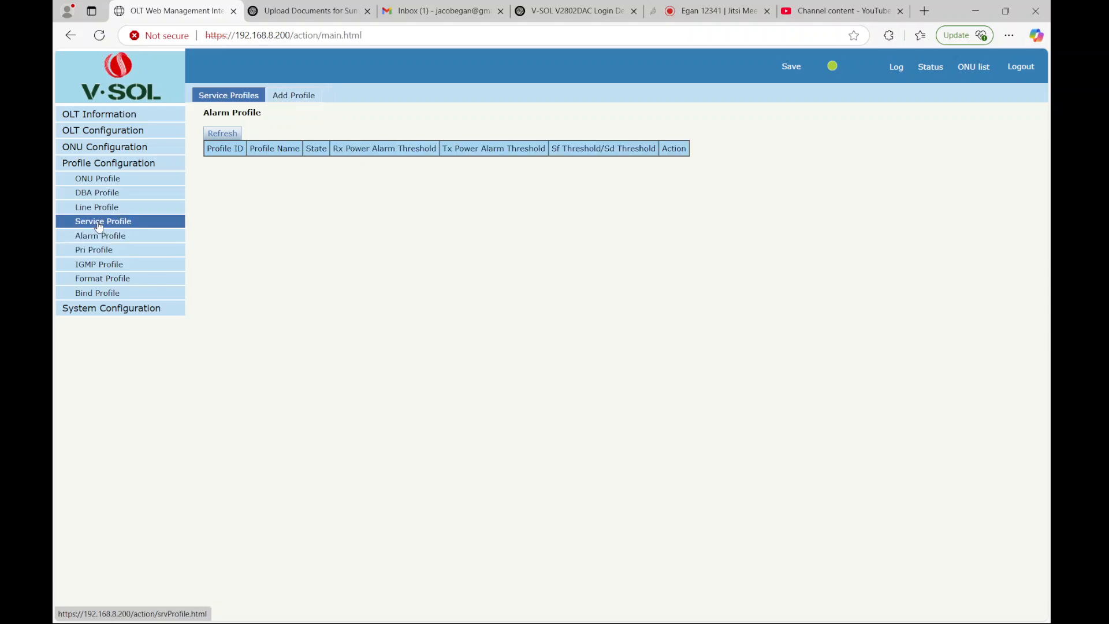
pyautogui.click(97, 207)
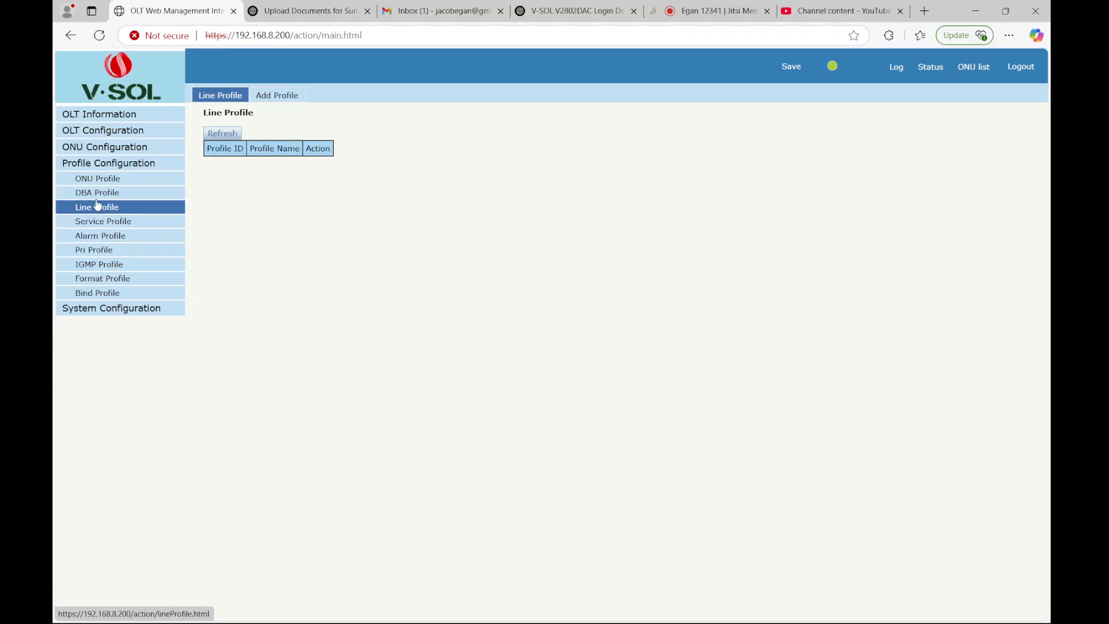
pyautogui.click(97, 193)
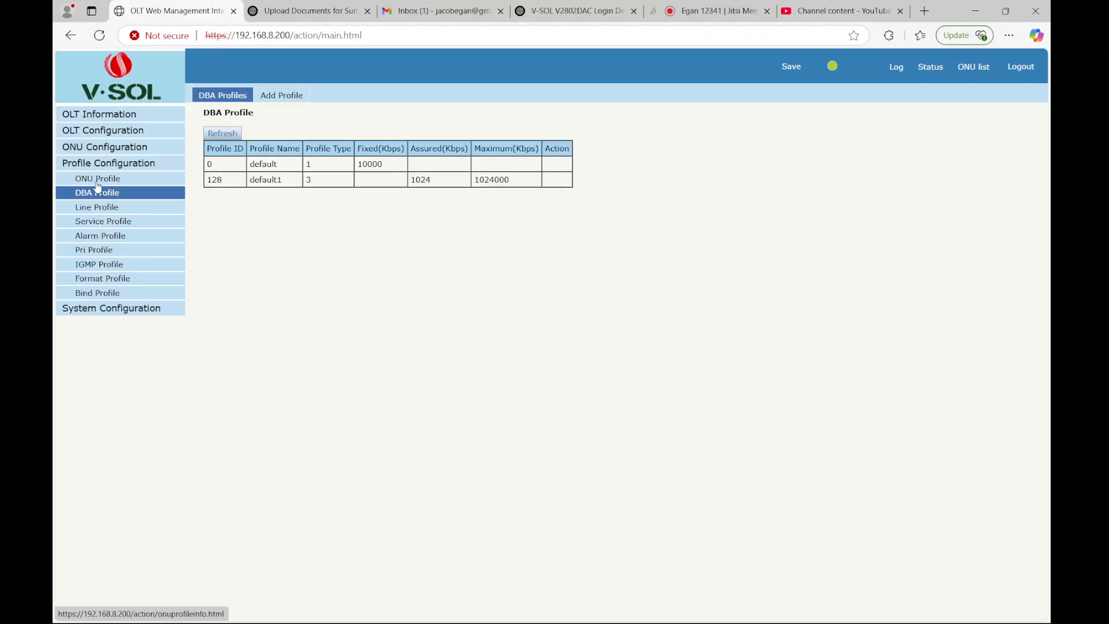
pyautogui.click(97, 178)
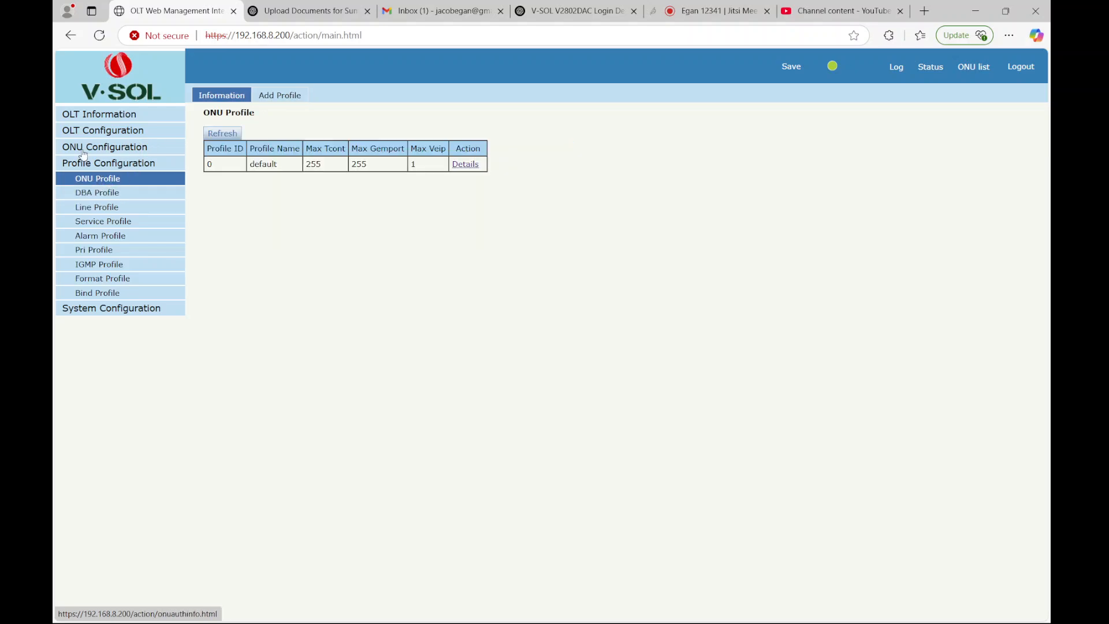
# Step: Return to the ONU AuthList showing four PON1 ONUs online
pyautogui.click(105, 147)
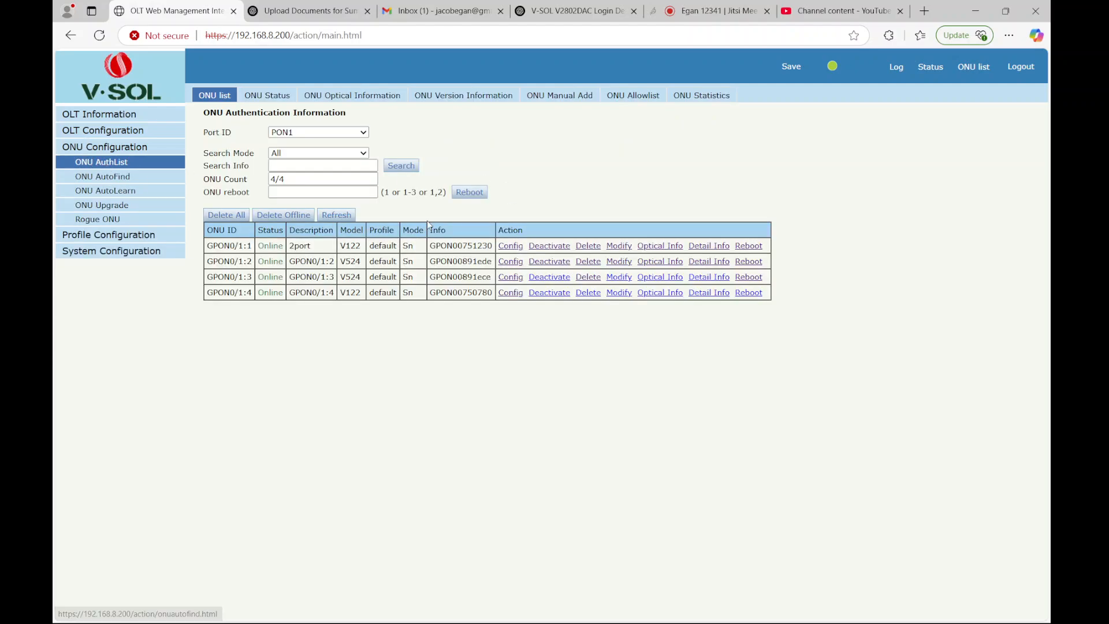
pyautogui.moveTo(387, 305)
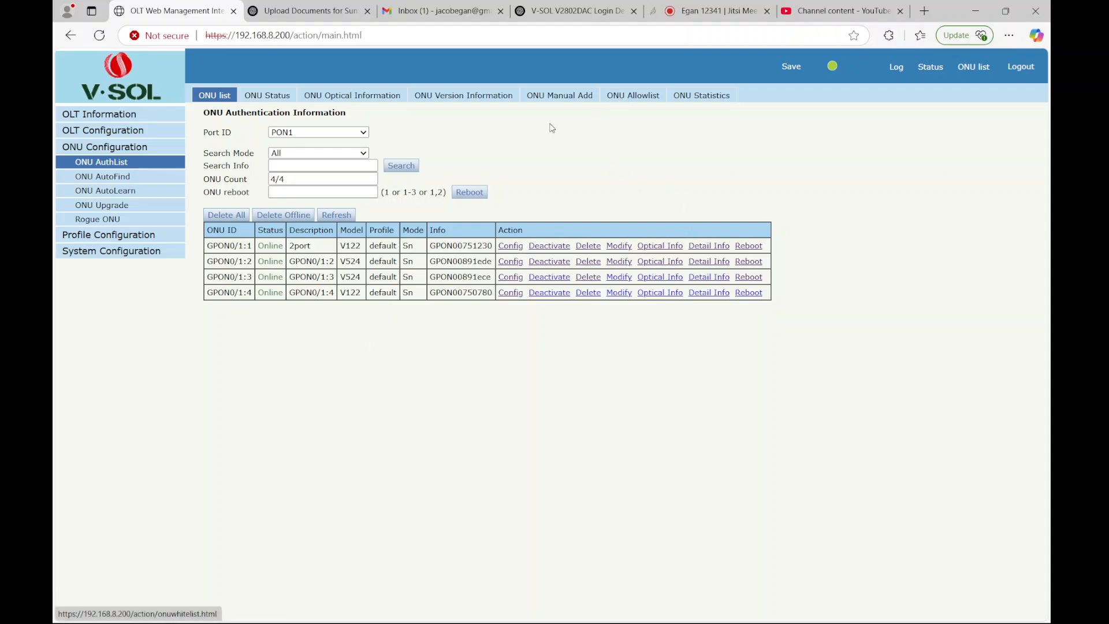
pyautogui.moveTo(784, 80)
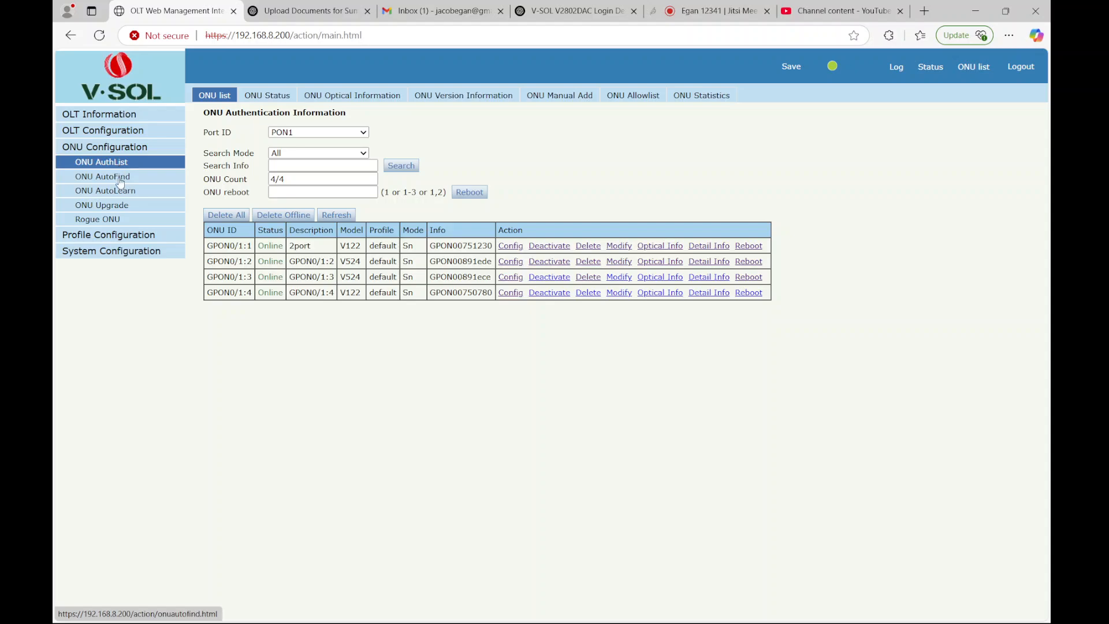
pyautogui.moveTo(108, 234)
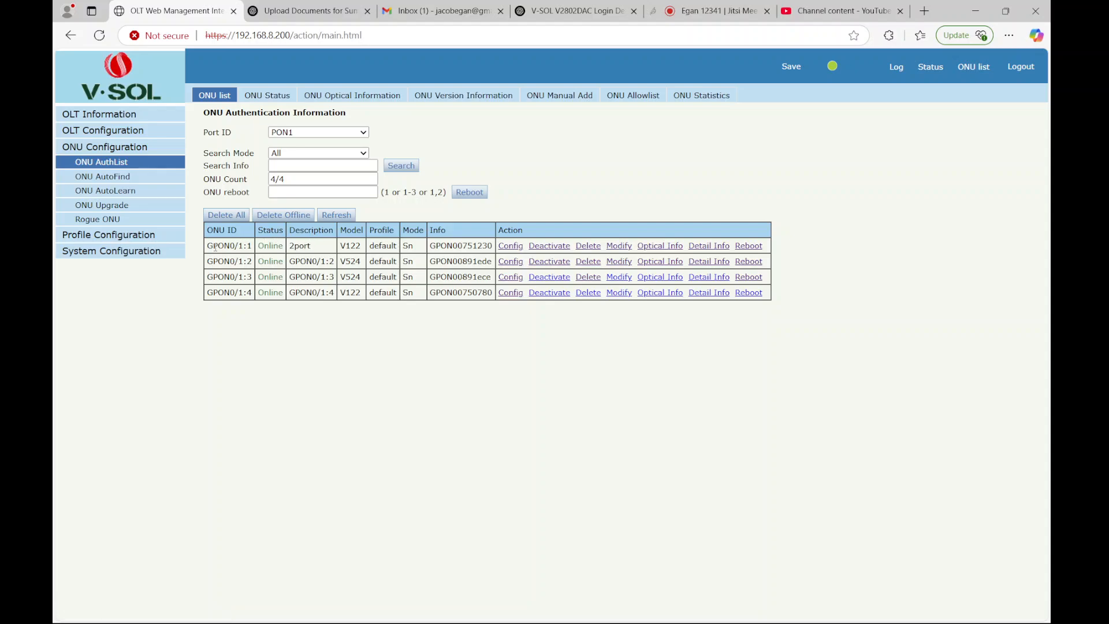
pyautogui.moveTo(510, 244)
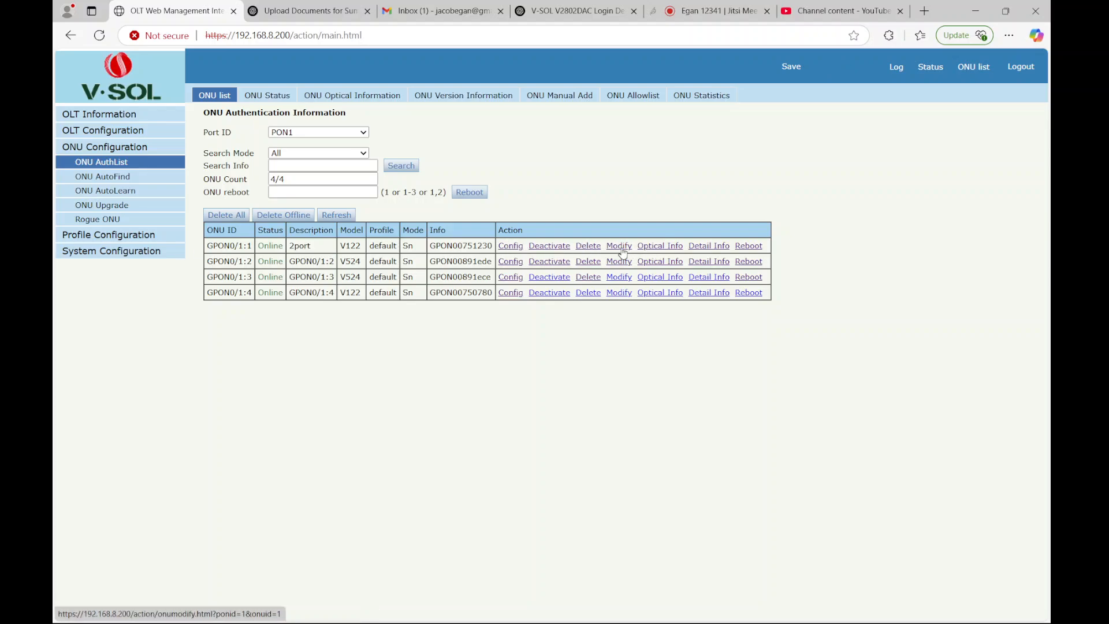
pyautogui.click(617, 244)
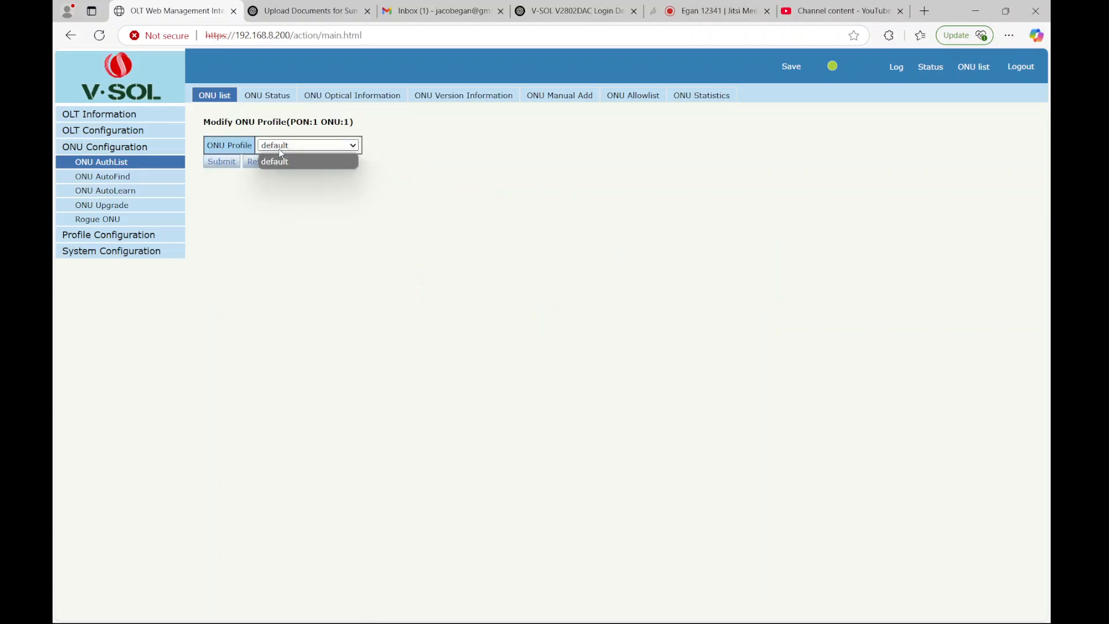
pyautogui.click(275, 161)
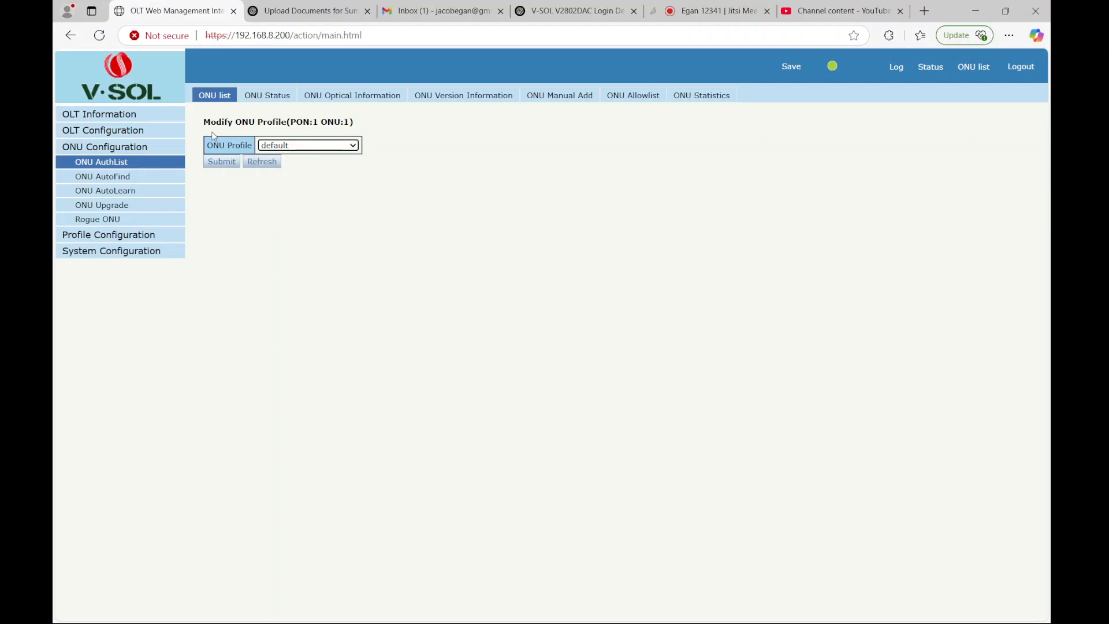
pyautogui.moveTo(109, 235)
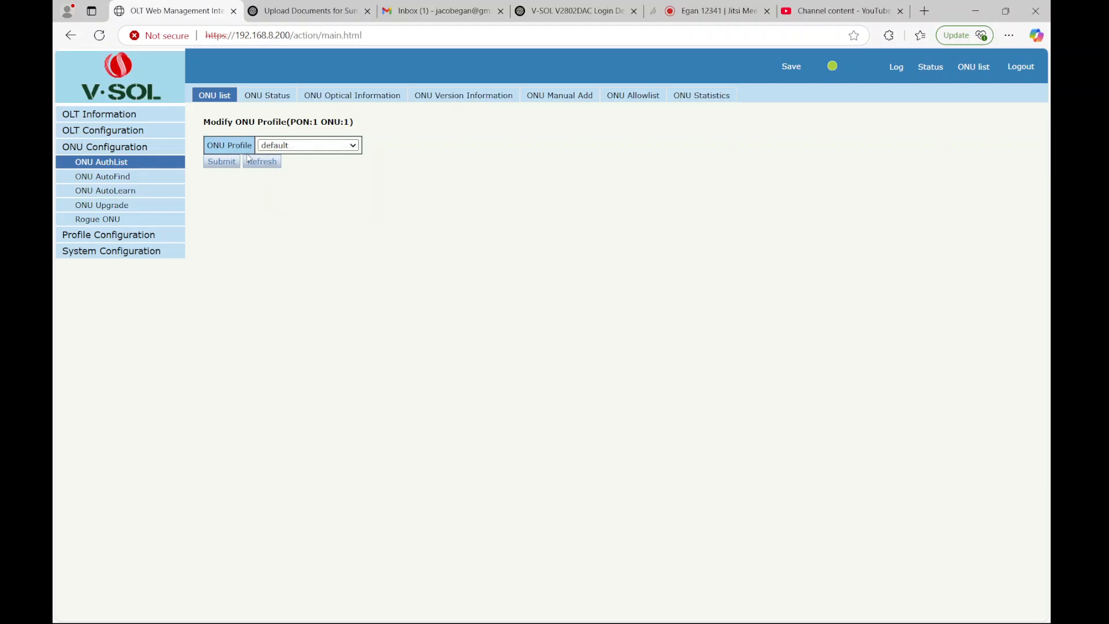
pyautogui.click(102, 161)
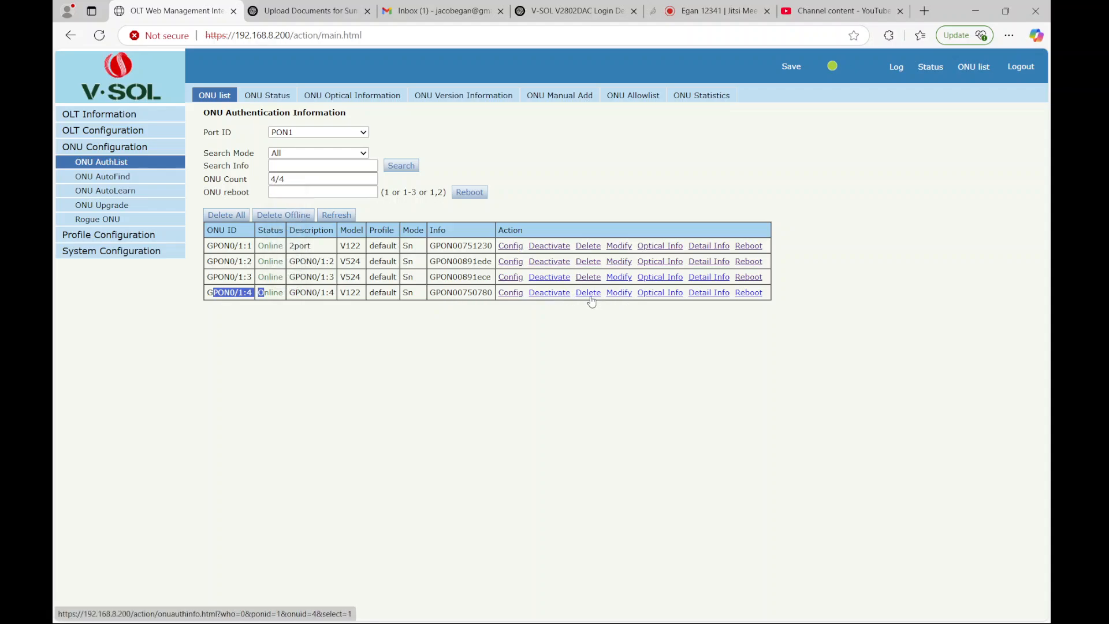
# Step: Delete ONU GPON0/1:4 from PON1 and refresh the list, leaving three ONUs online
pyautogui.click(588, 292)
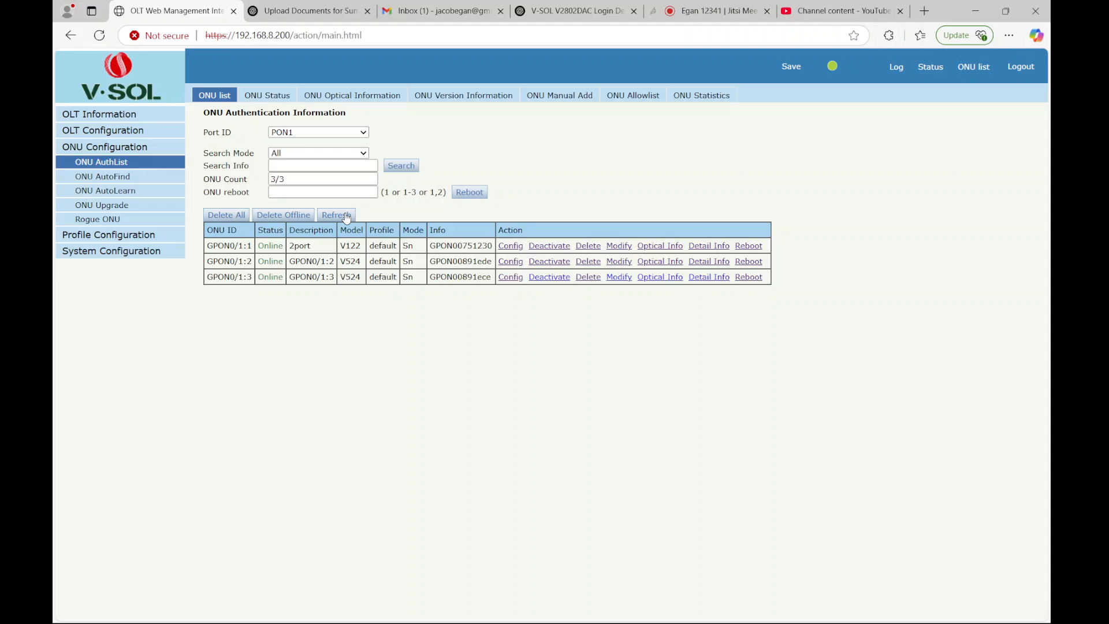
pyautogui.click(336, 218)
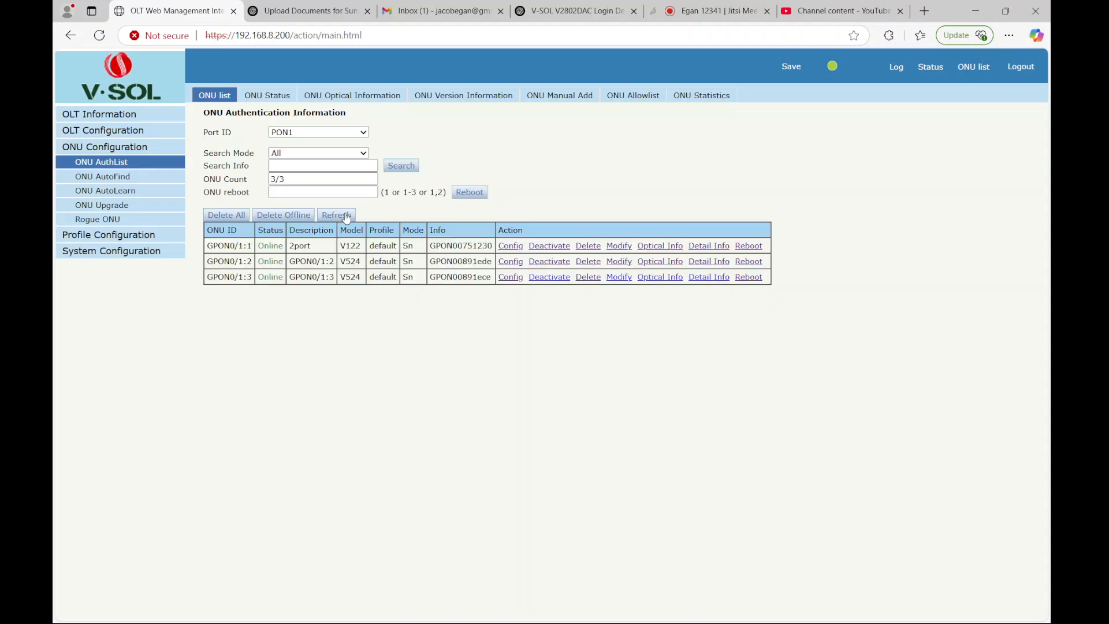
# Step: Refresh ONU Status until GPON0/1:4 moves from syncMib to working, then return to the 4/4 online list
pyautogui.click(267, 95)
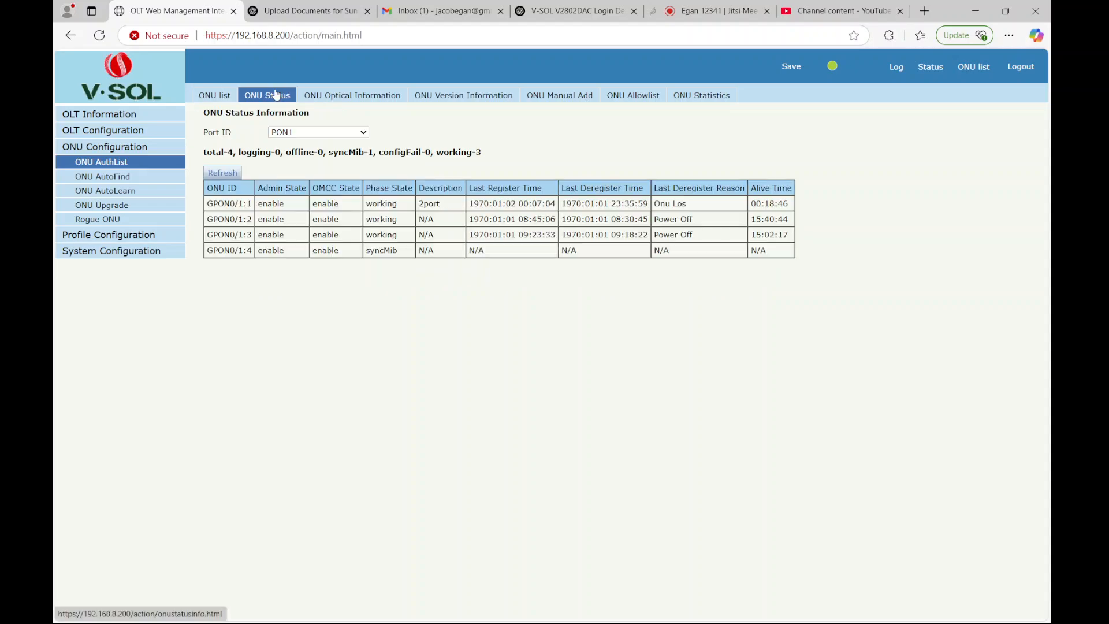
pyautogui.doubleClick(376, 250)
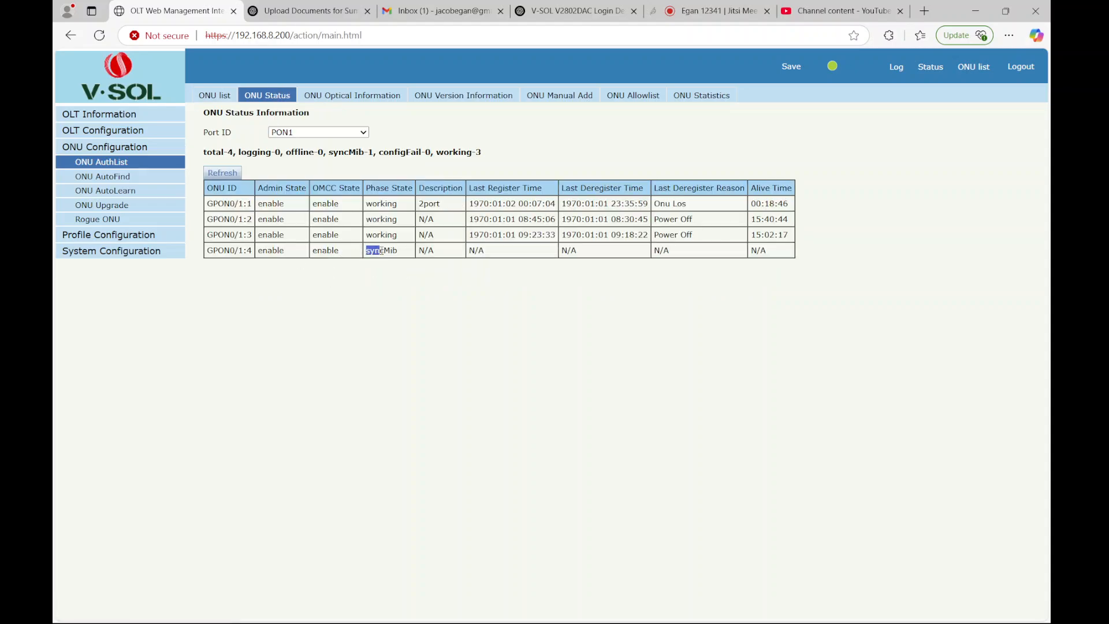
pyautogui.doubleClick(380, 250)
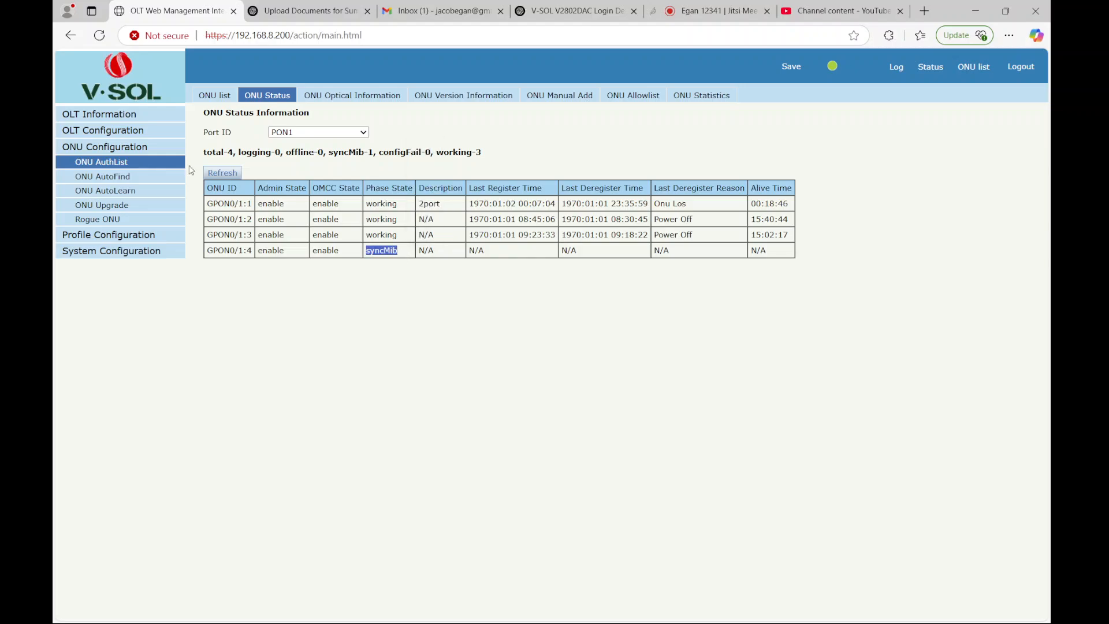
pyautogui.click(222, 172)
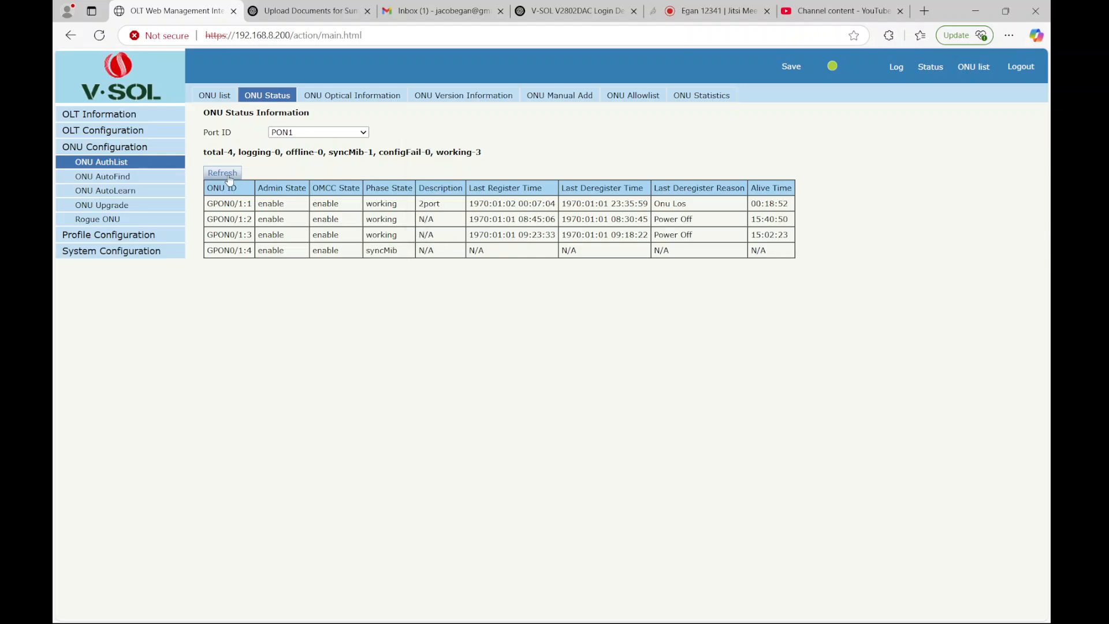
pyautogui.click(222, 173)
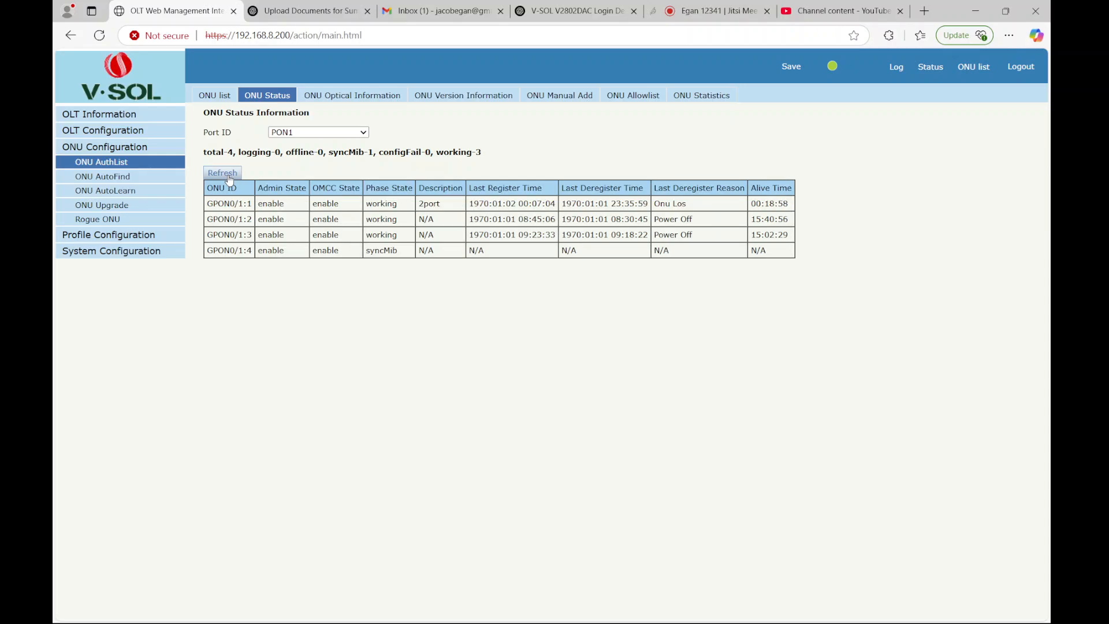
pyautogui.click(221, 172)
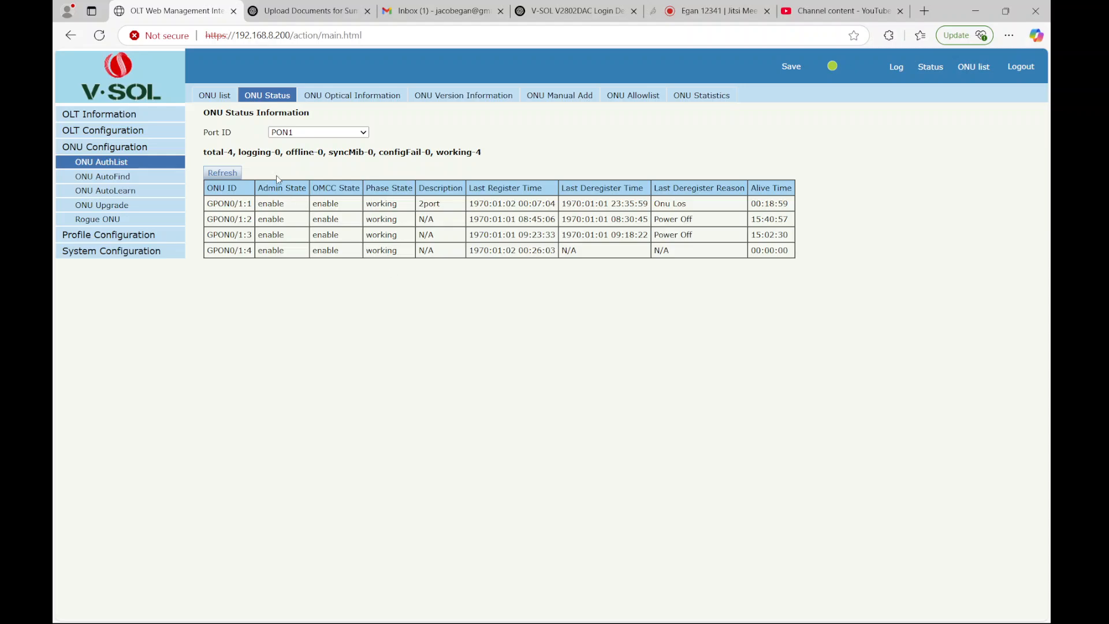
pyautogui.click(215, 94)
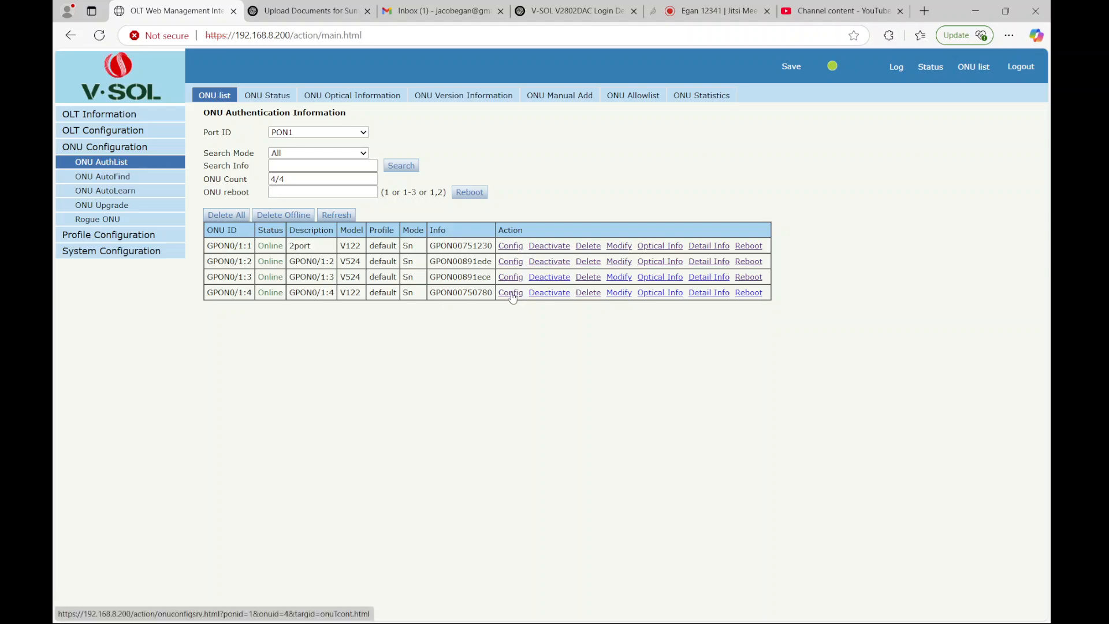
# Step: For ONU 4, commit Tcont 1 on the default DBA profile and Gemport 1 on Tcont 1
pyautogui.click(509, 292)
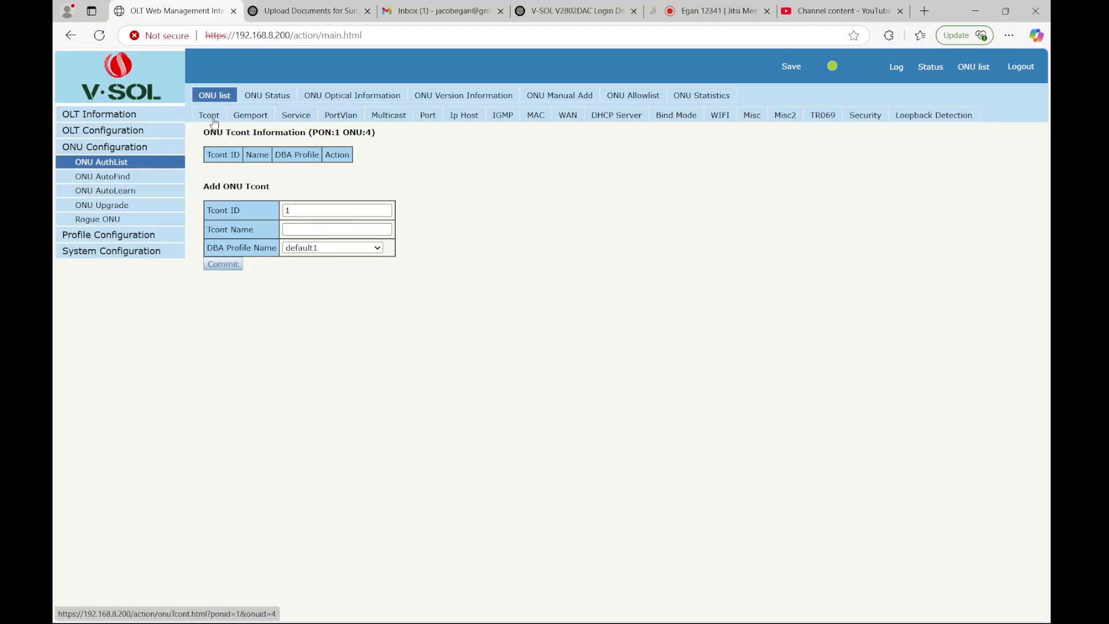
pyautogui.moveTo(209, 114)
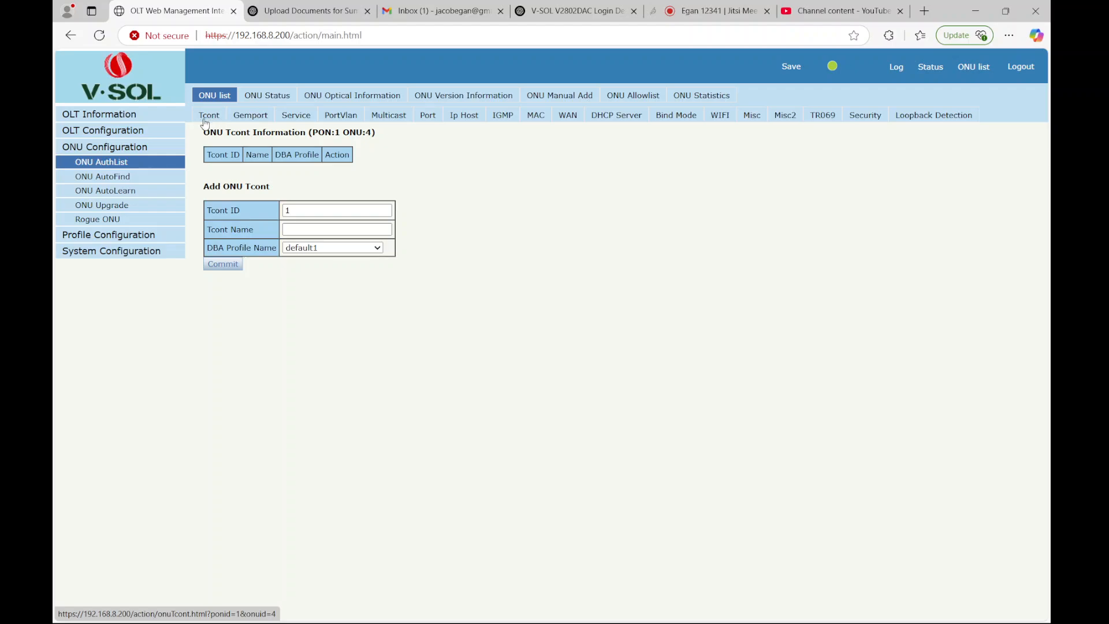
pyautogui.moveTo(250, 114)
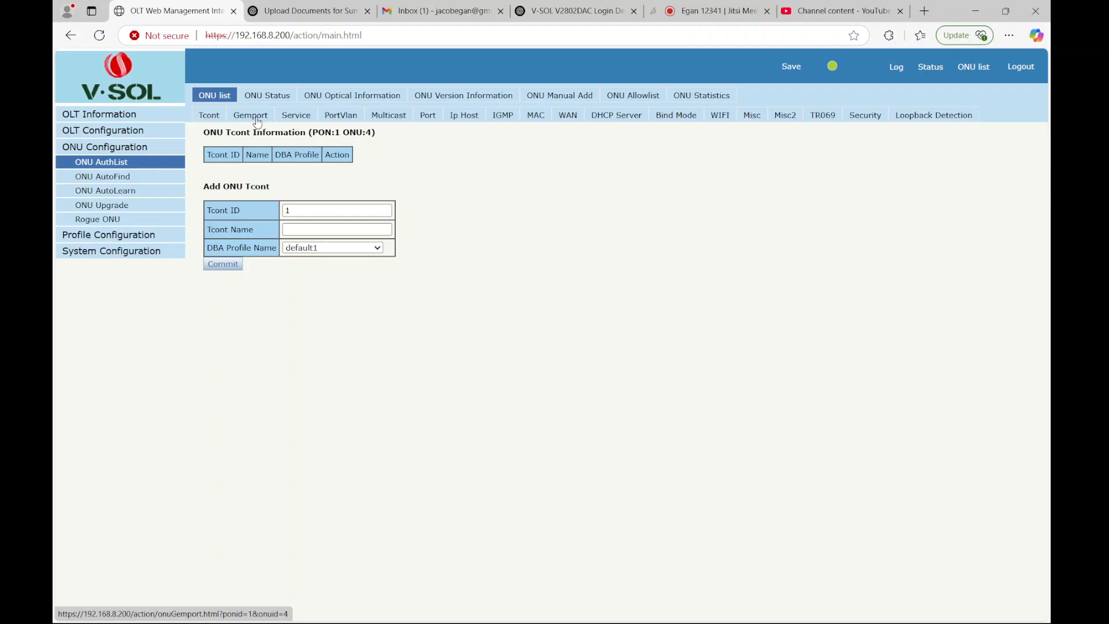
pyautogui.moveTo(704, 253)
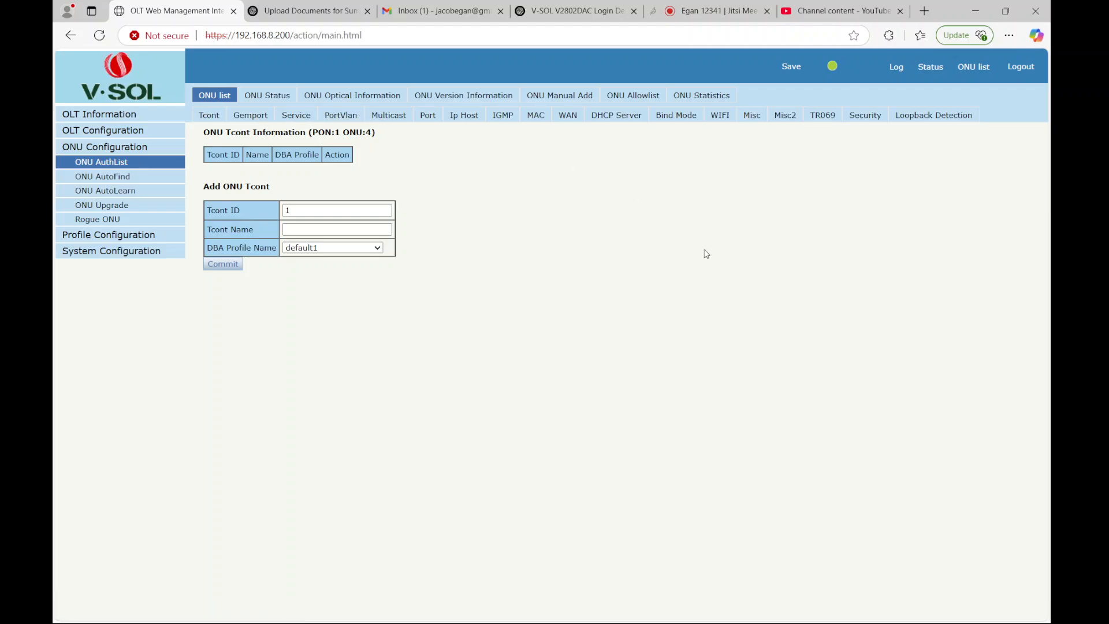
pyautogui.moveTo(769, 293)
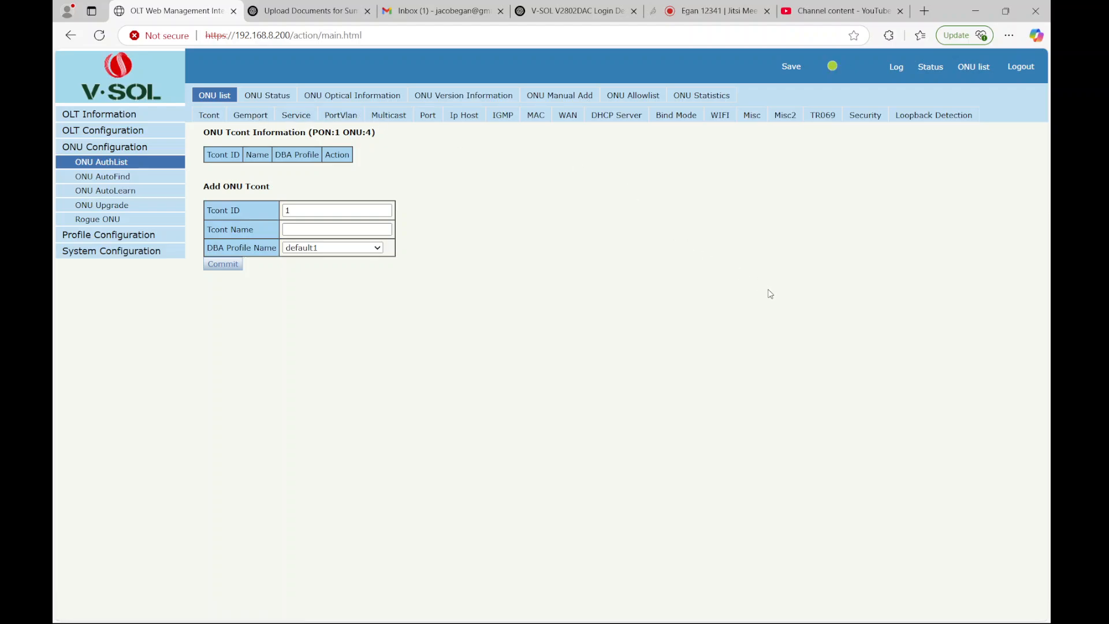
pyautogui.moveTo(446, 216)
pyautogui.write('1')
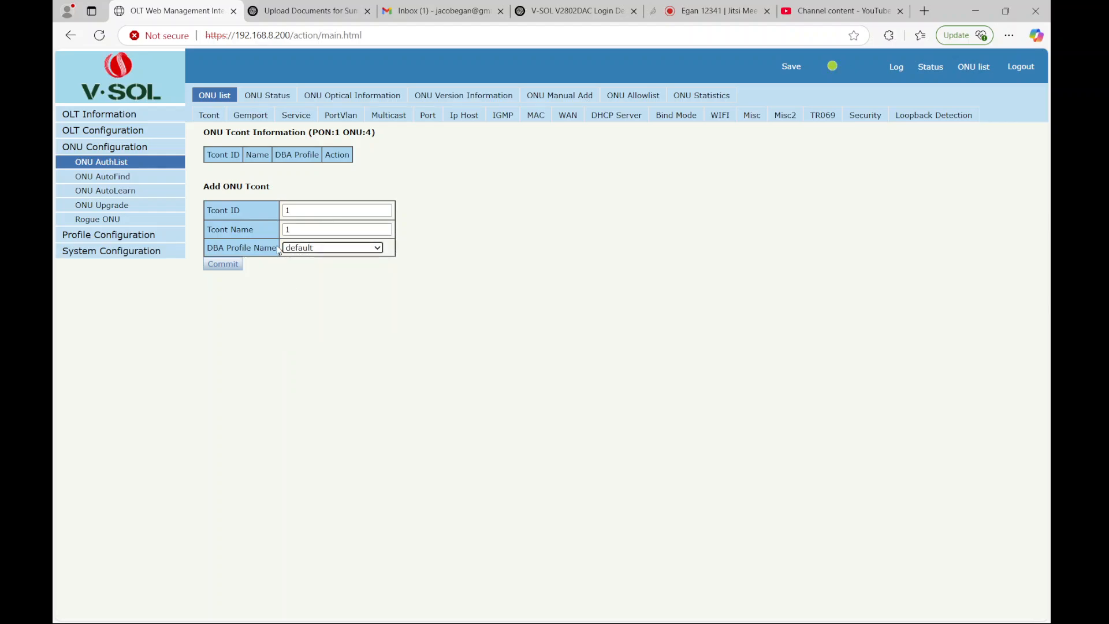
pyautogui.click(221, 263)
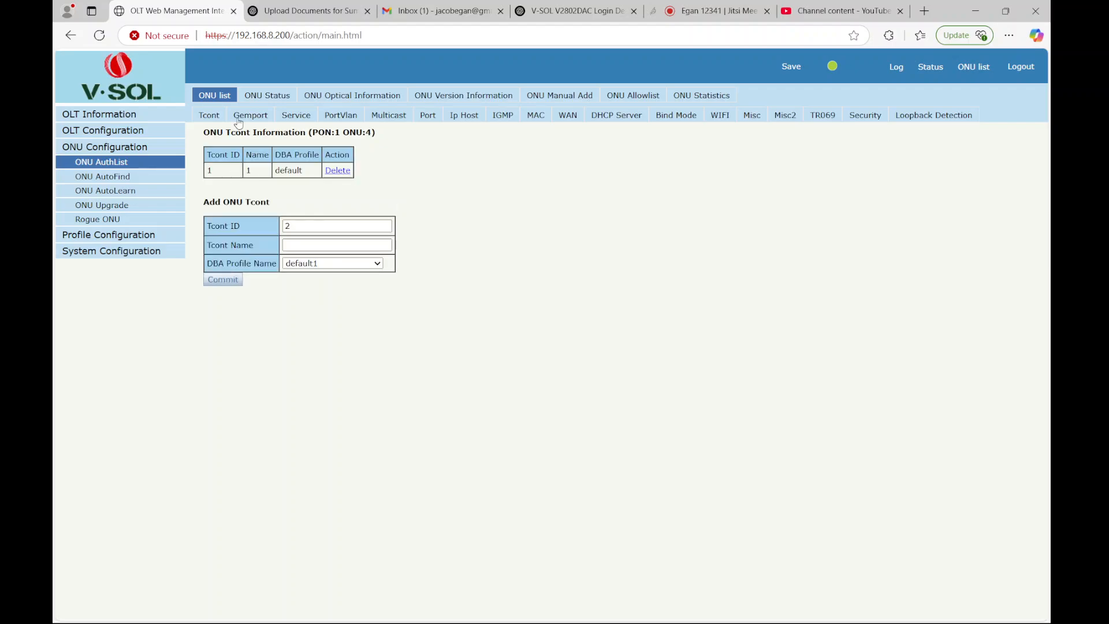
pyautogui.click(250, 114)
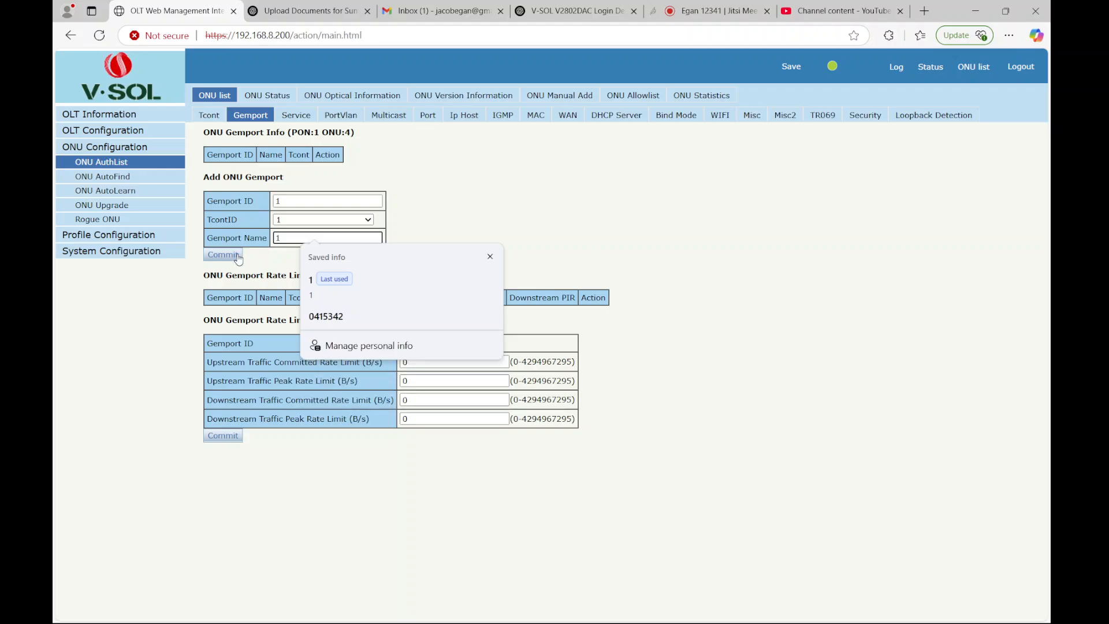
pyautogui.click(223, 254)
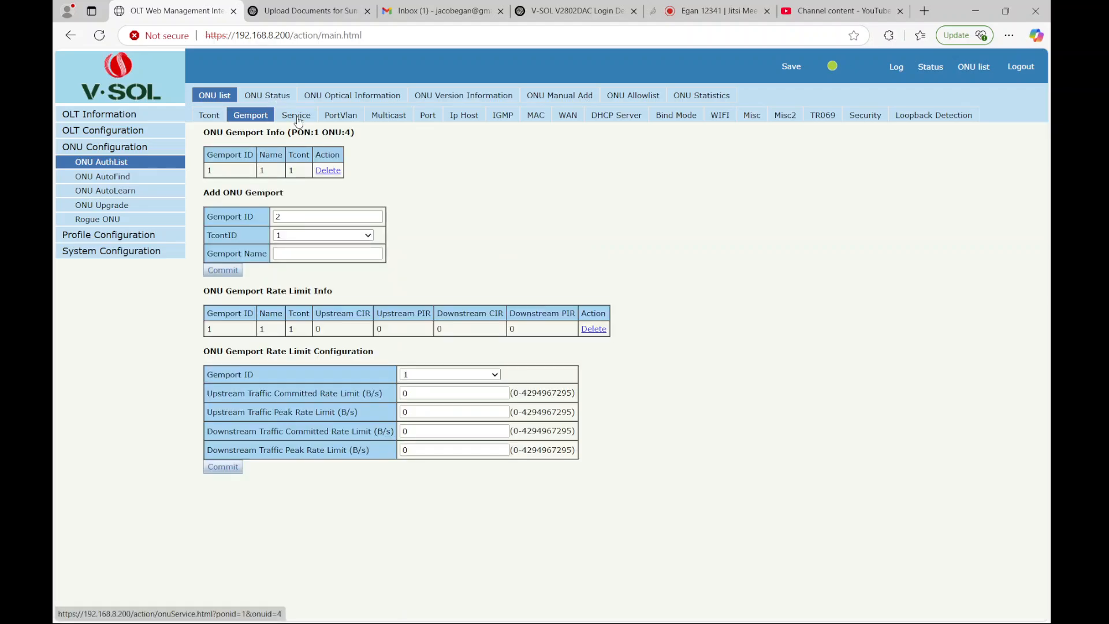
# Step: Commit service ser_1 on Gemport 1 in Tag mode with VLAN list 2 for ONU 4
pyautogui.click(295, 115)
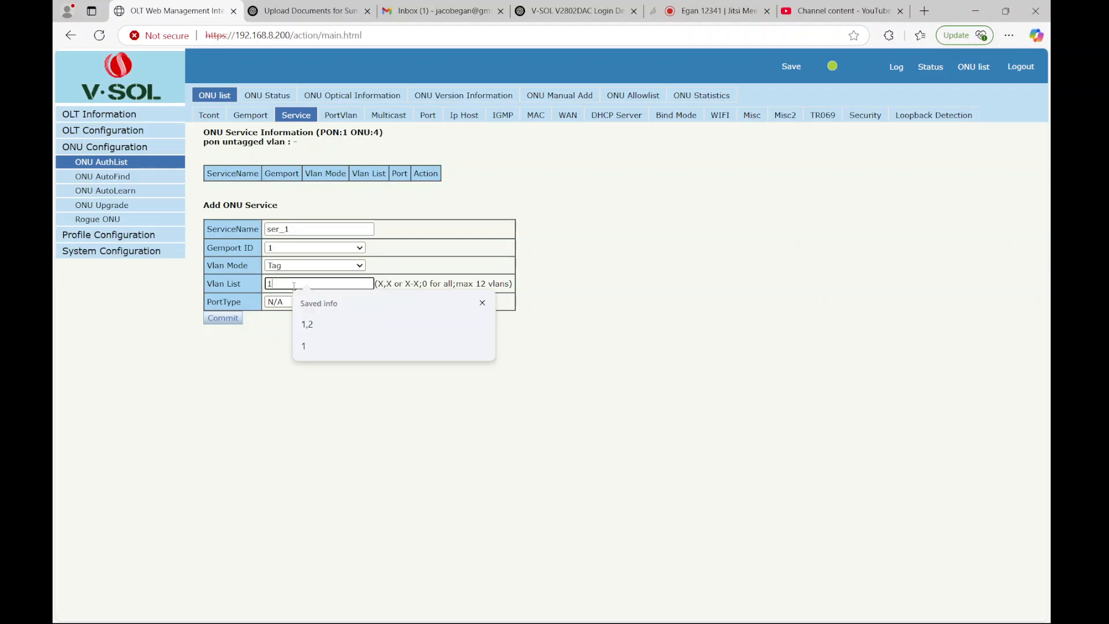
pyautogui.click(307, 323)
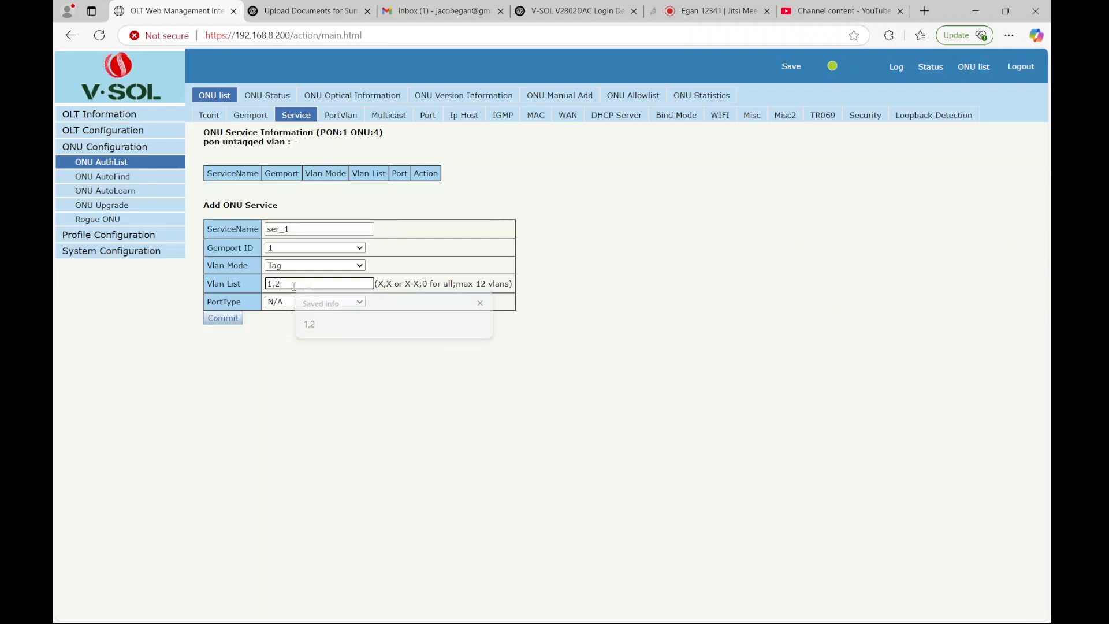
pyautogui.write('2')
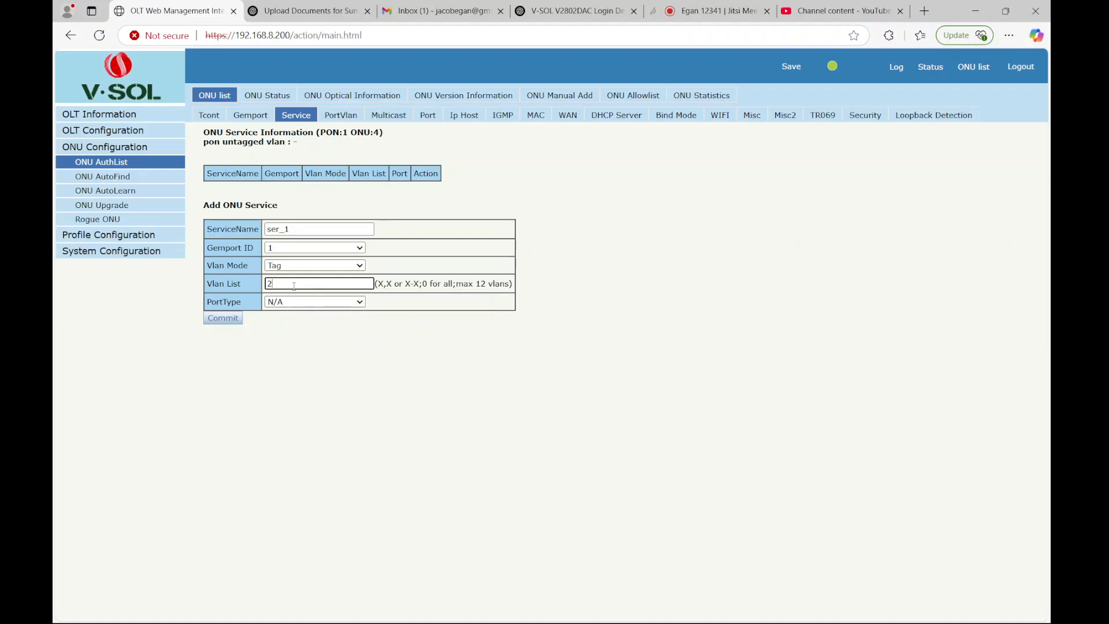
pyautogui.click(223, 317)
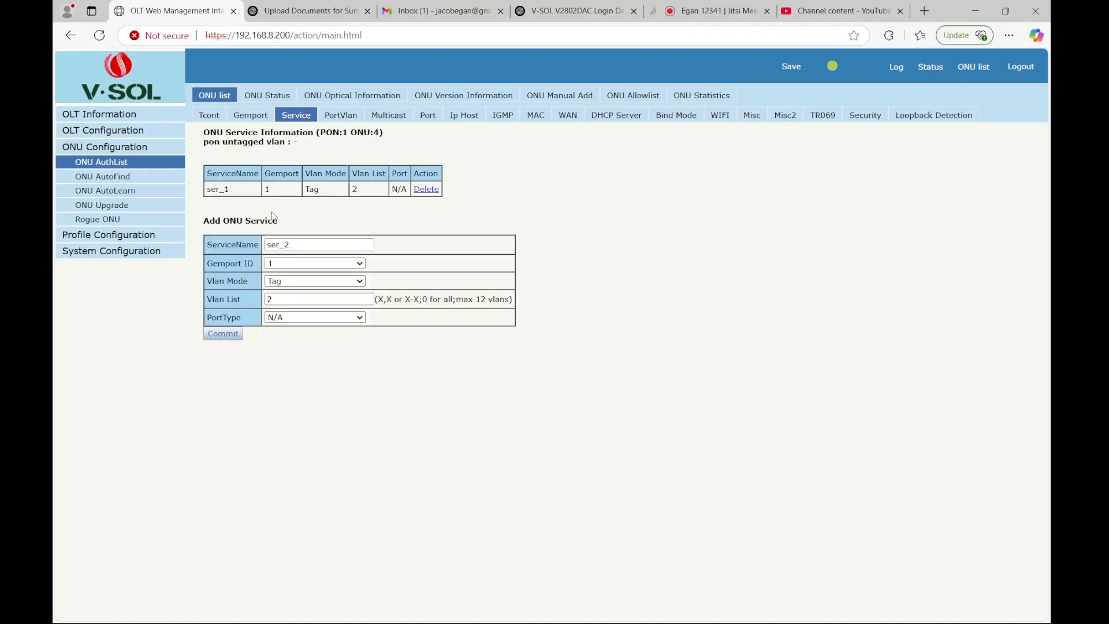
# Step: Go through ONU 4's port VLAN page to its WAN settings and select the connection to configure
pyautogui.click(340, 114)
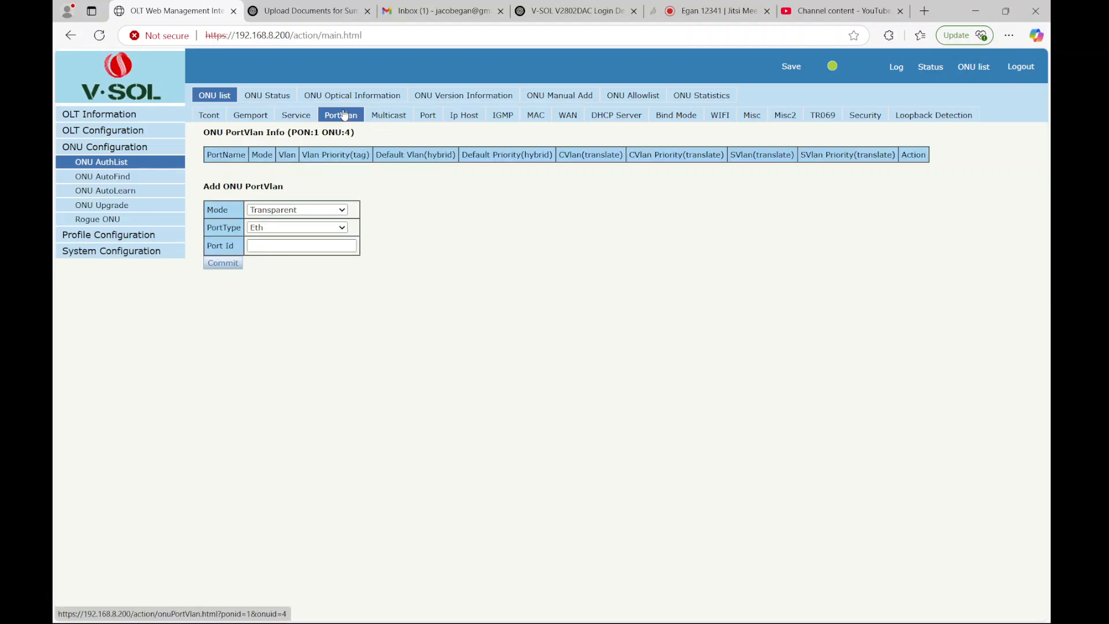
pyautogui.moveTo(567, 114)
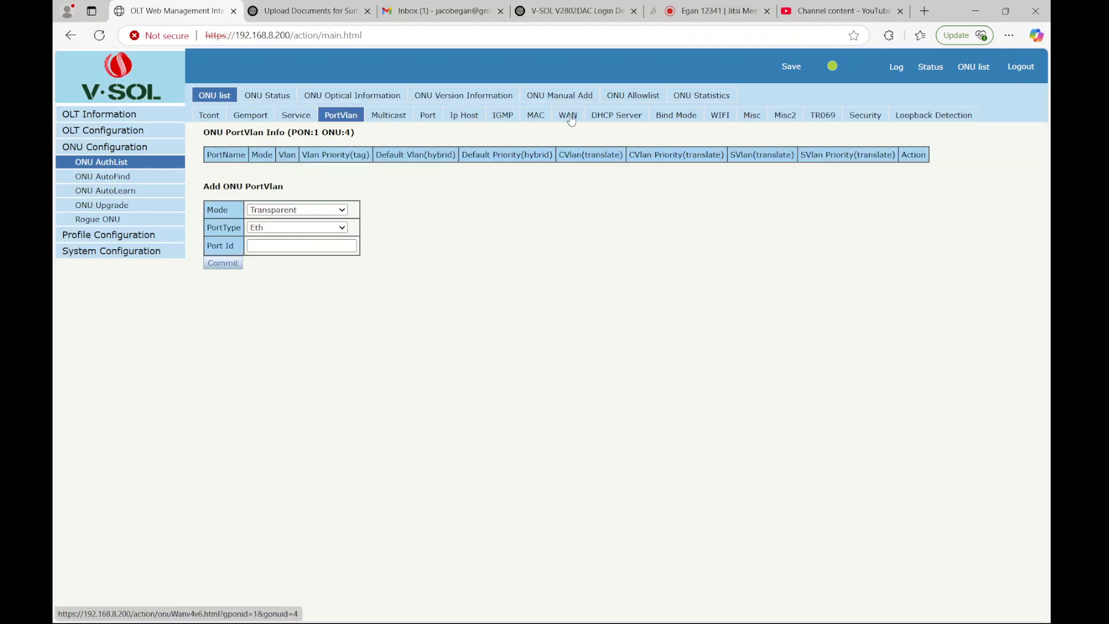
pyautogui.click(567, 114)
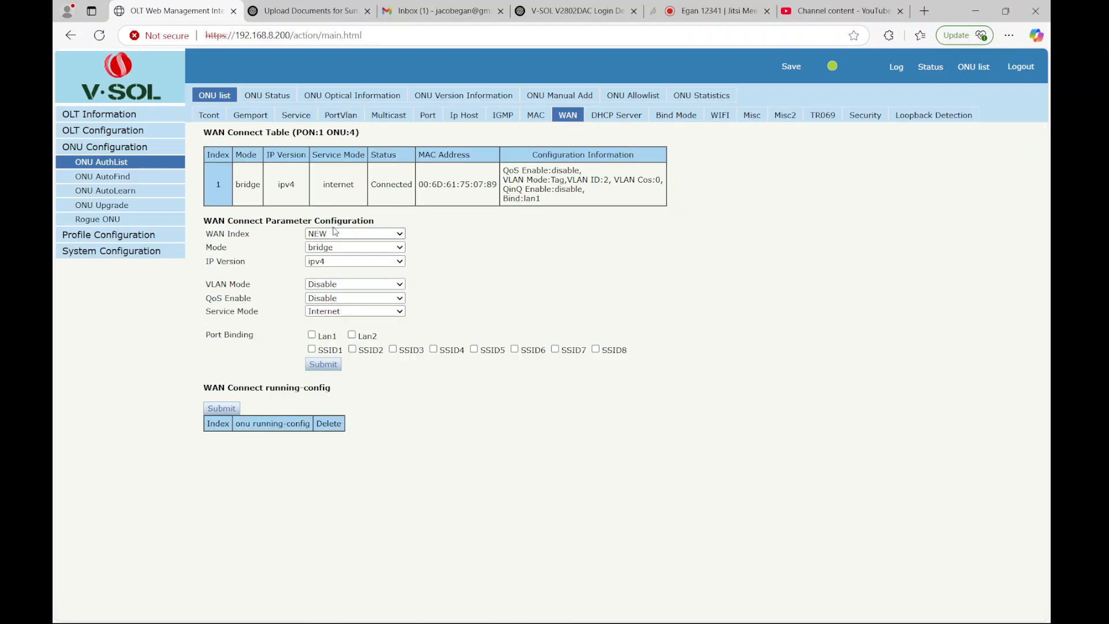
pyautogui.moveTo(437, 230)
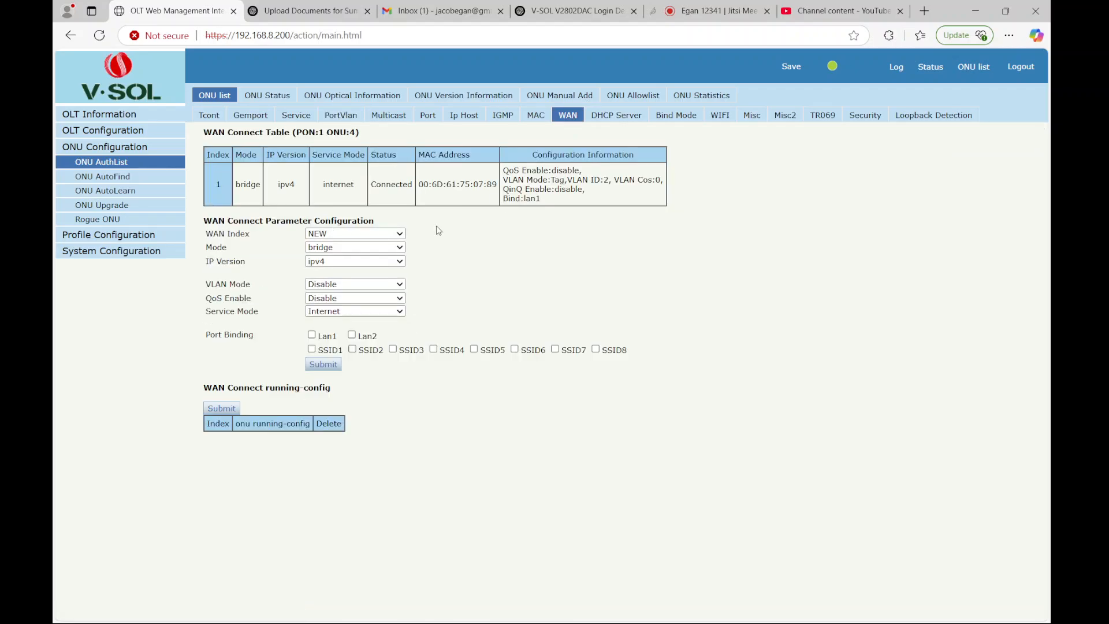
pyautogui.click(354, 233)
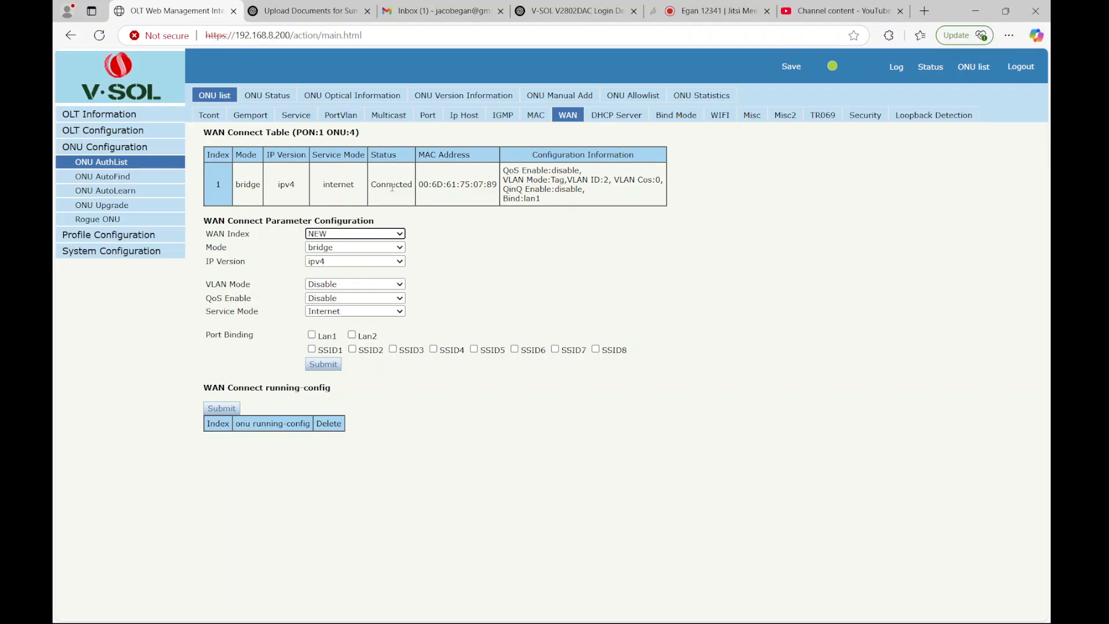
pyautogui.moveTo(331, 230)
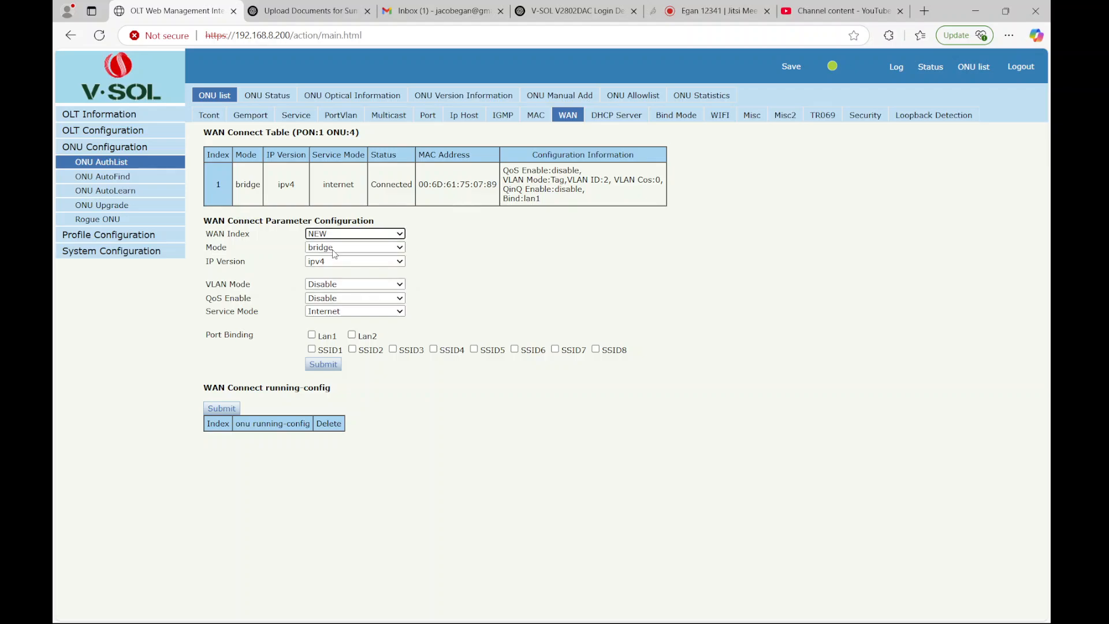
pyautogui.moveTo(413, 258)
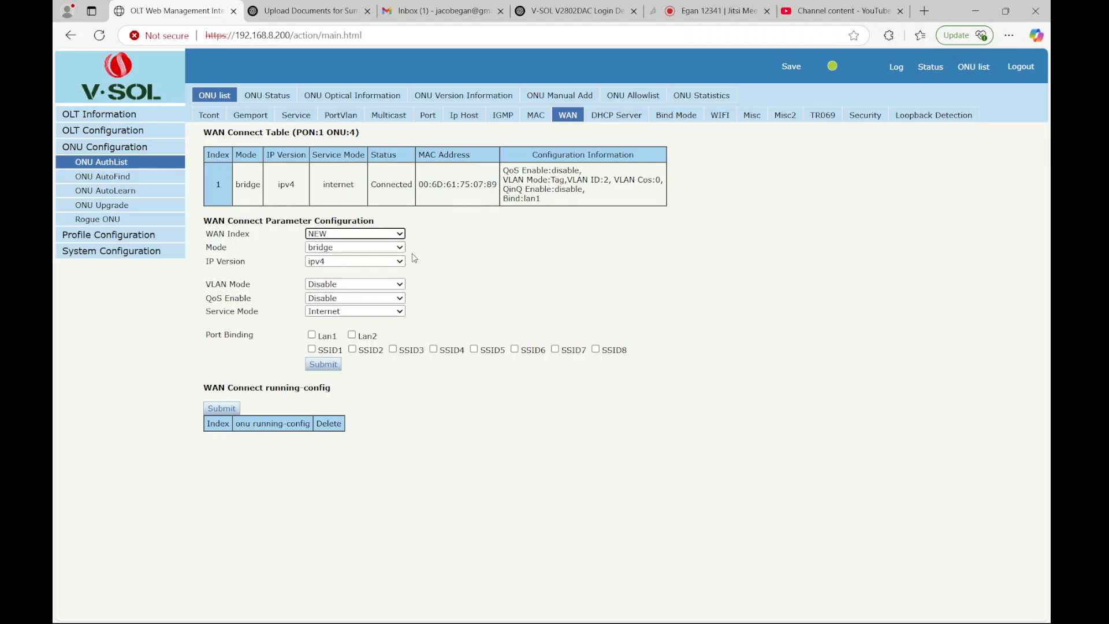
pyautogui.moveTo(366, 247)
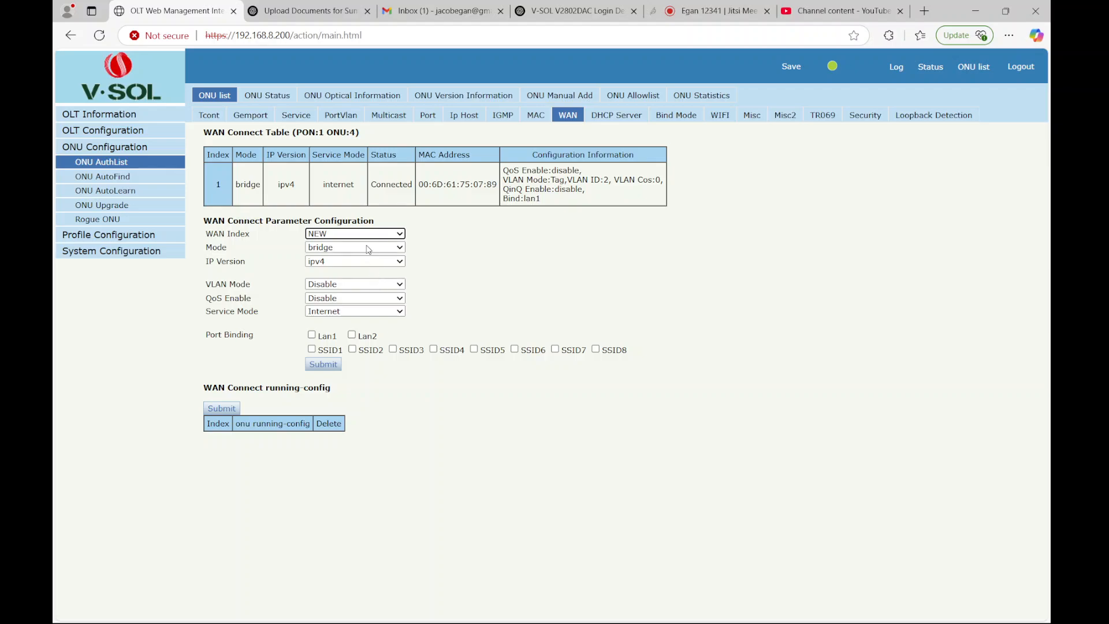
# Step: Configure the WAN as bridge mode, VLAN tagged with ID 2, bound to Lan1
pyautogui.click(355, 248)
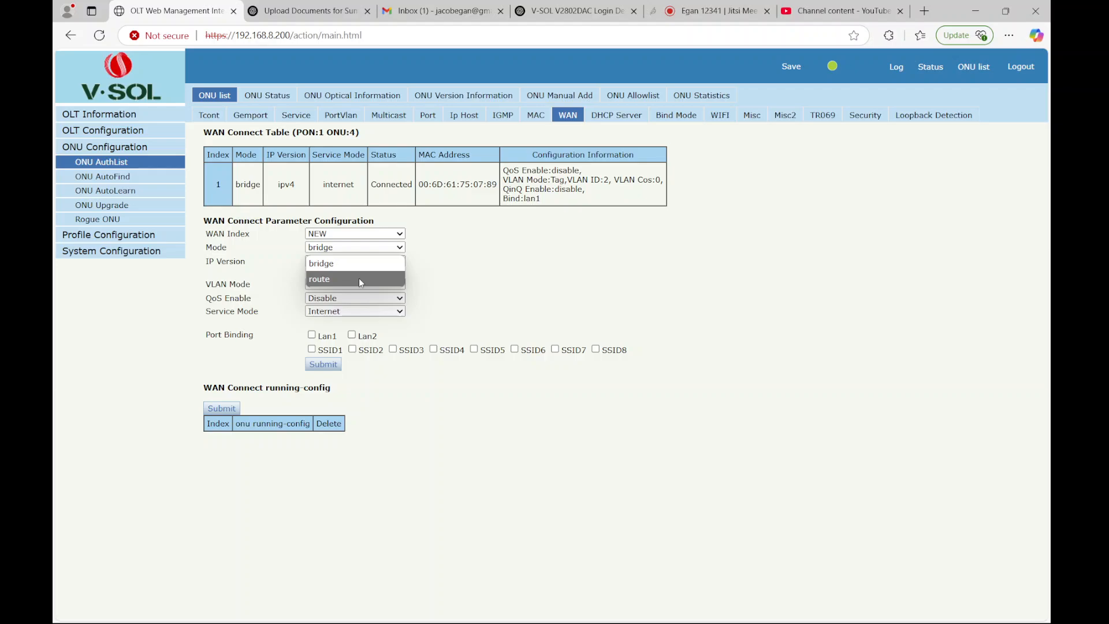
pyautogui.click(354, 261)
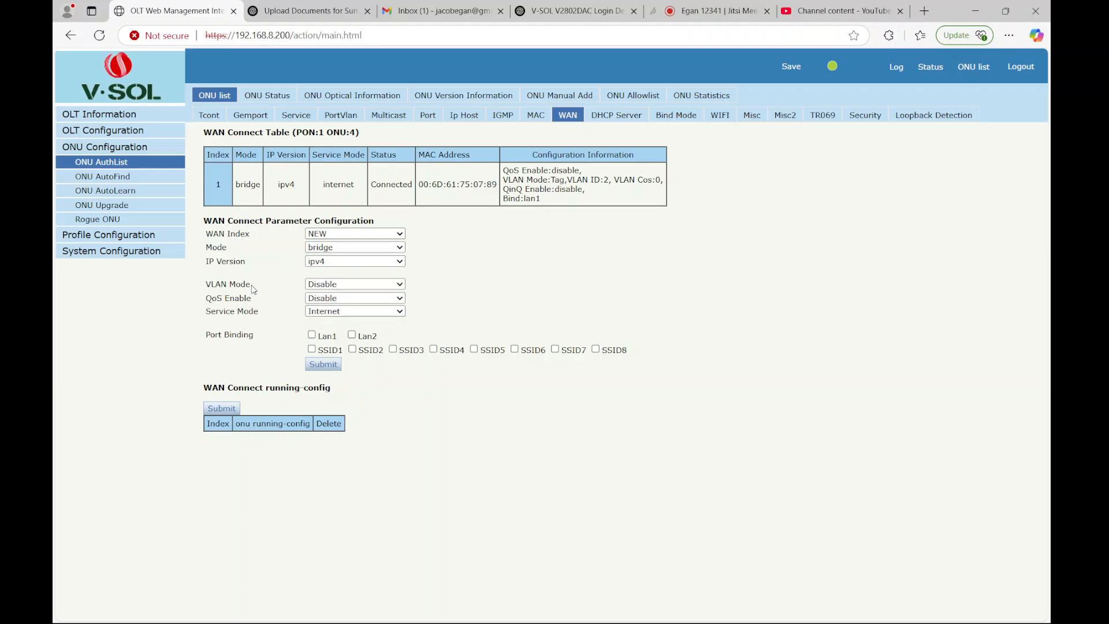
pyautogui.click(354, 285)
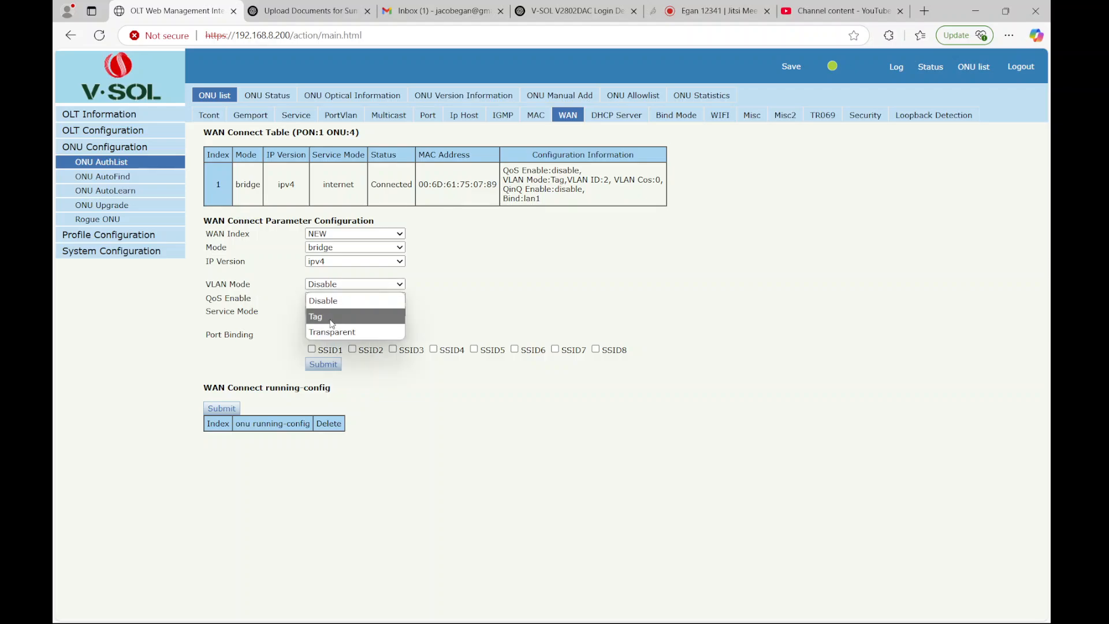
pyautogui.click(316, 317)
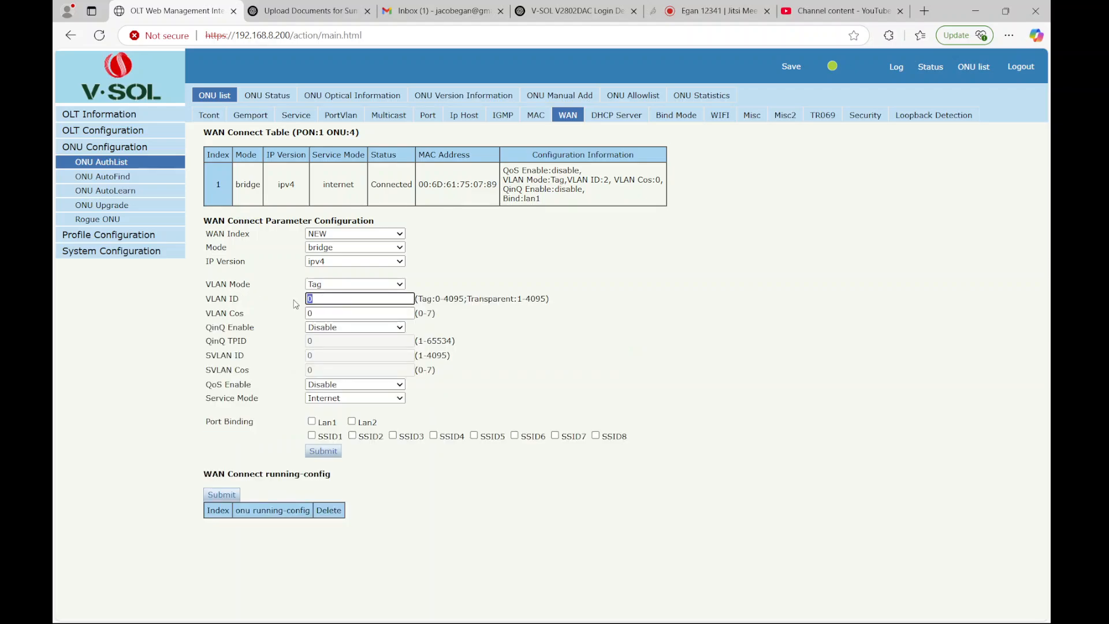
pyautogui.write('2')
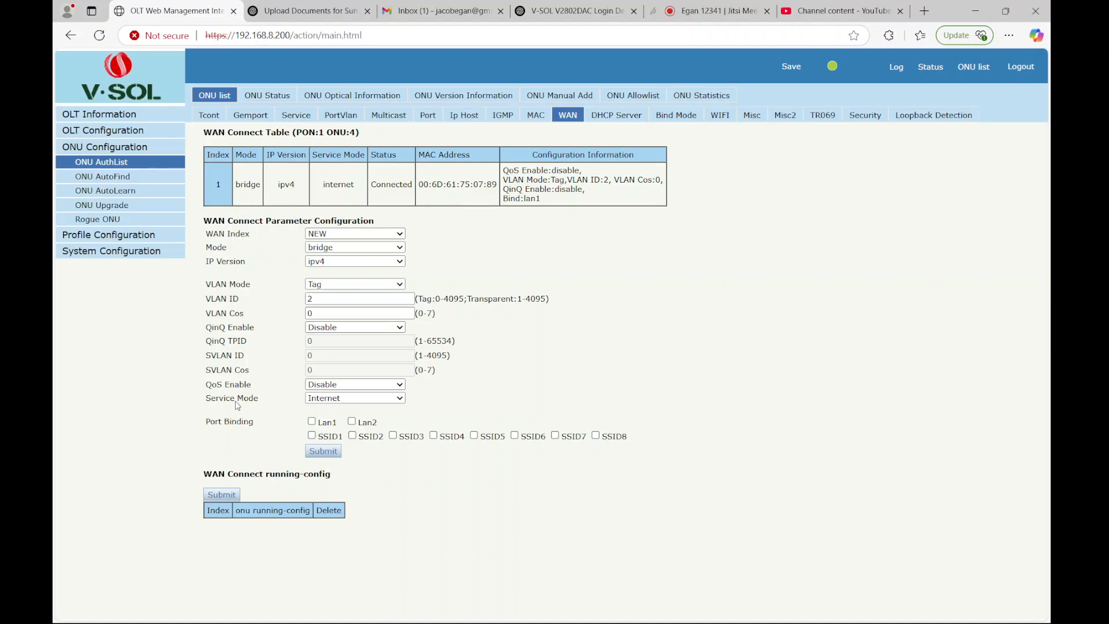
pyautogui.moveTo(340, 404)
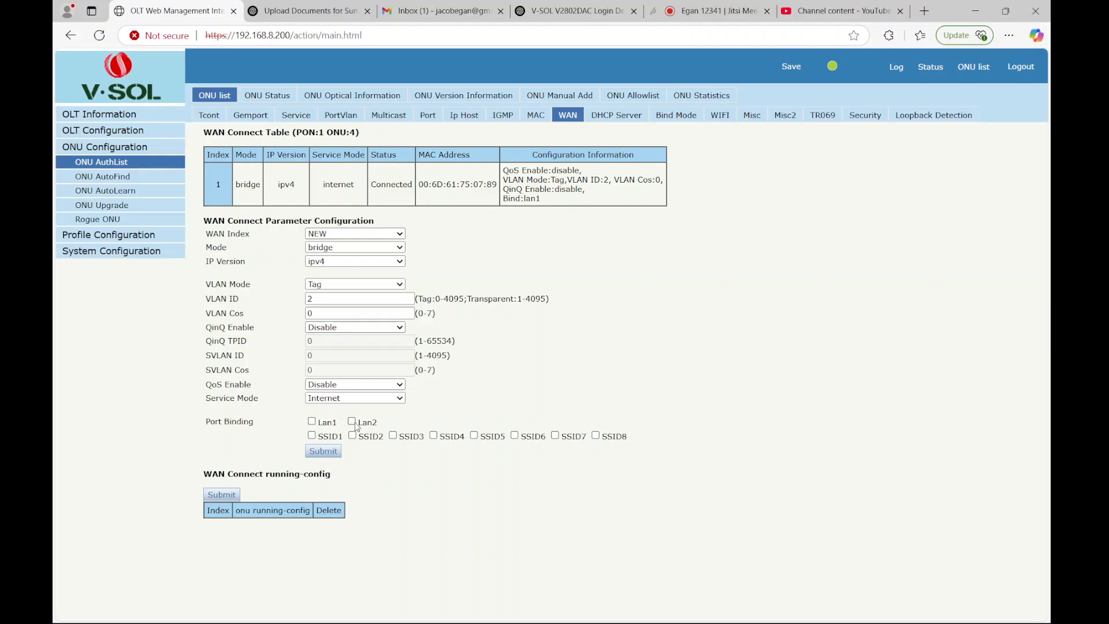
pyautogui.moveTo(393, 424)
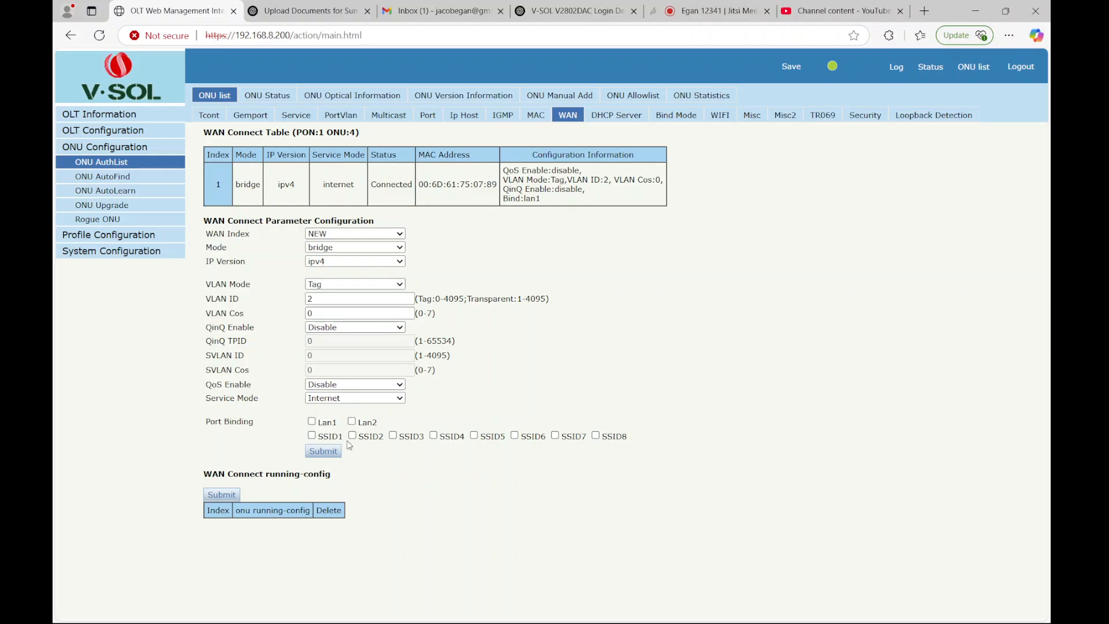
pyautogui.moveTo(380, 432)
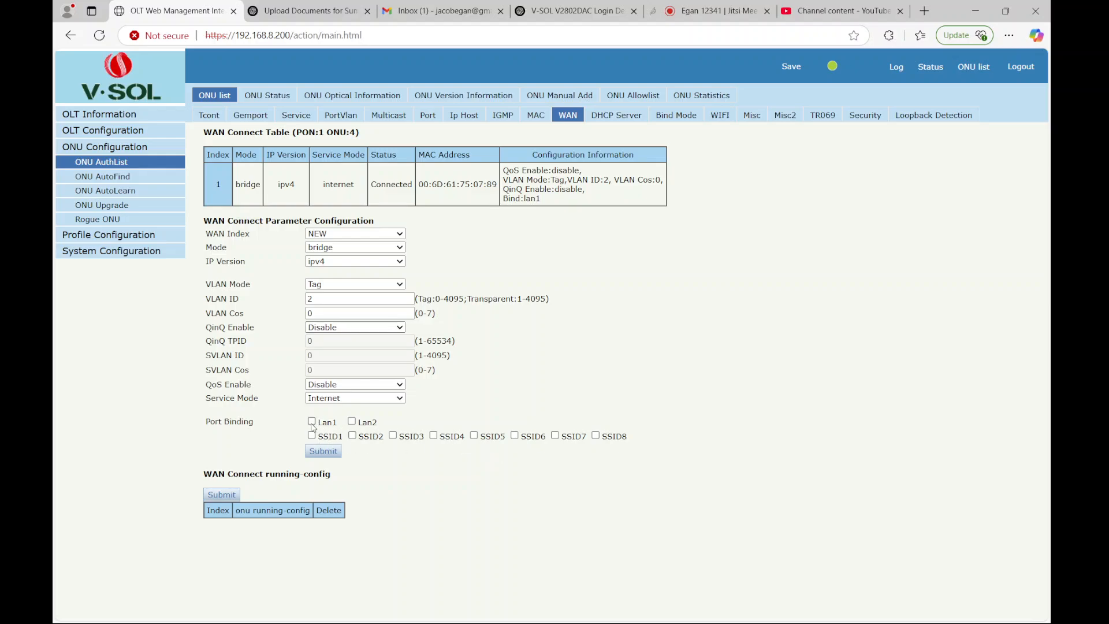
pyautogui.click(311, 421)
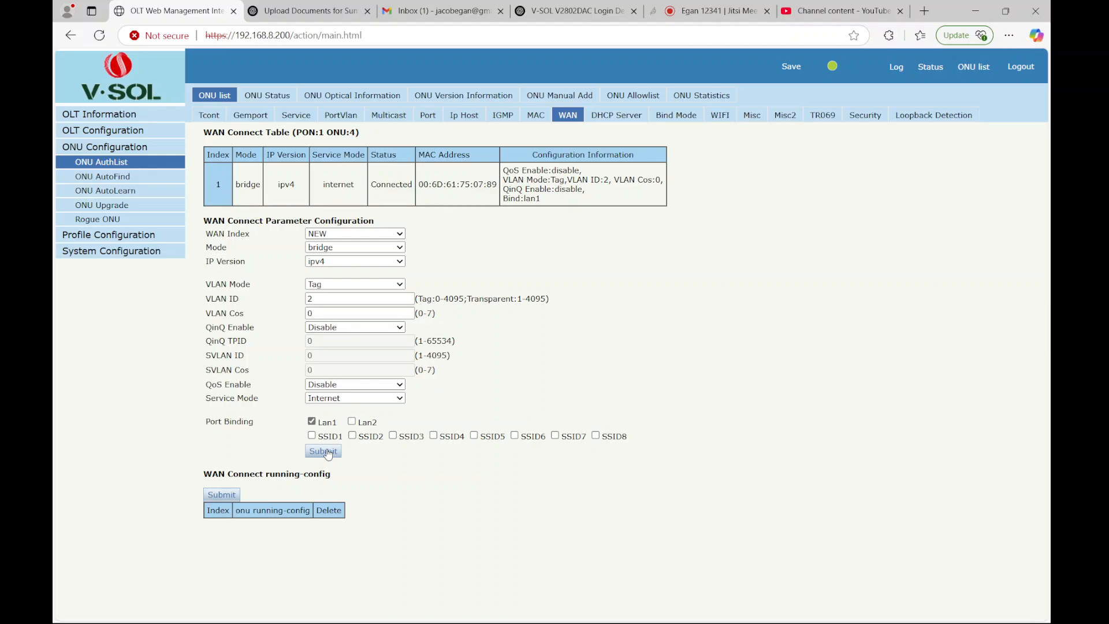
# Step: Submit the tagged VLAN 2 bridge WAN so it lists in ONU 4's running config
pyautogui.click(322, 450)
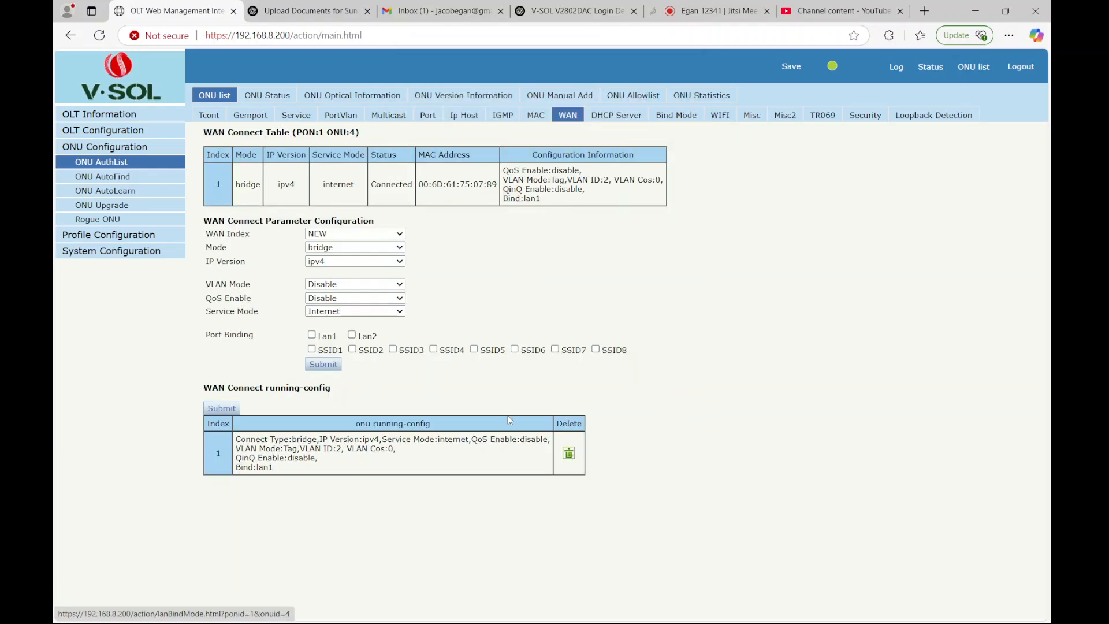
pyautogui.moveTo(512, 419)
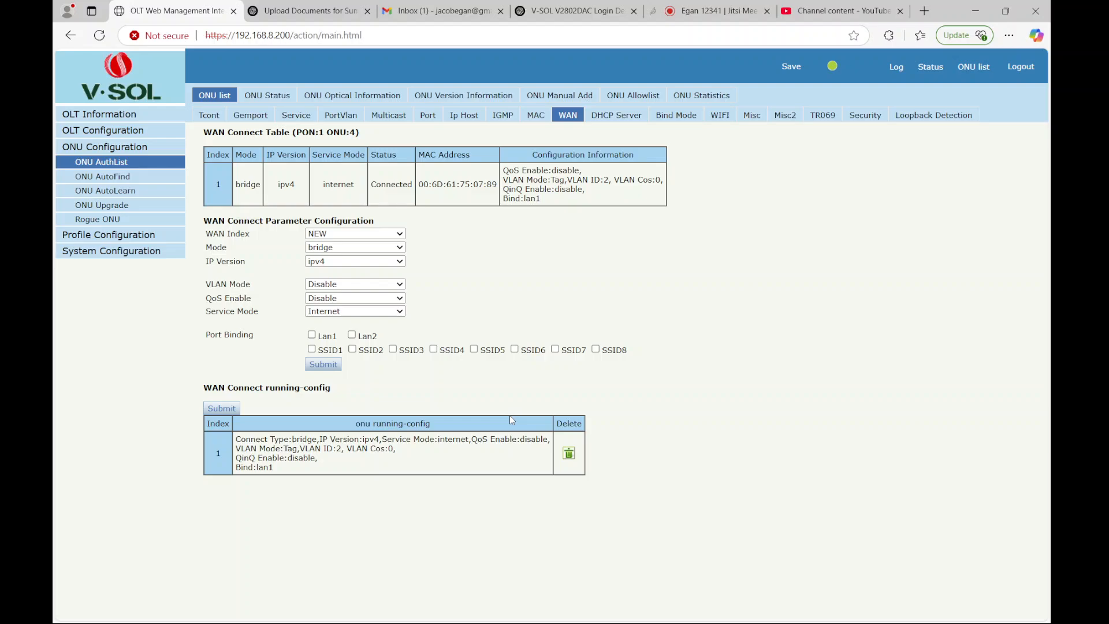
pyautogui.moveTo(548, 277)
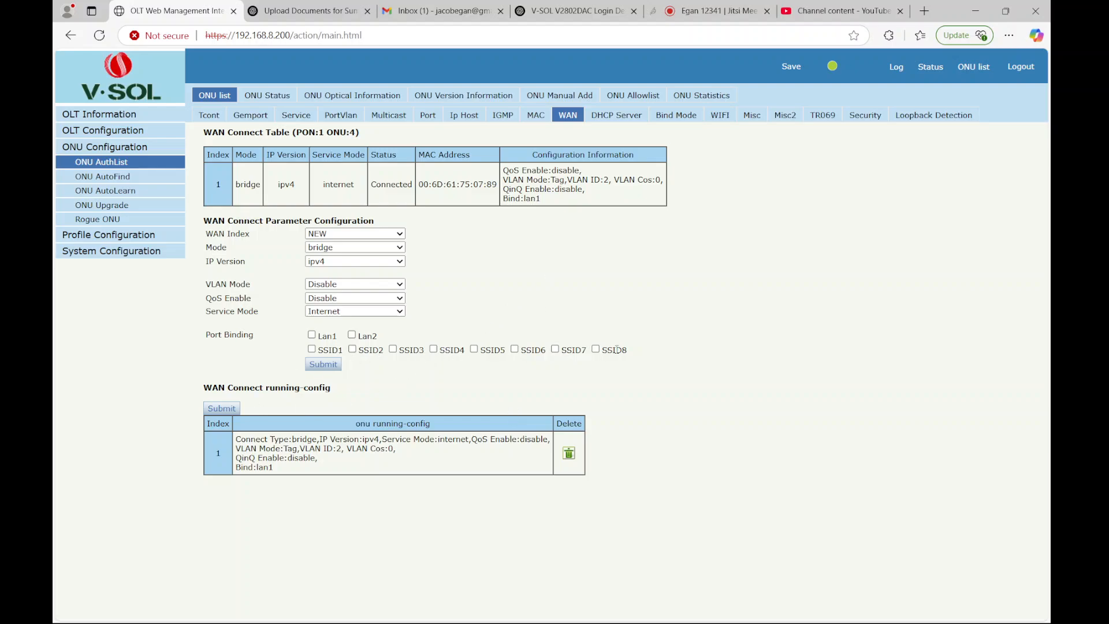
pyautogui.moveTo(719, 114)
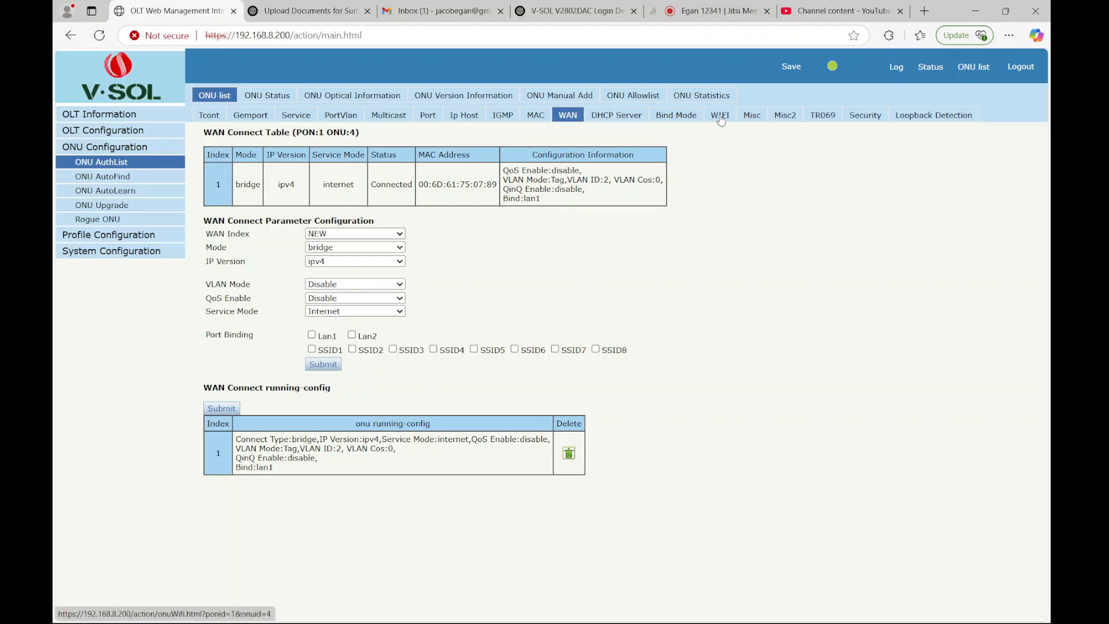
# Step: Enable the SSID2(WIFI0) network CTC-1111 in ONU 4's WiFi settings
pyautogui.click(719, 114)
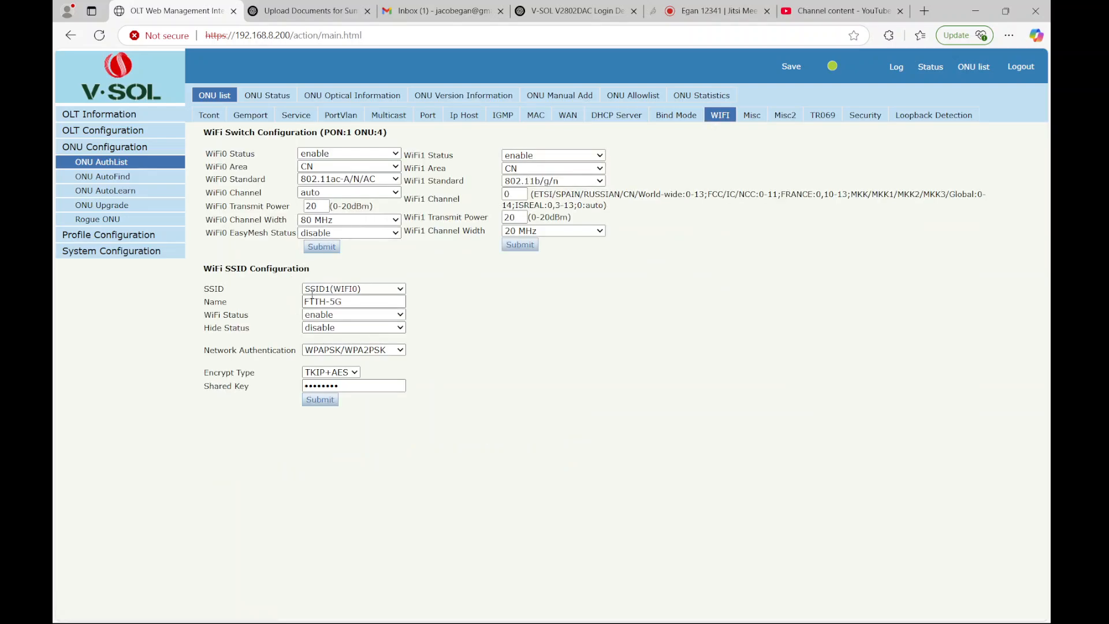
pyautogui.click(354, 289)
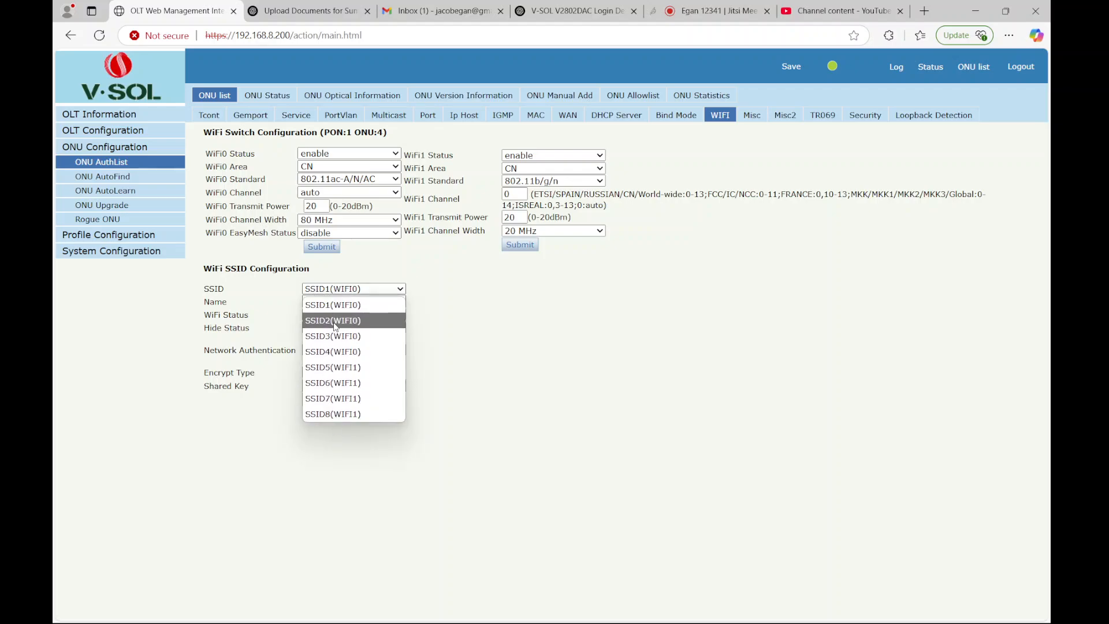
pyautogui.click(333, 320)
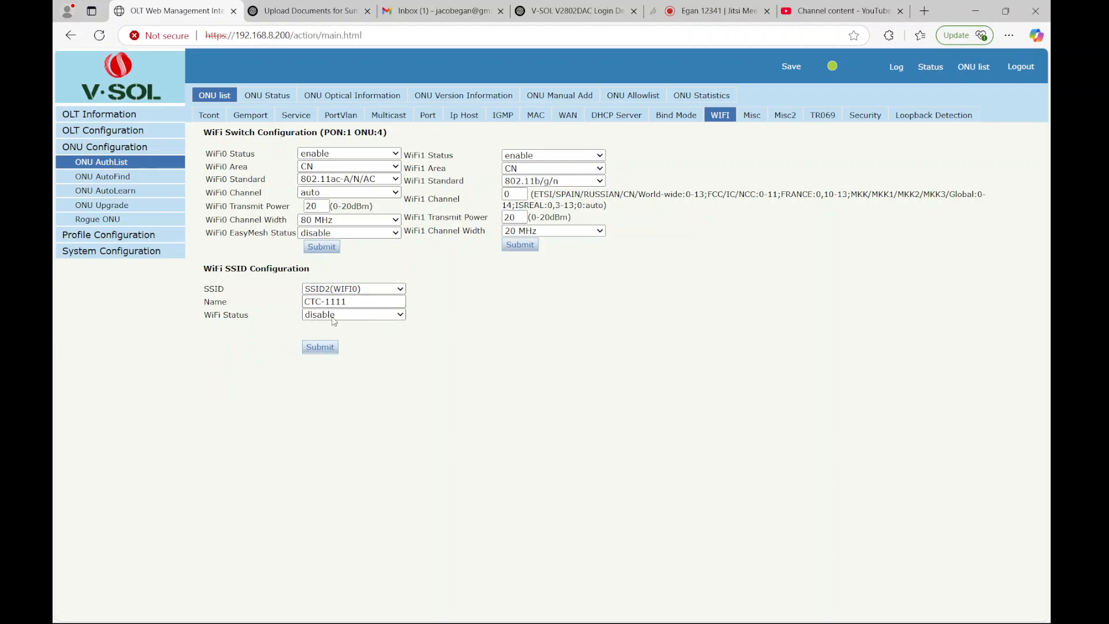
pyautogui.click(353, 314)
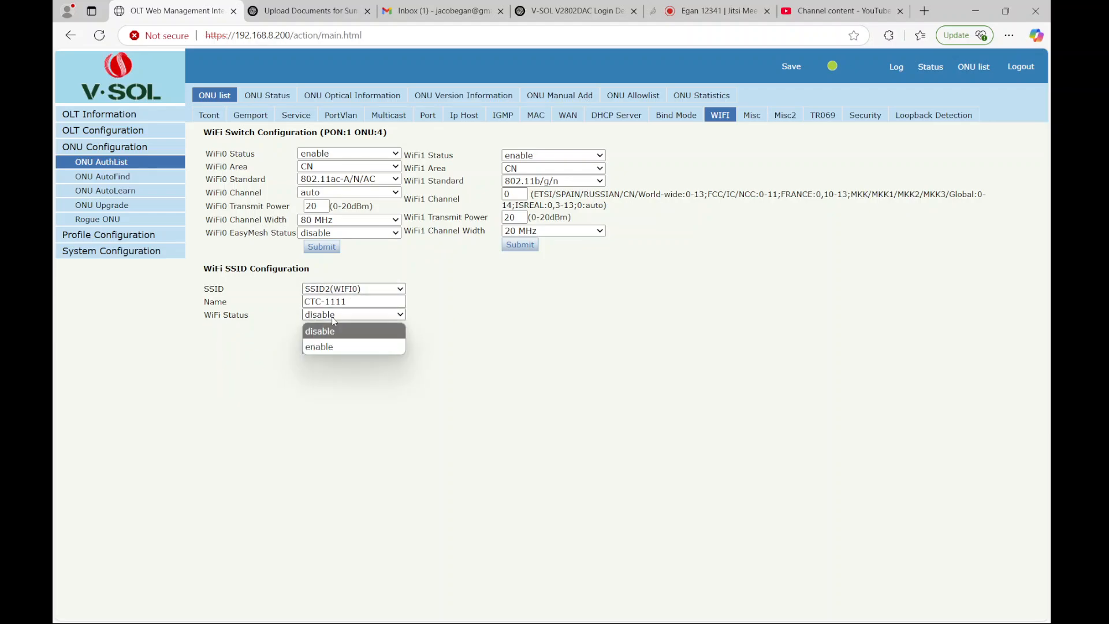
pyautogui.click(319, 346)
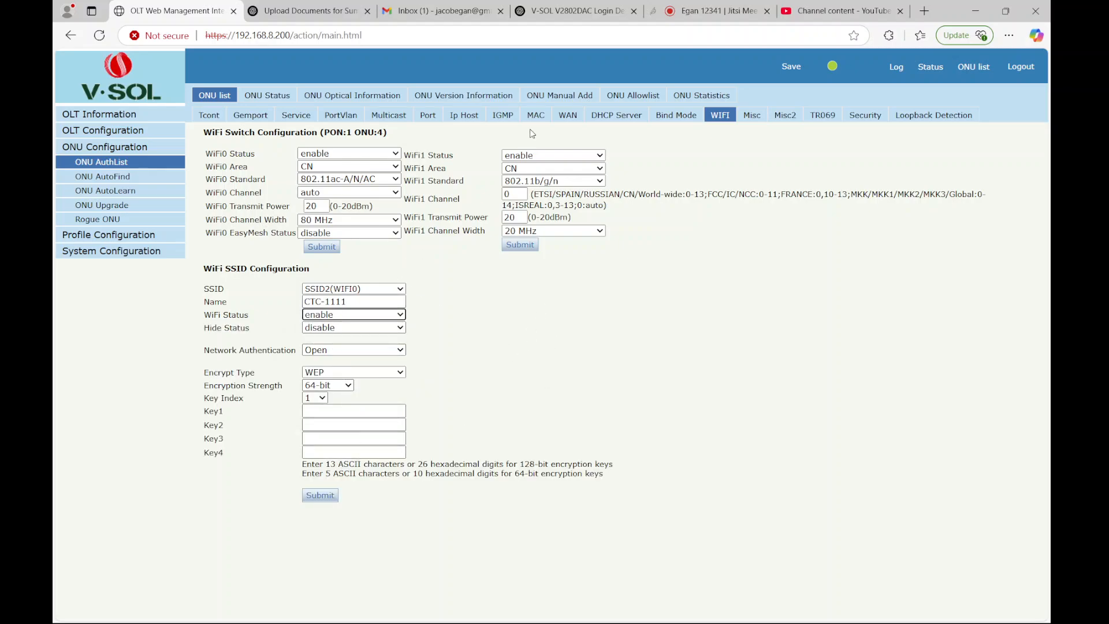
# Step: Pass through MAC and IGMP to ONU 4's Tcont list showing Tcont 1 on the default profile
pyautogui.click(535, 114)
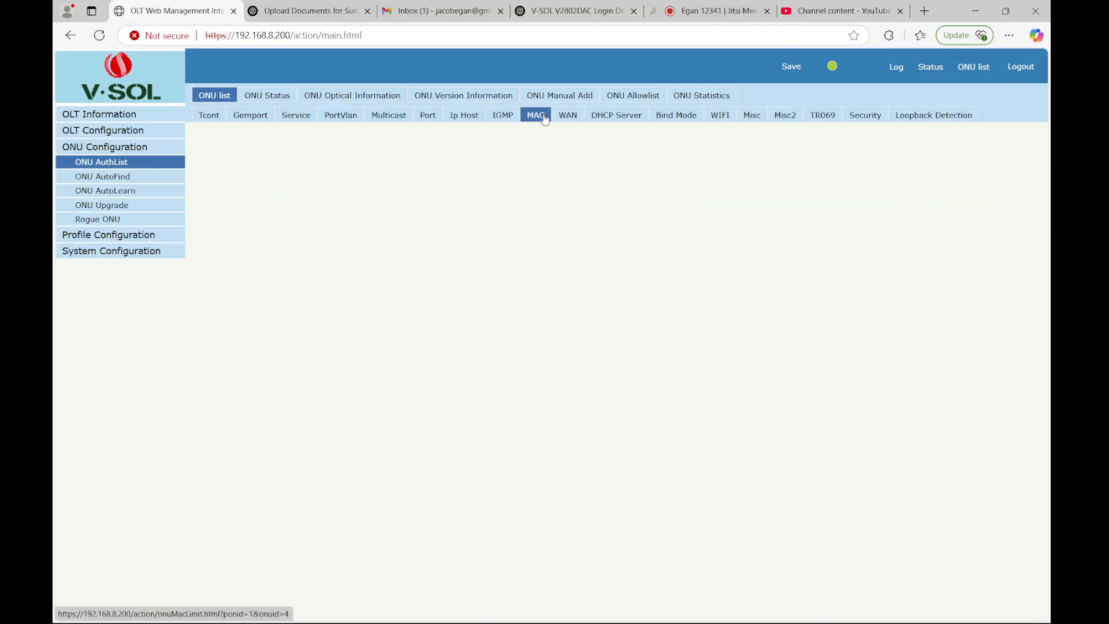
pyautogui.click(503, 114)
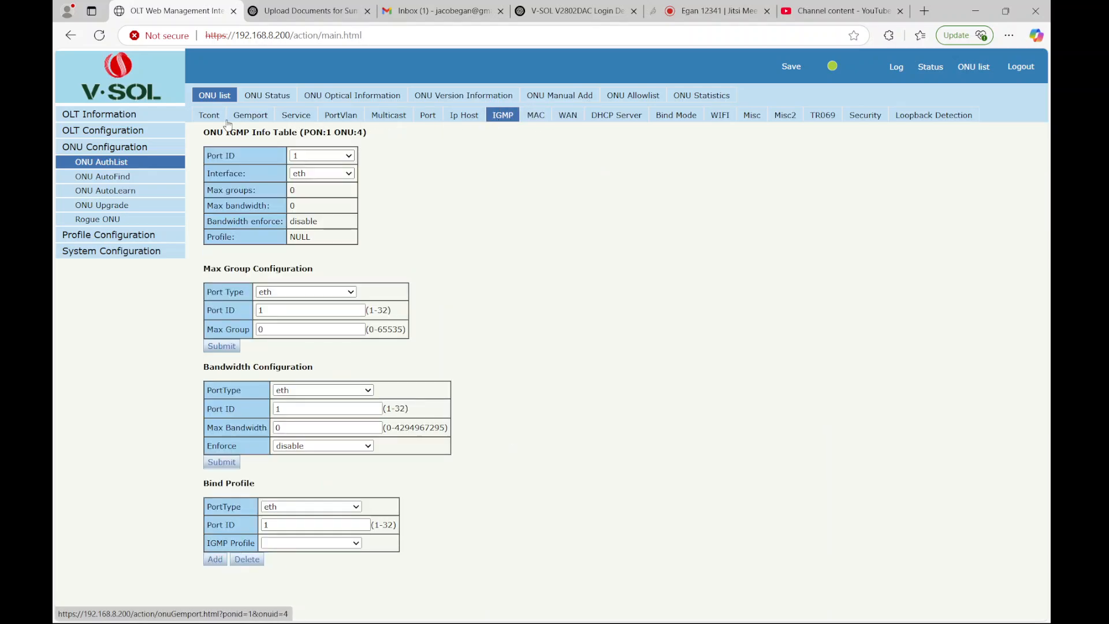
pyautogui.click(208, 115)
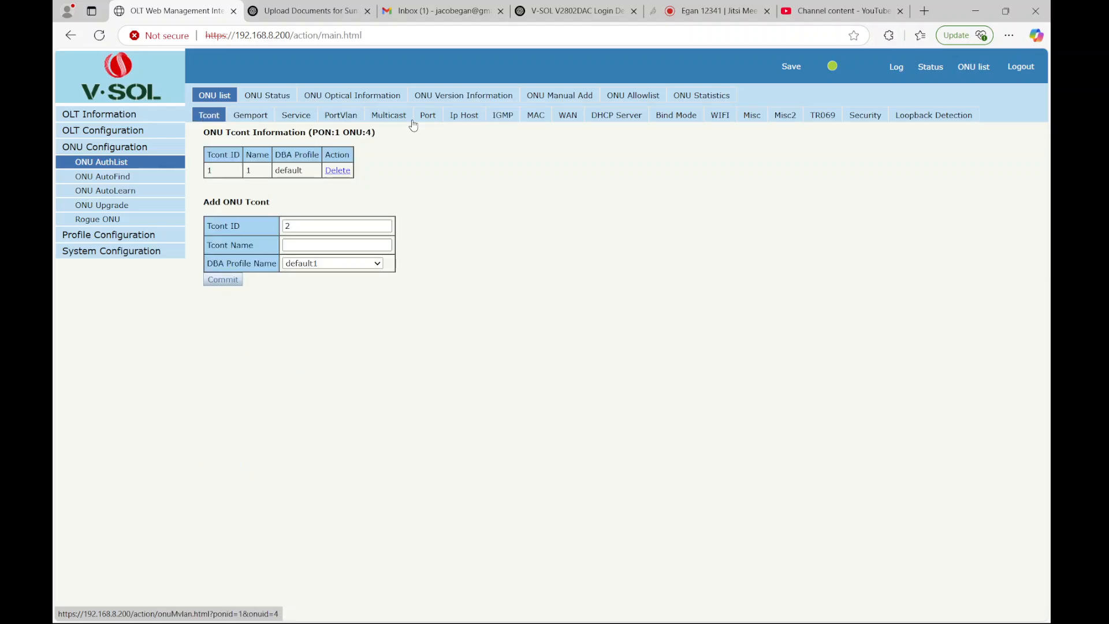
pyautogui.moveTo(864, 114)
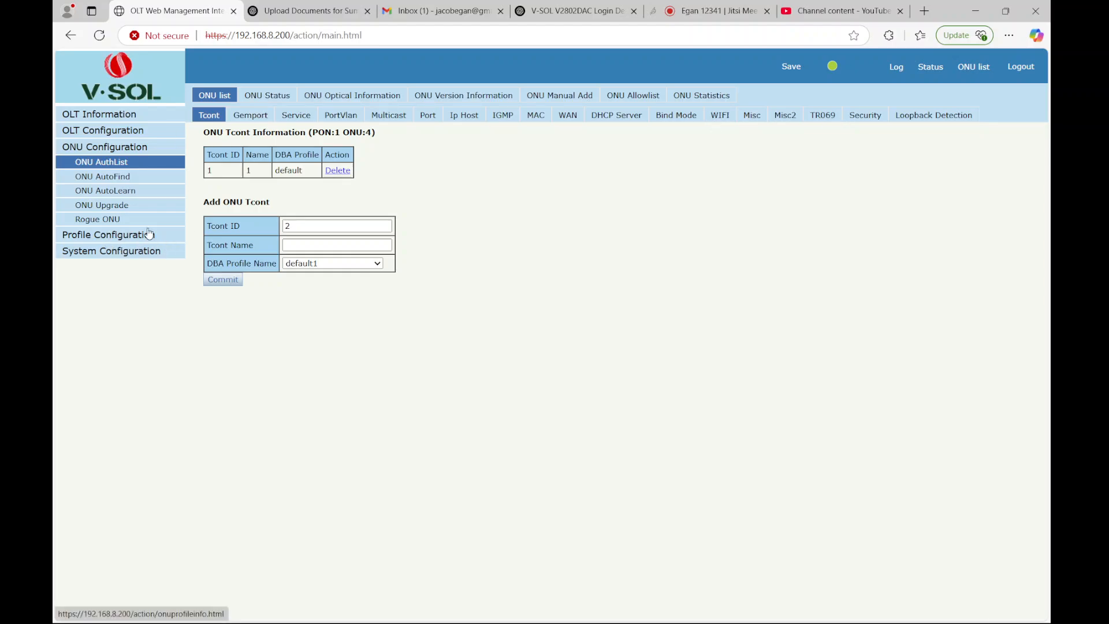
pyautogui.moveTo(296, 114)
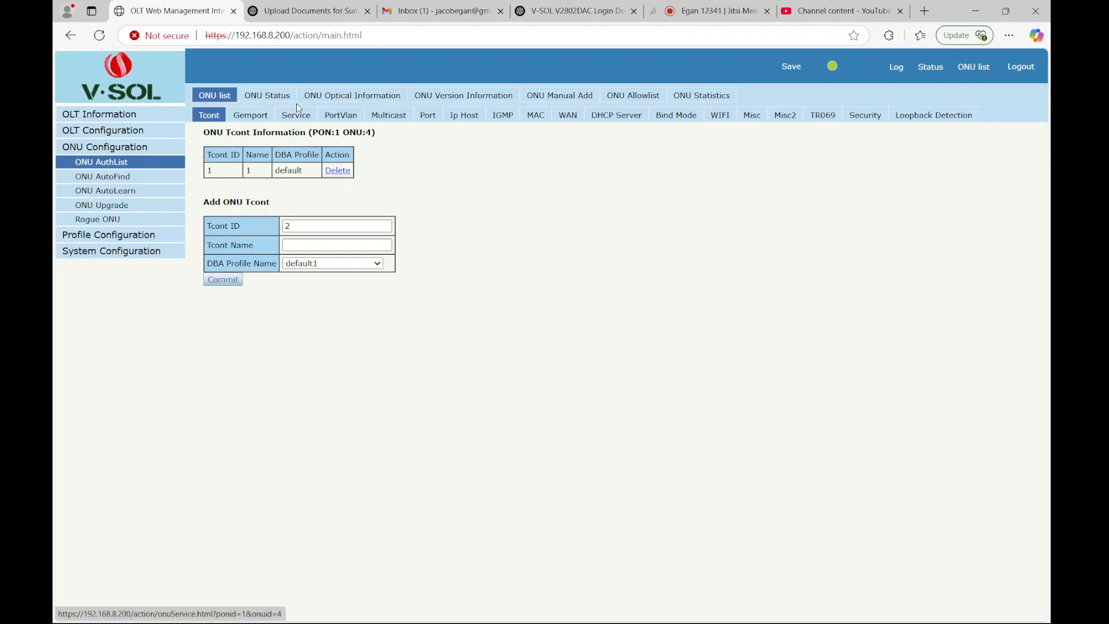